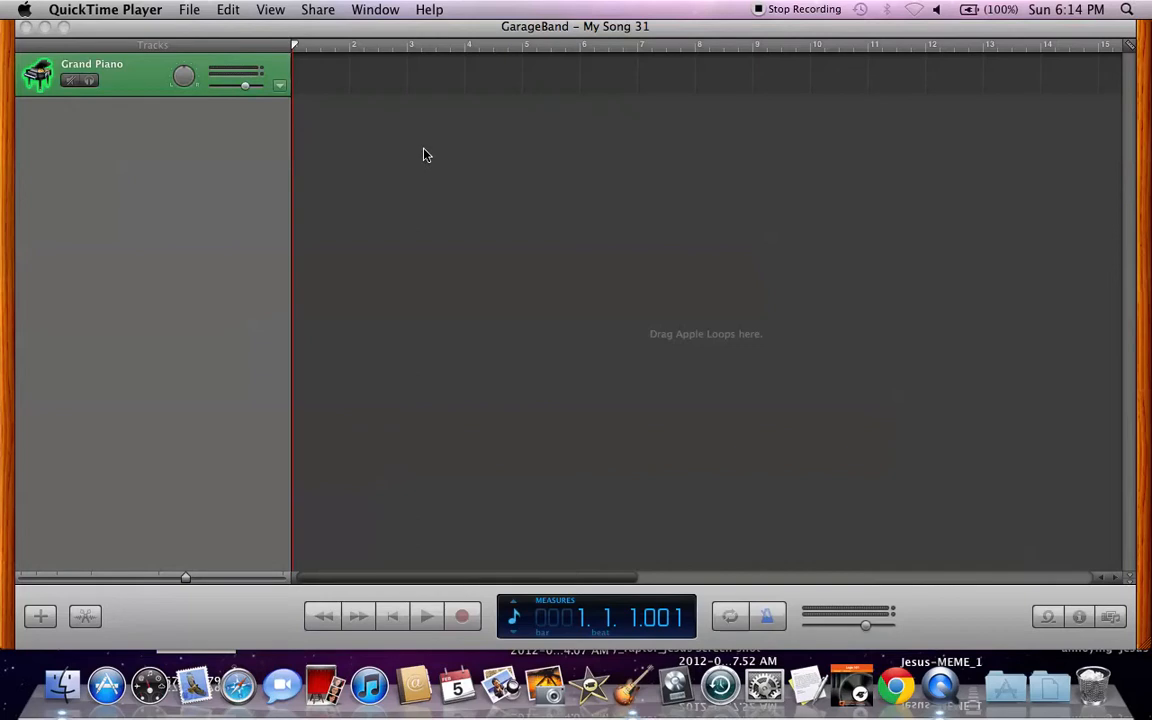
pyautogui.moveTo(444, 172)
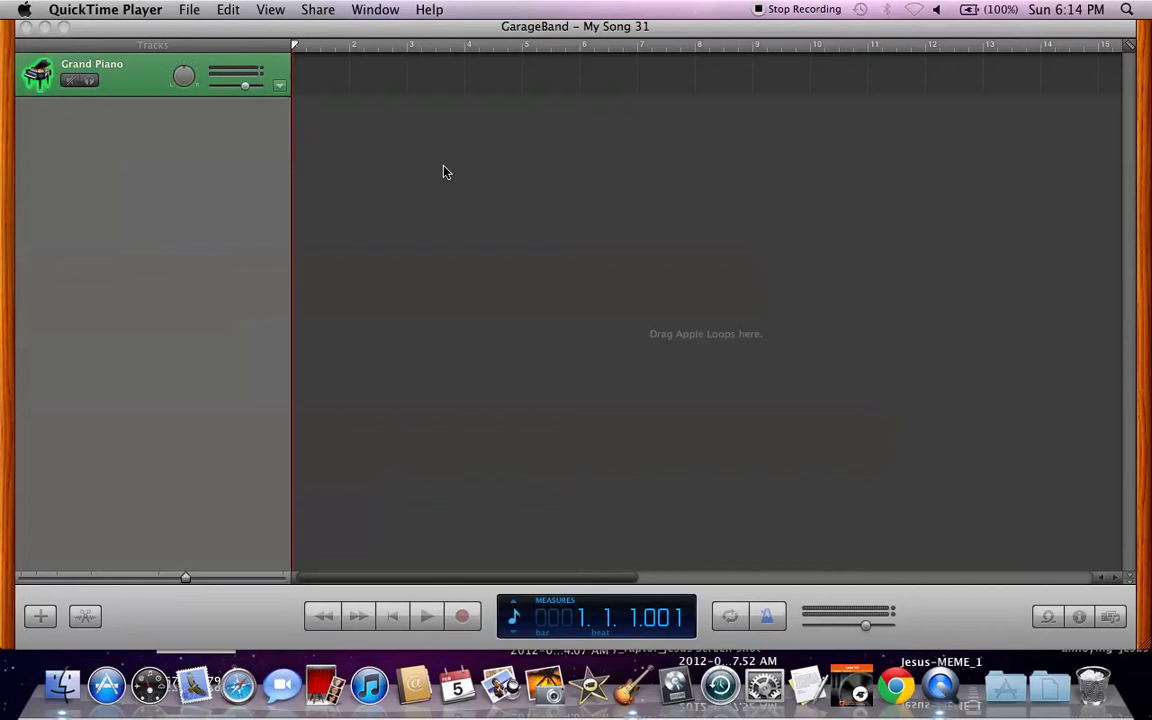
pyautogui.moveTo(450, 98)
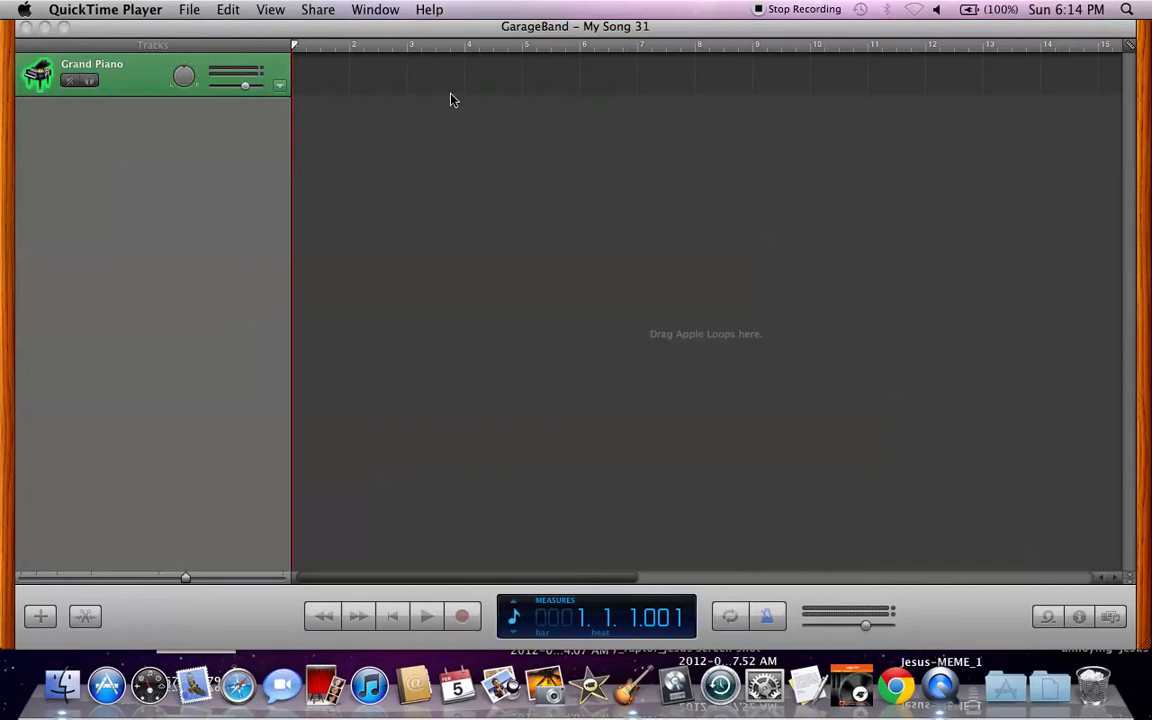
pyautogui.moveTo(470, 200)
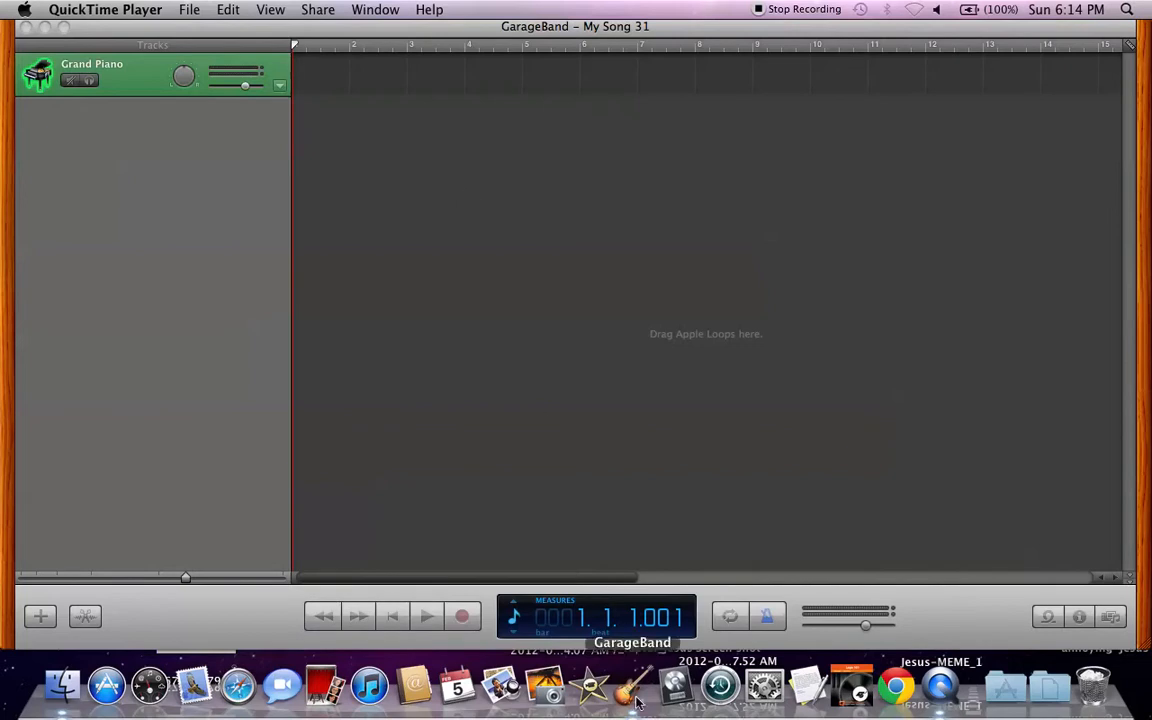
pyautogui.moveTo(520, 300)
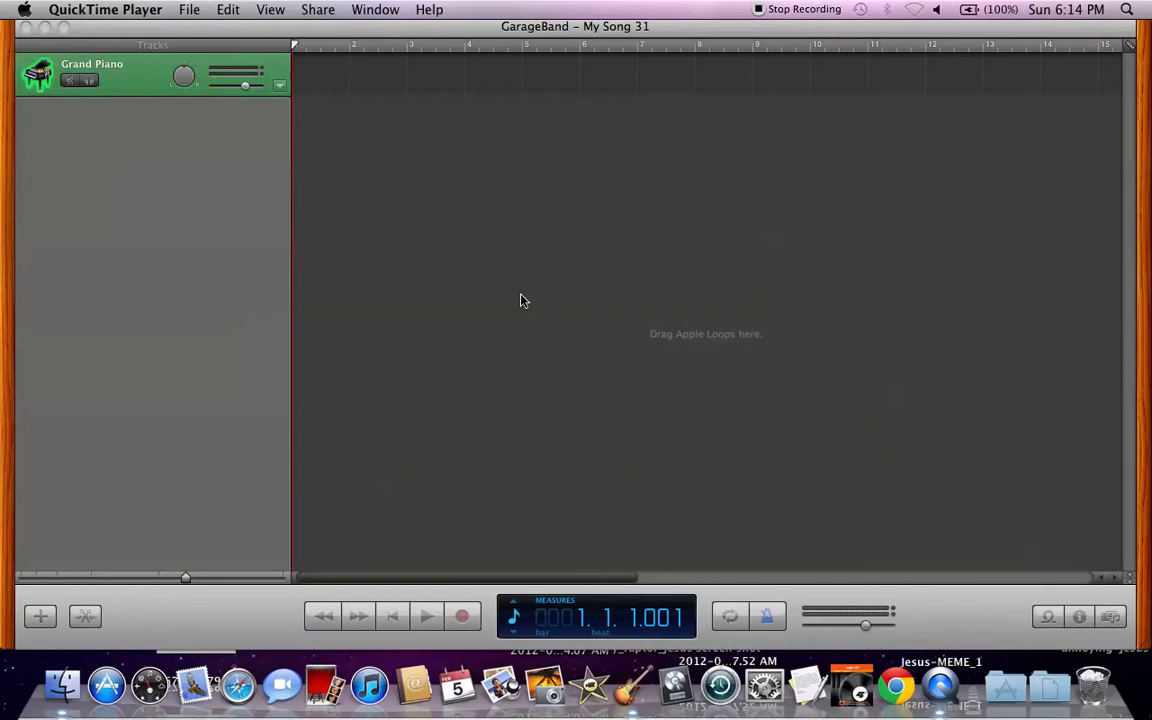
pyautogui.moveTo(520, 322)
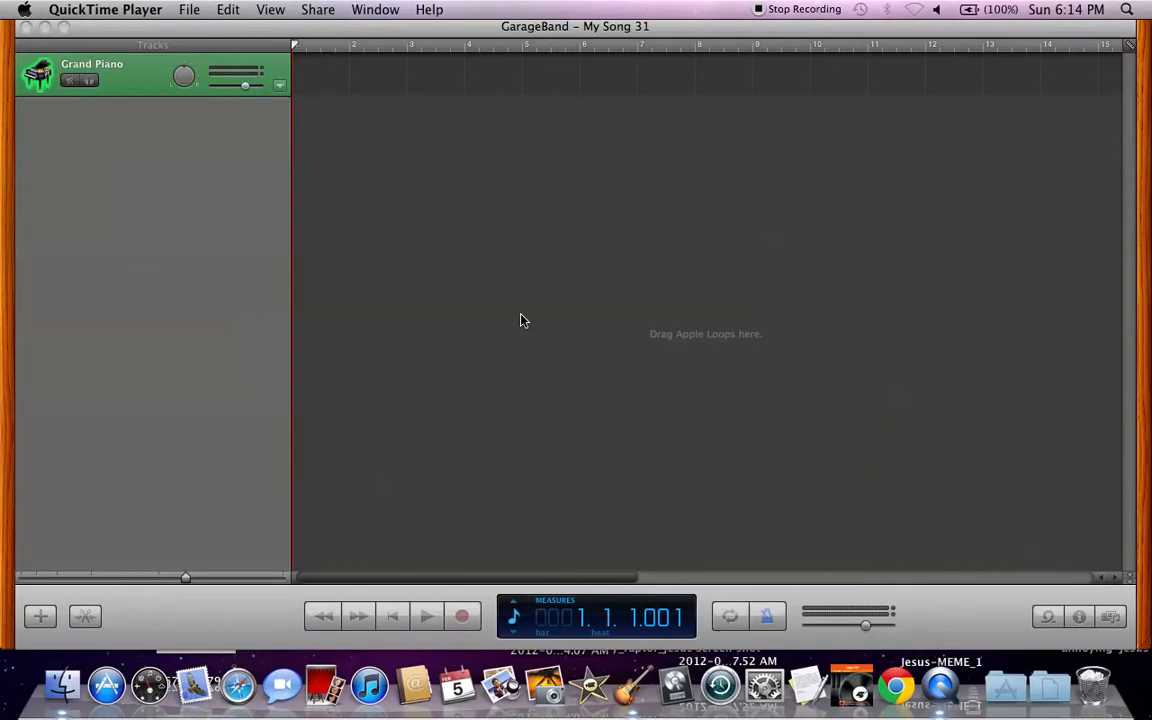
pyautogui.moveTo(424, 344)
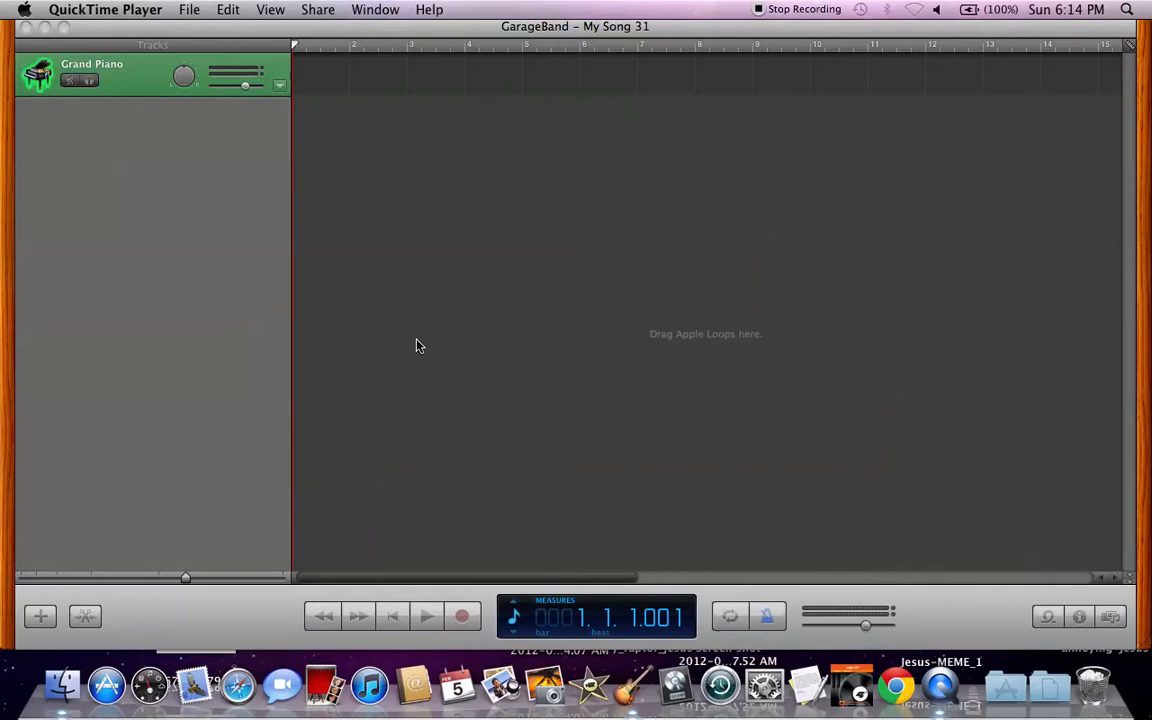
pyautogui.moveTo(476, 396)
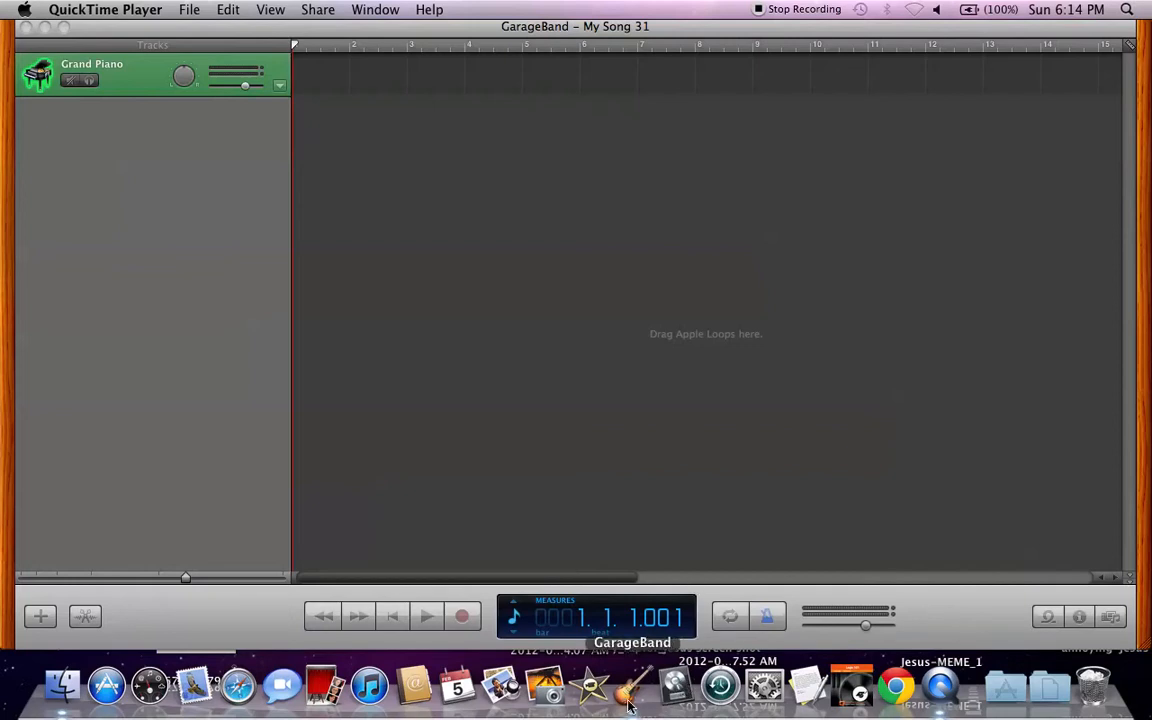
pyautogui.moveTo(520, 384)
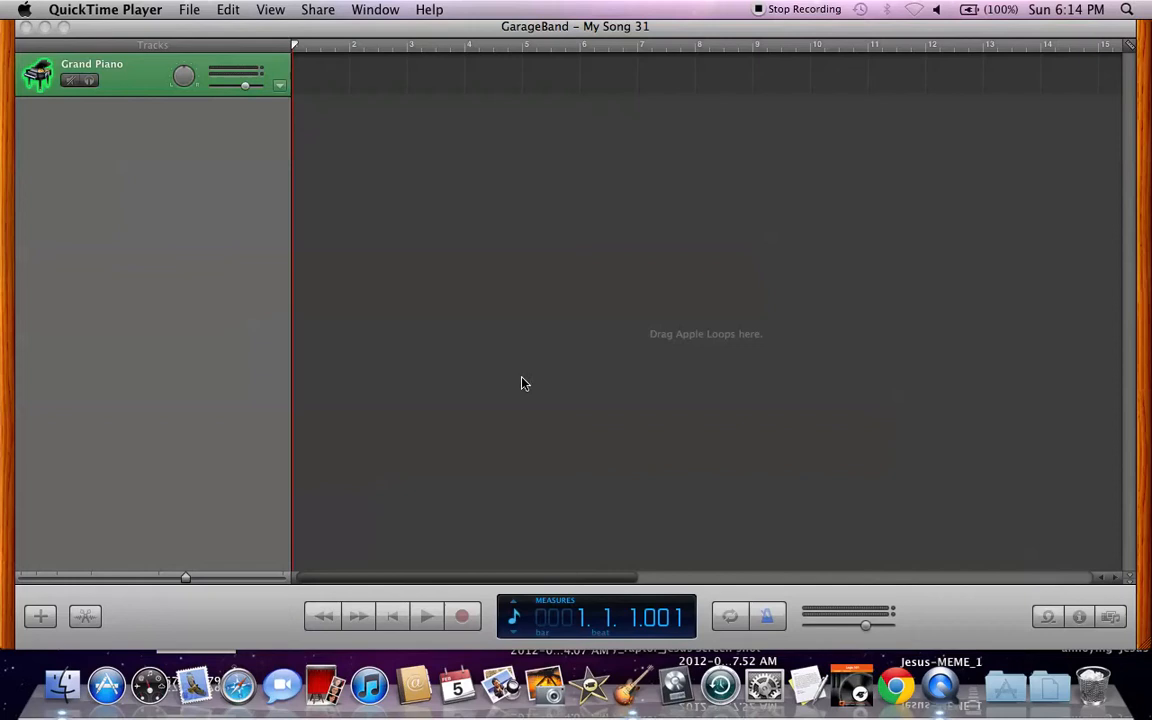
pyautogui.moveTo(620, 520)
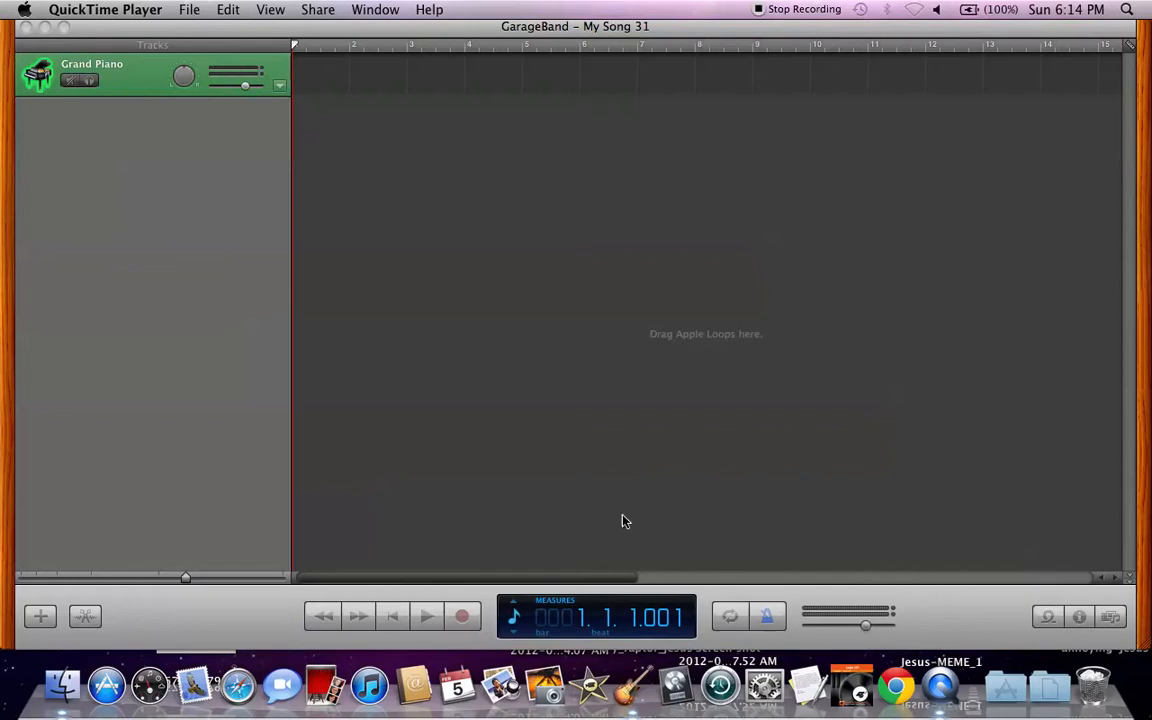
pyautogui.moveTo(616, 376)
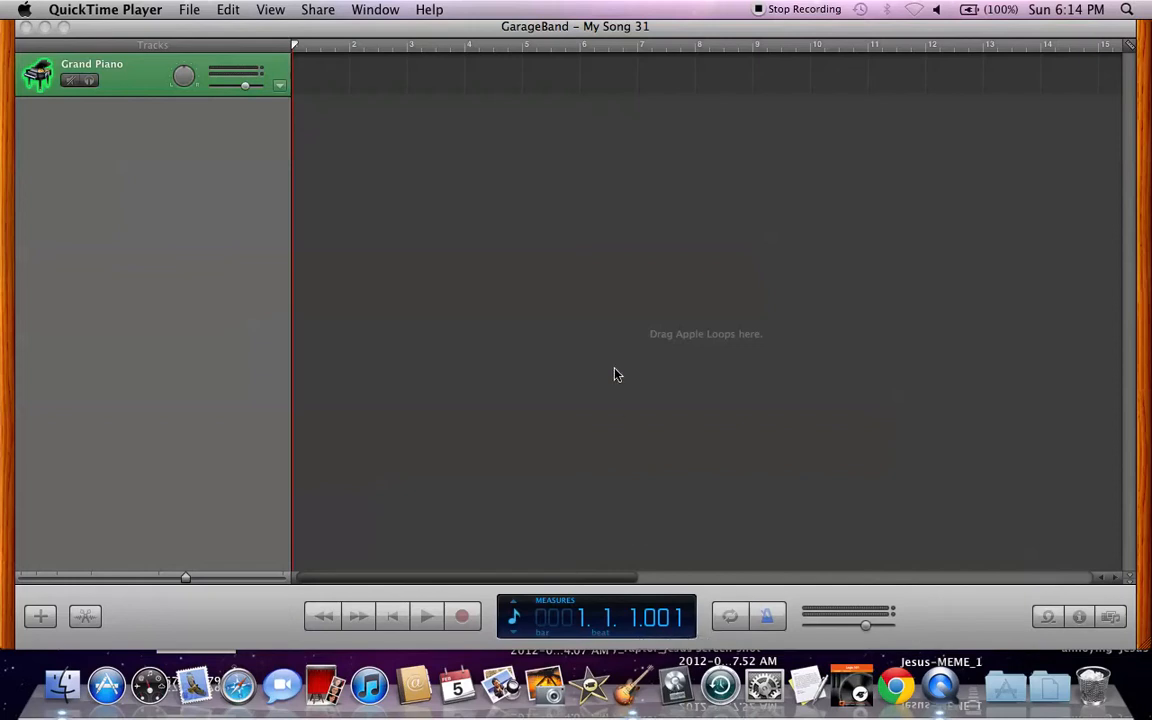
pyautogui.moveTo(416, 252)
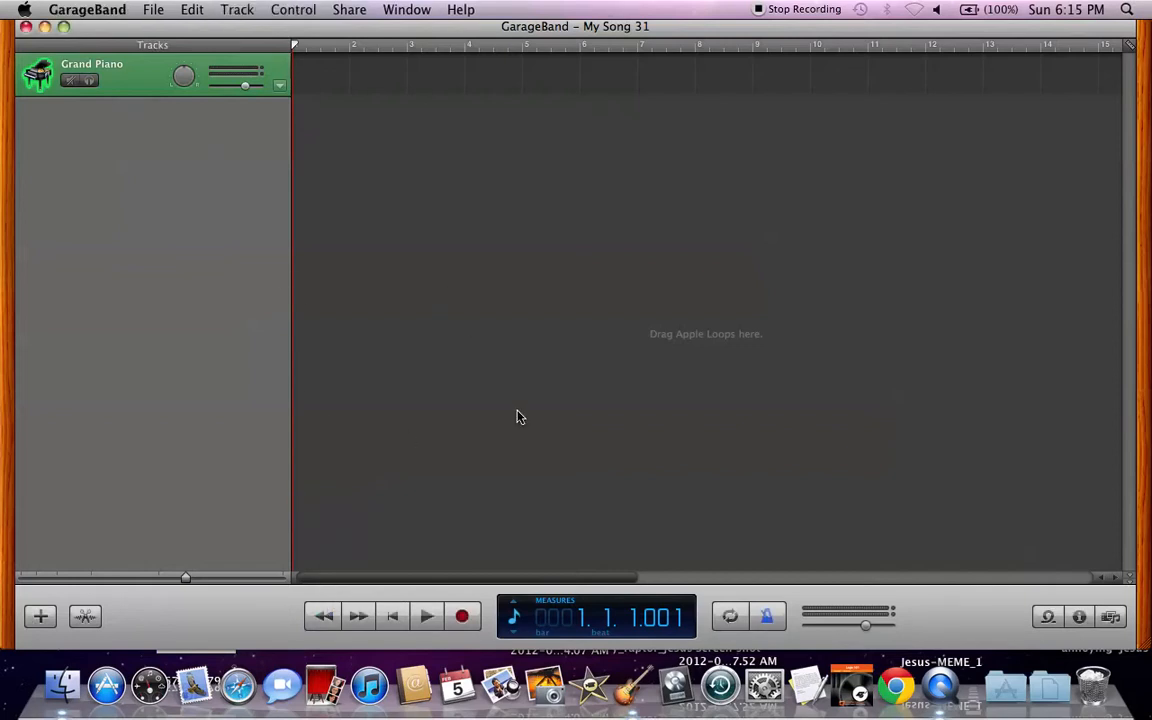
pyautogui.moveTo(580, 76)
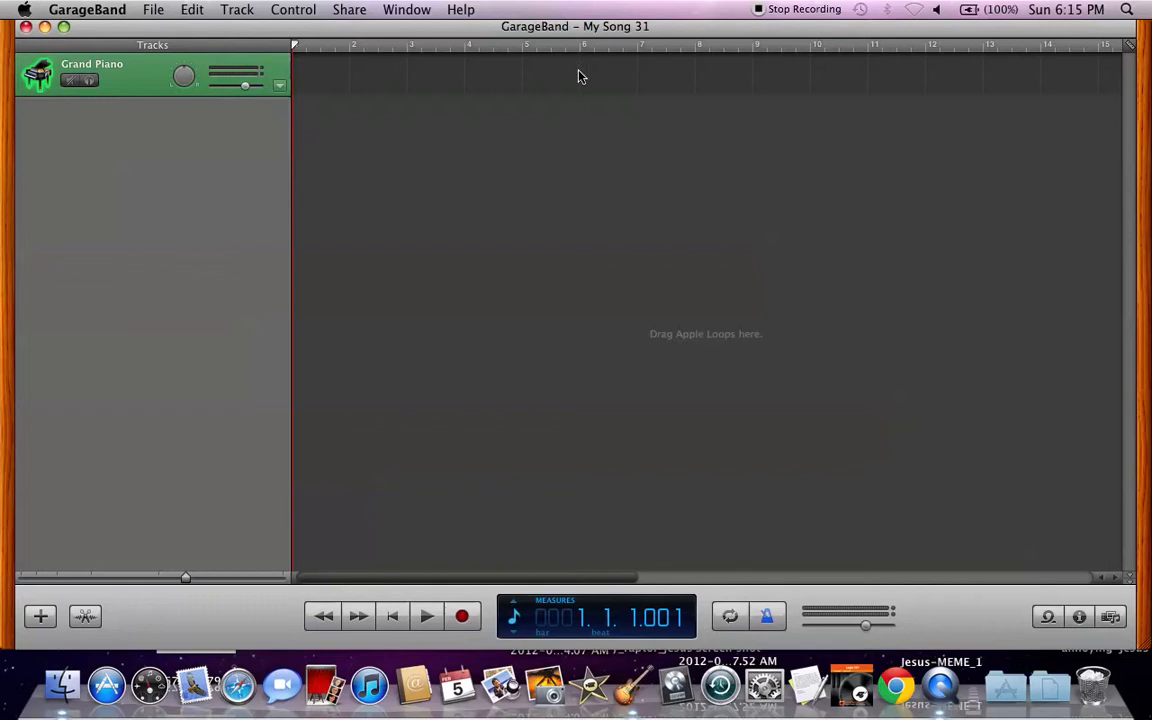
pyautogui.moveTo(604, 38)
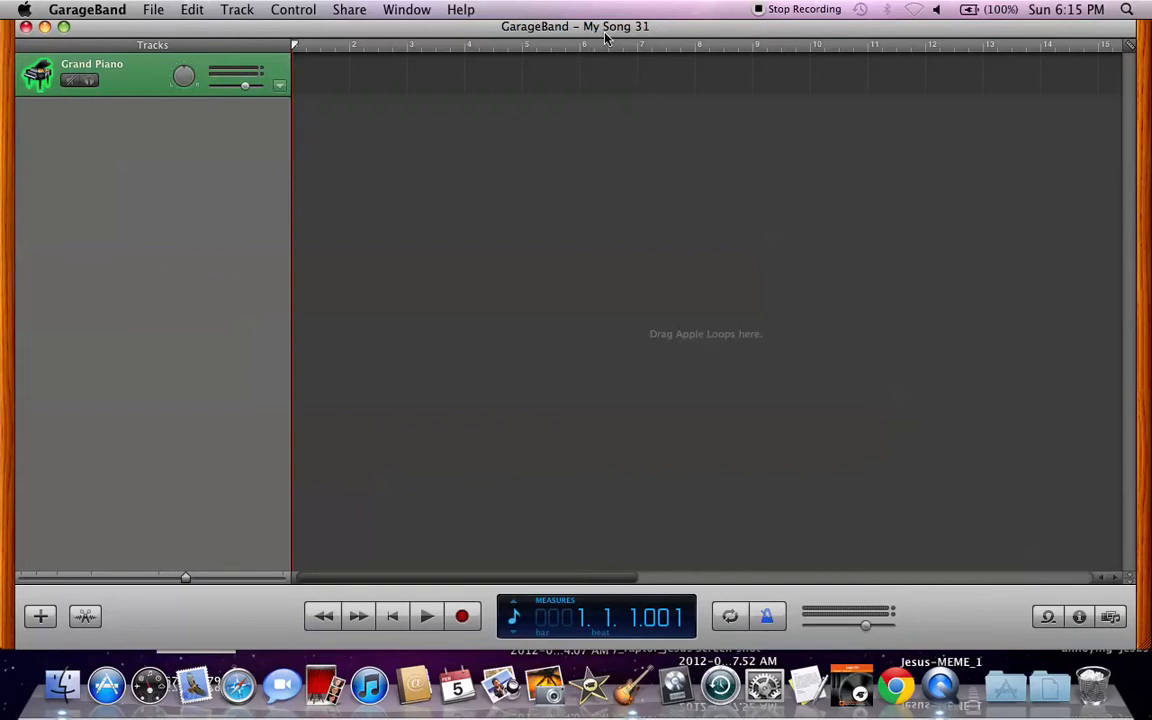
pyautogui.moveTo(650, 52)
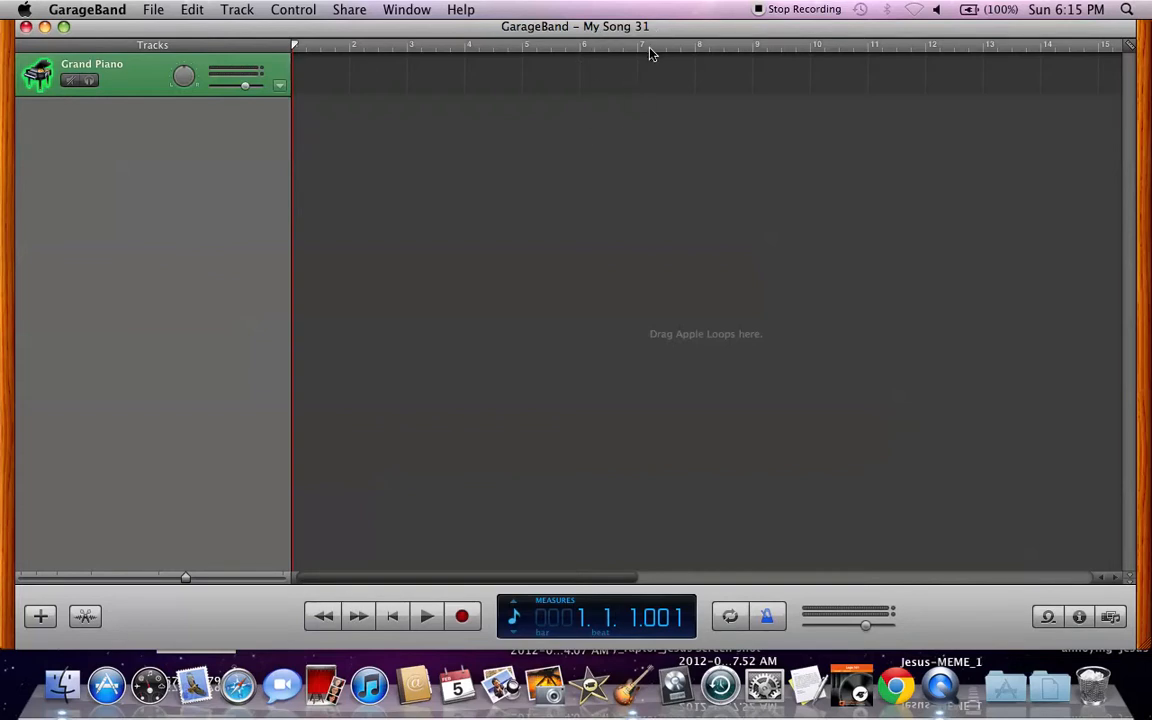
pyautogui.moveTo(584, 168)
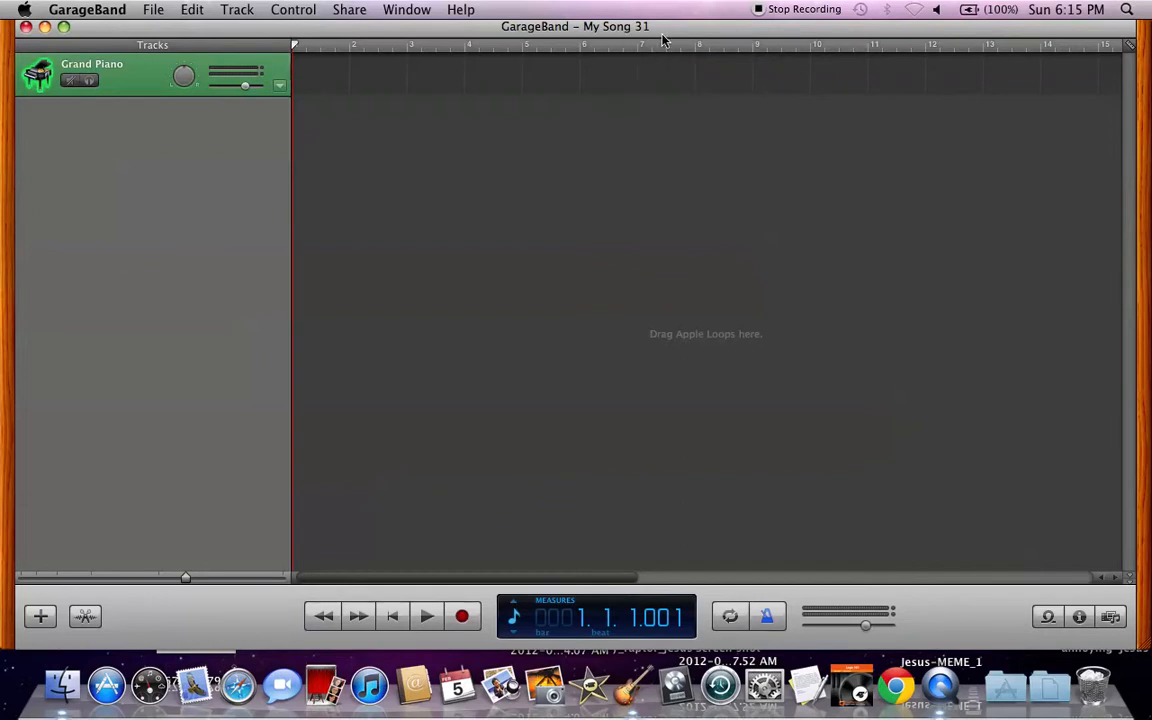
pyautogui.moveTo(656, 42)
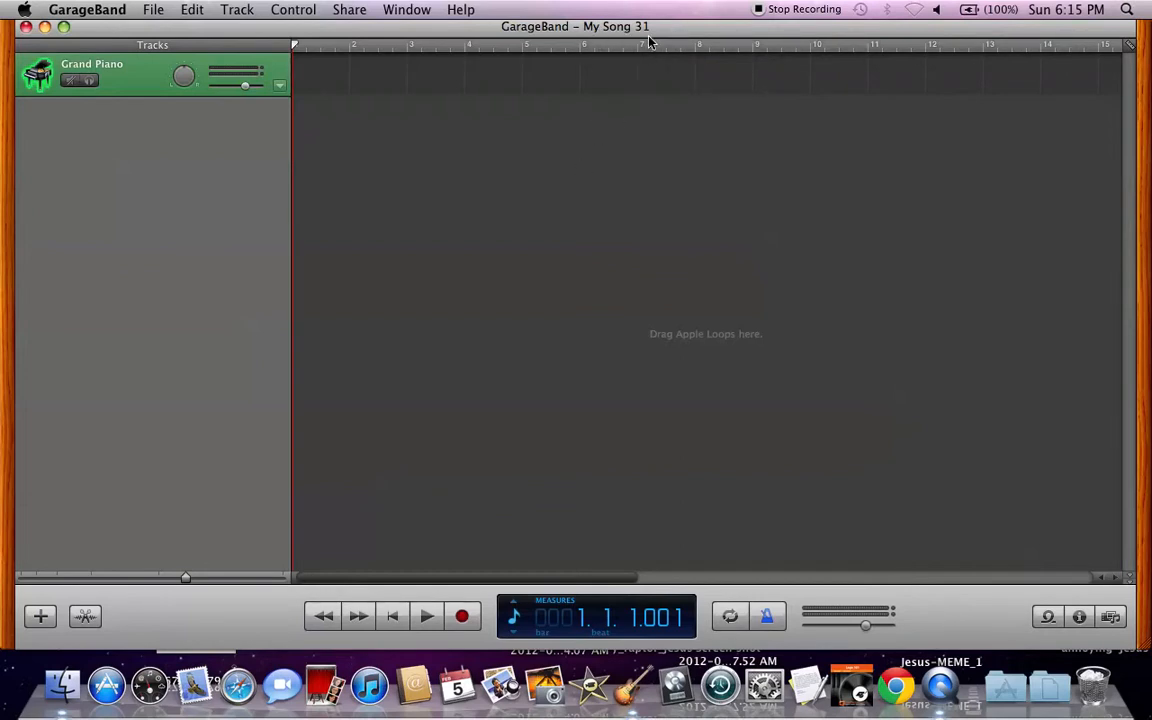
pyautogui.moveTo(572, 212)
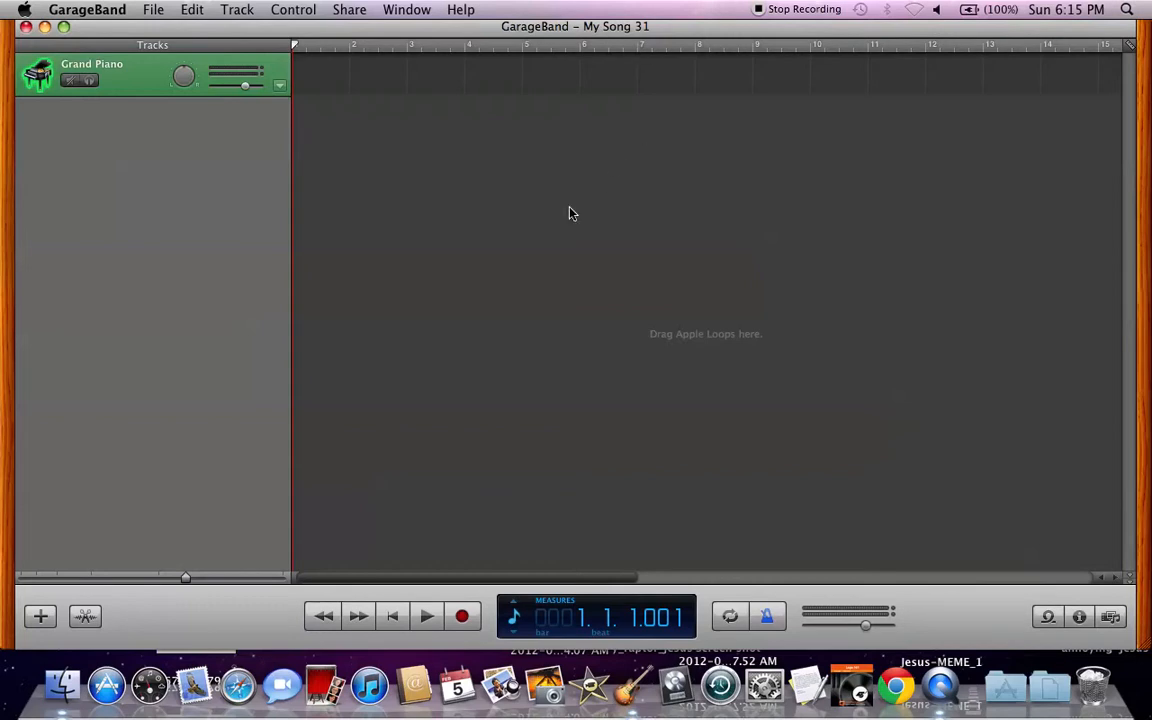
pyautogui.moveTo(424, 542)
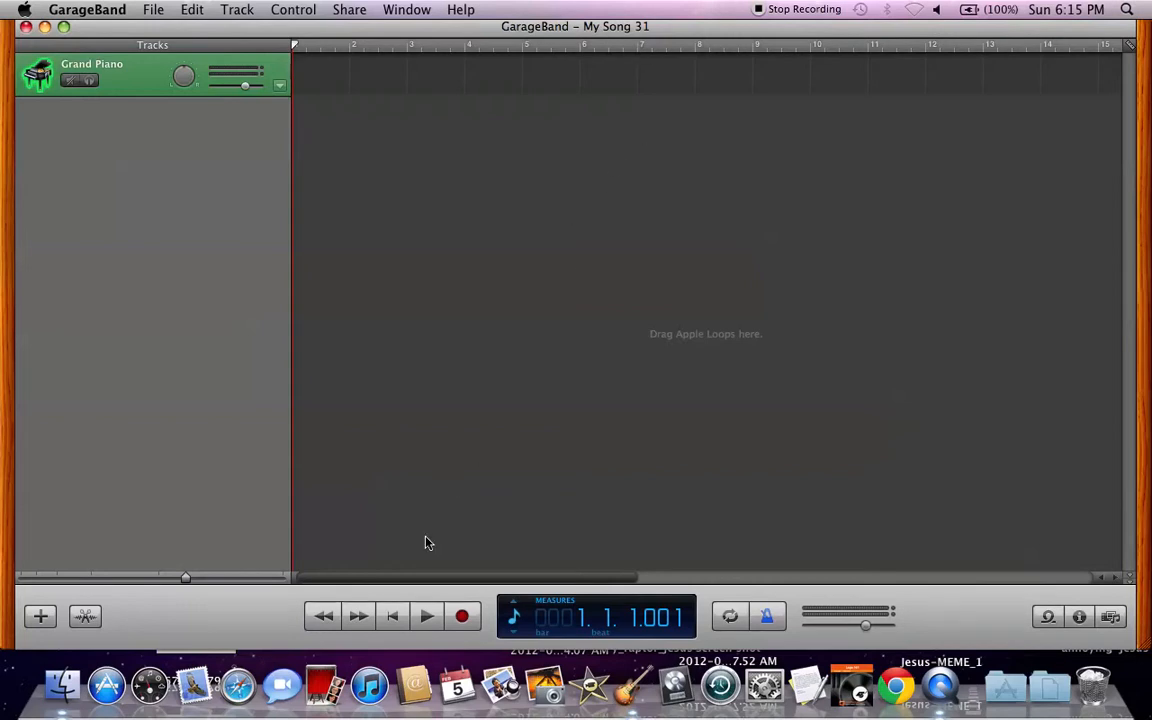
pyautogui.moveTo(424, 472)
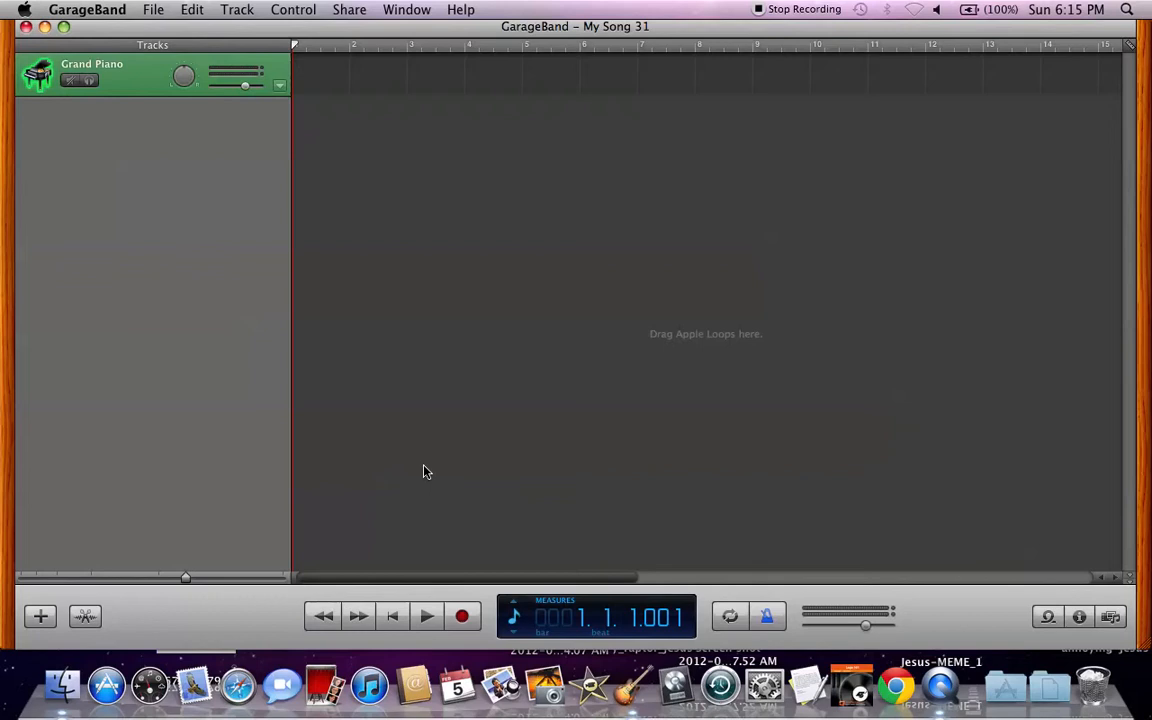
pyautogui.moveTo(432, 390)
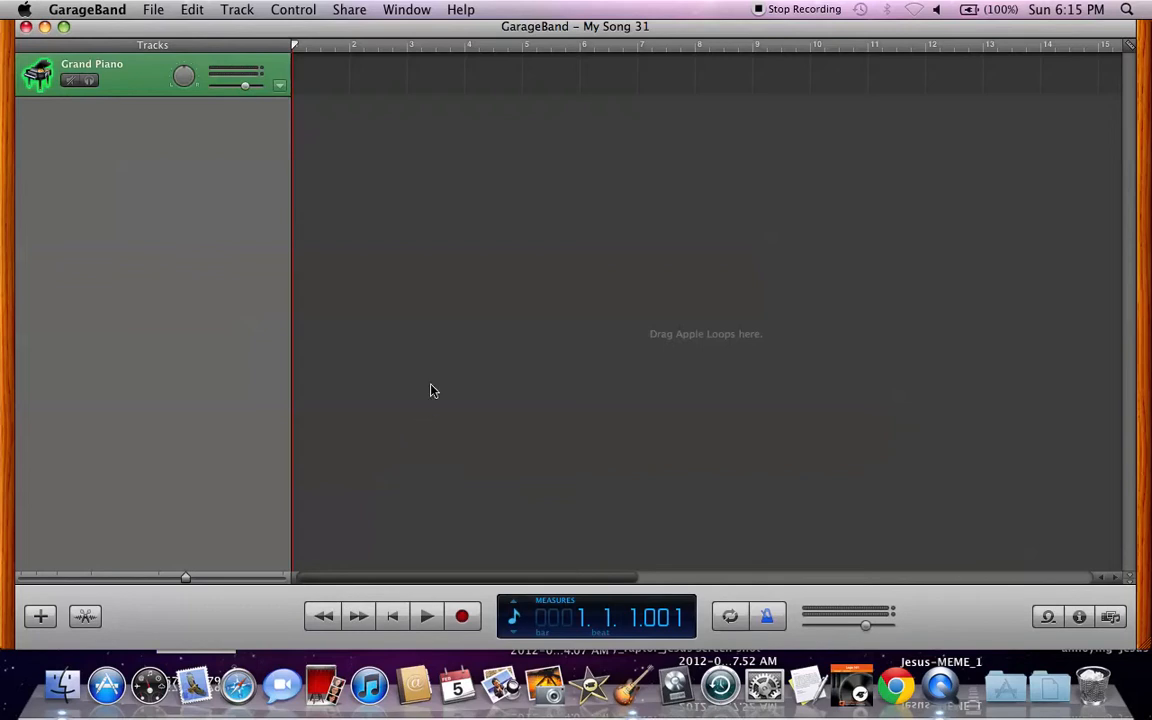
pyautogui.moveTo(290, 248)
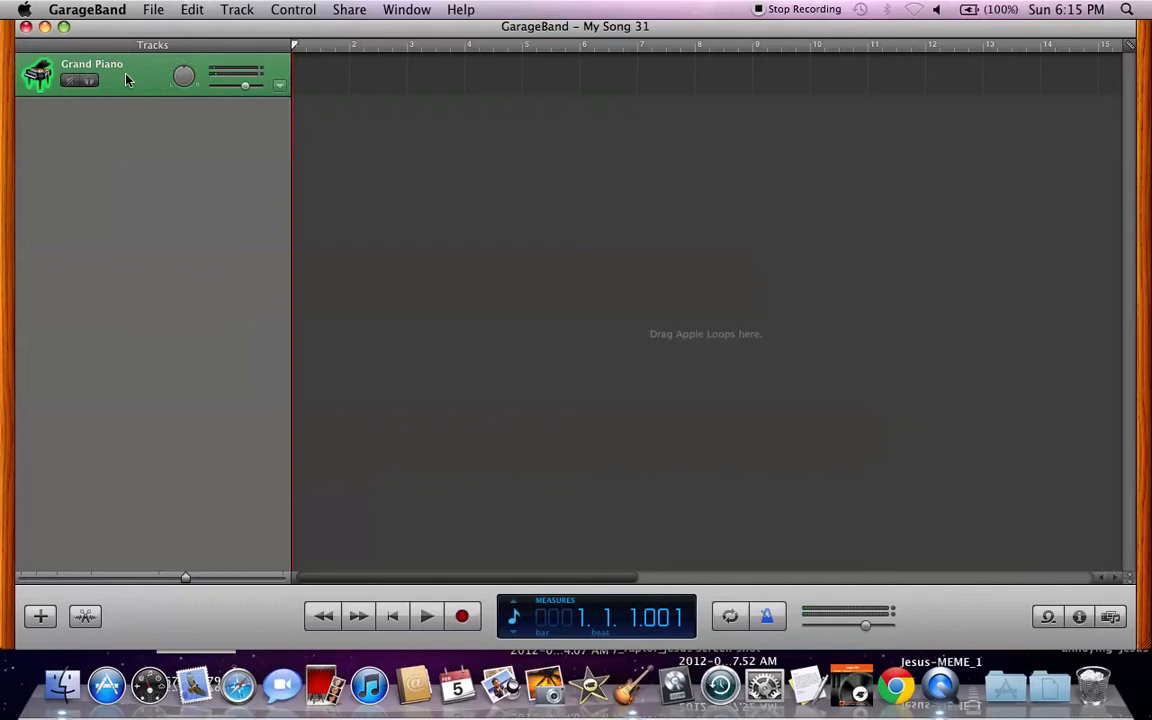
pyautogui.moveTo(128, 80)
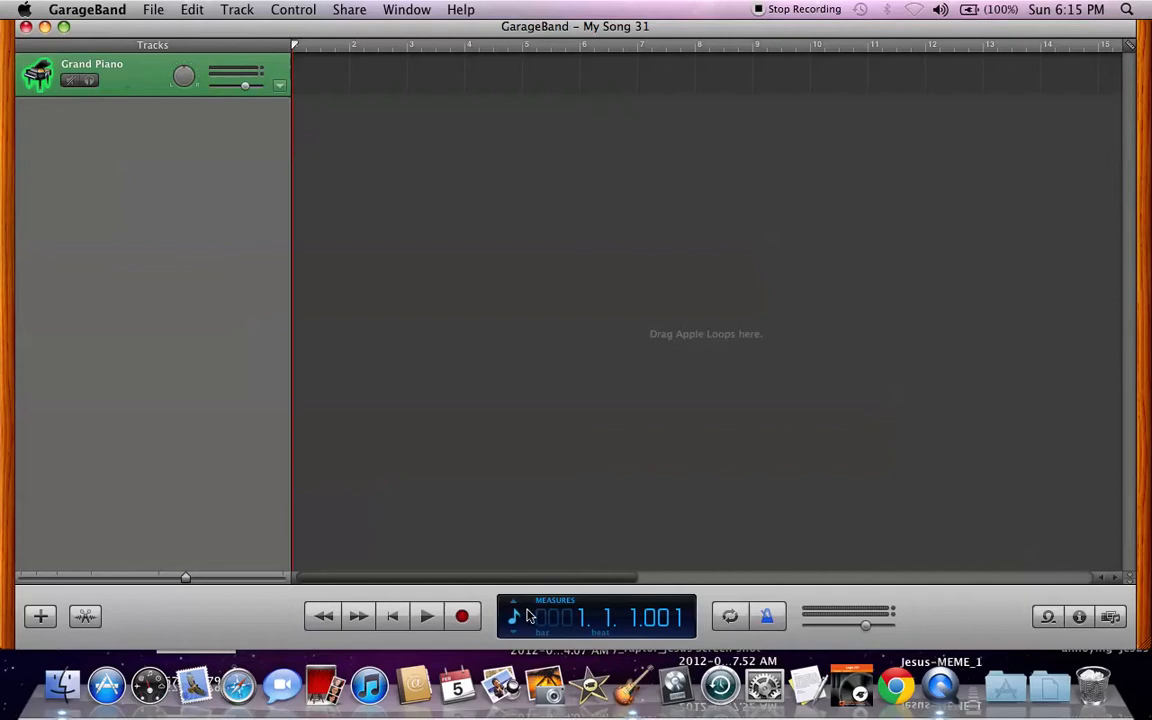
# Cycle the counter display through measures and chords to the project key and tempo view
pyautogui.click(512, 616)
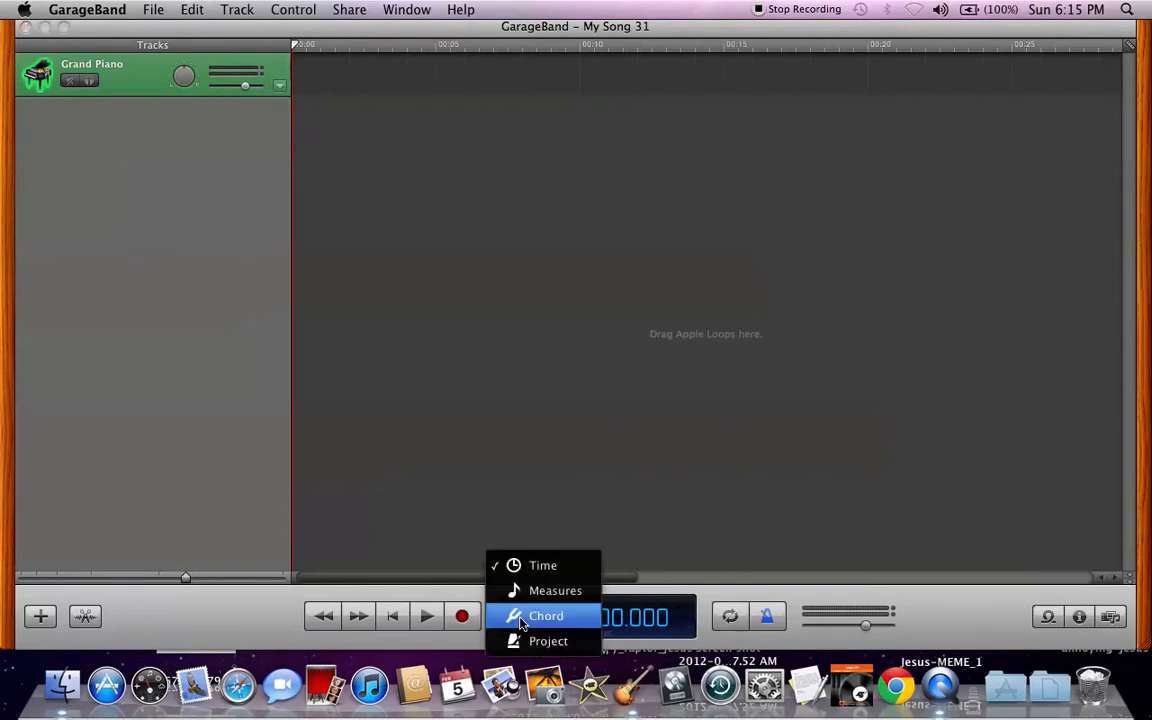
pyautogui.click(556, 590)
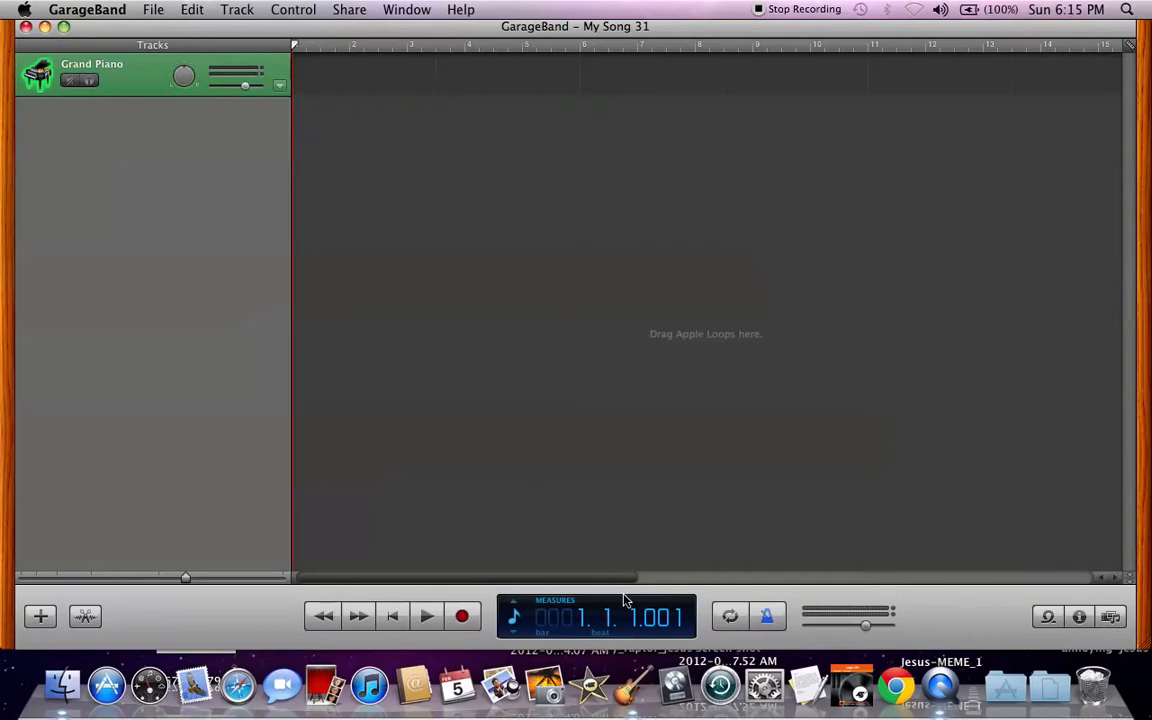
pyautogui.click(512, 616)
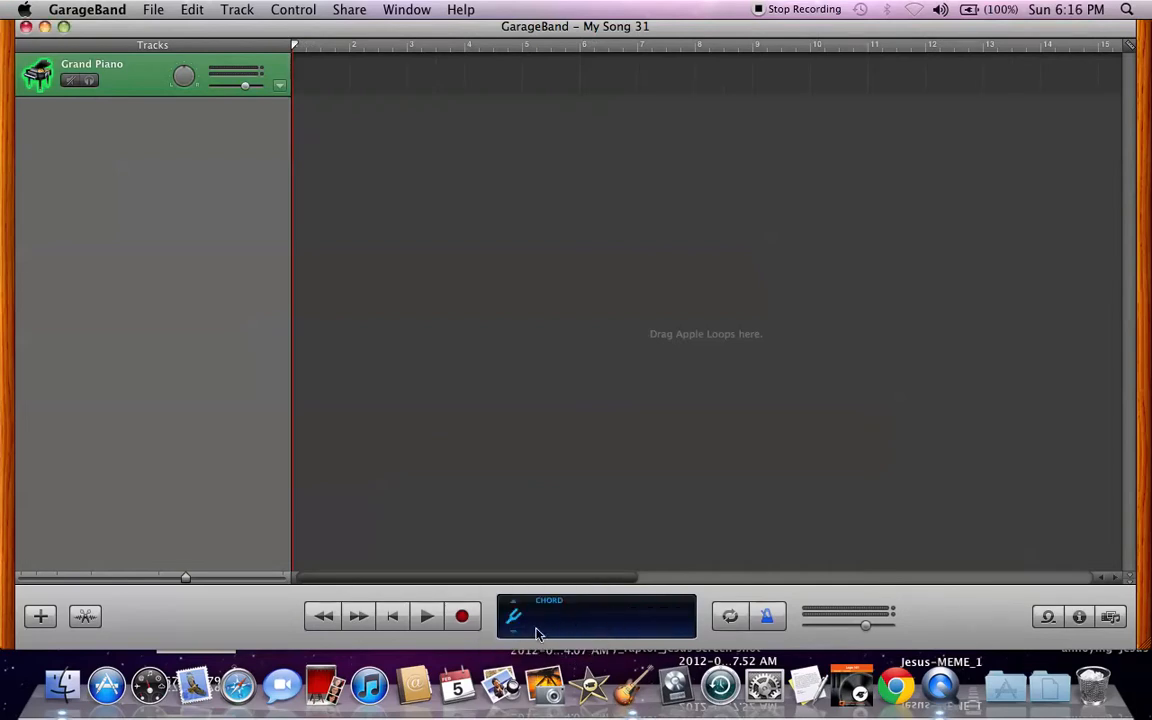
pyautogui.click(596, 616)
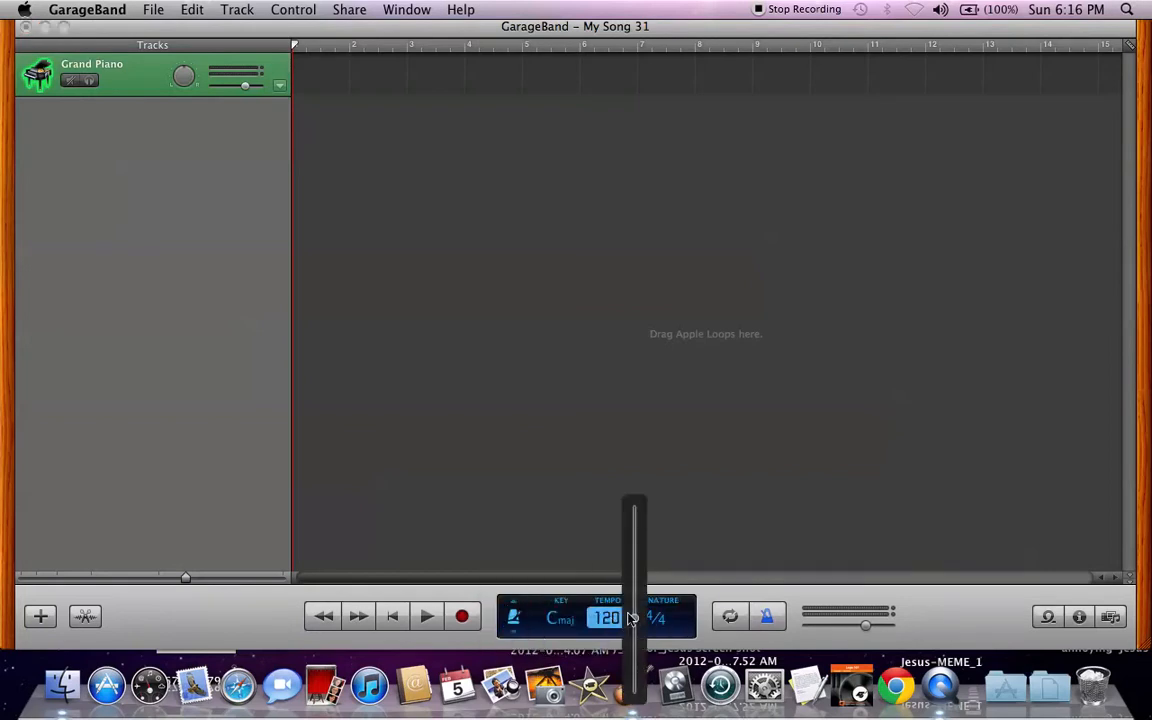
# Raise the tempo, then return it to 120 BPM with C major and 4/4 shown
pyautogui.moveTo(632, 620); pyautogui.dragTo(630, 512)
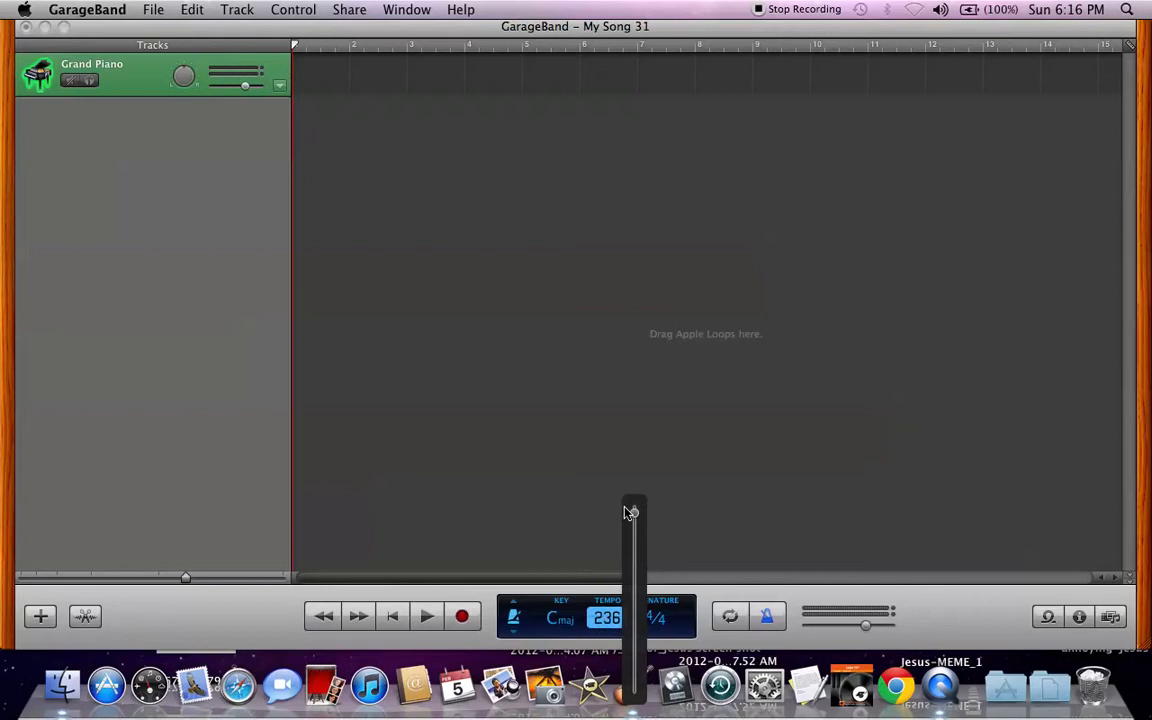
pyautogui.moveTo(632, 512); pyautogui.dragTo(634, 620)
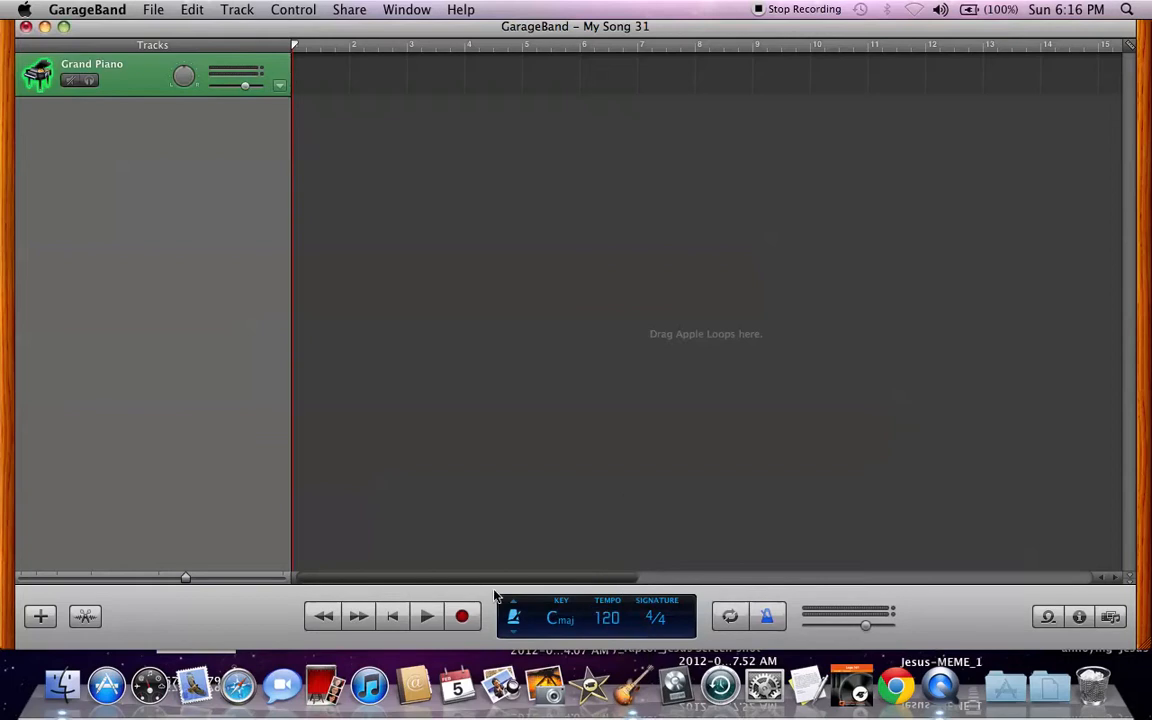
pyautogui.click(560, 616)
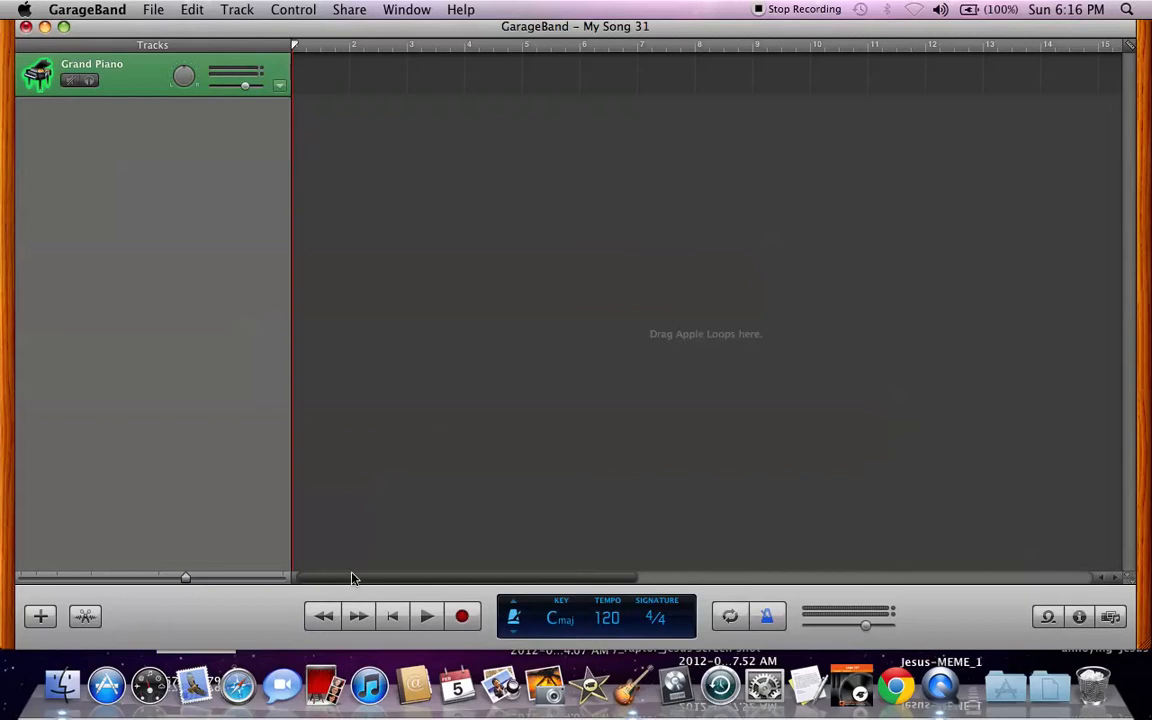
pyautogui.moveTo(392, 628)
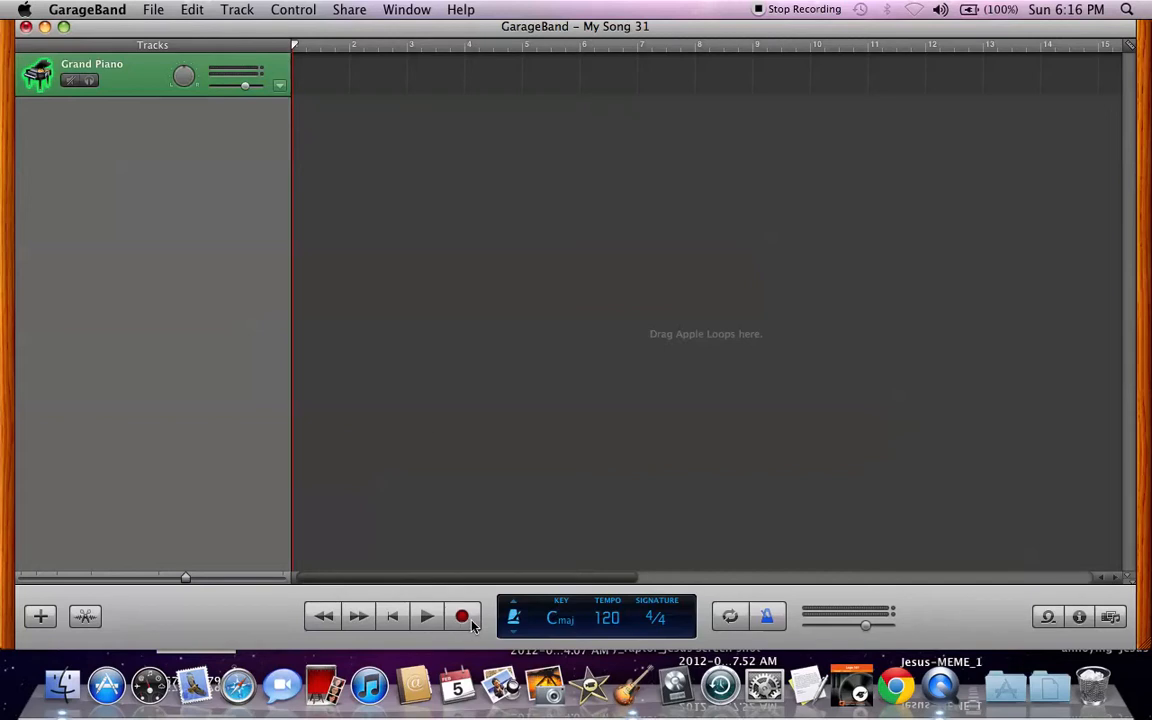
pyautogui.moveTo(462, 616)
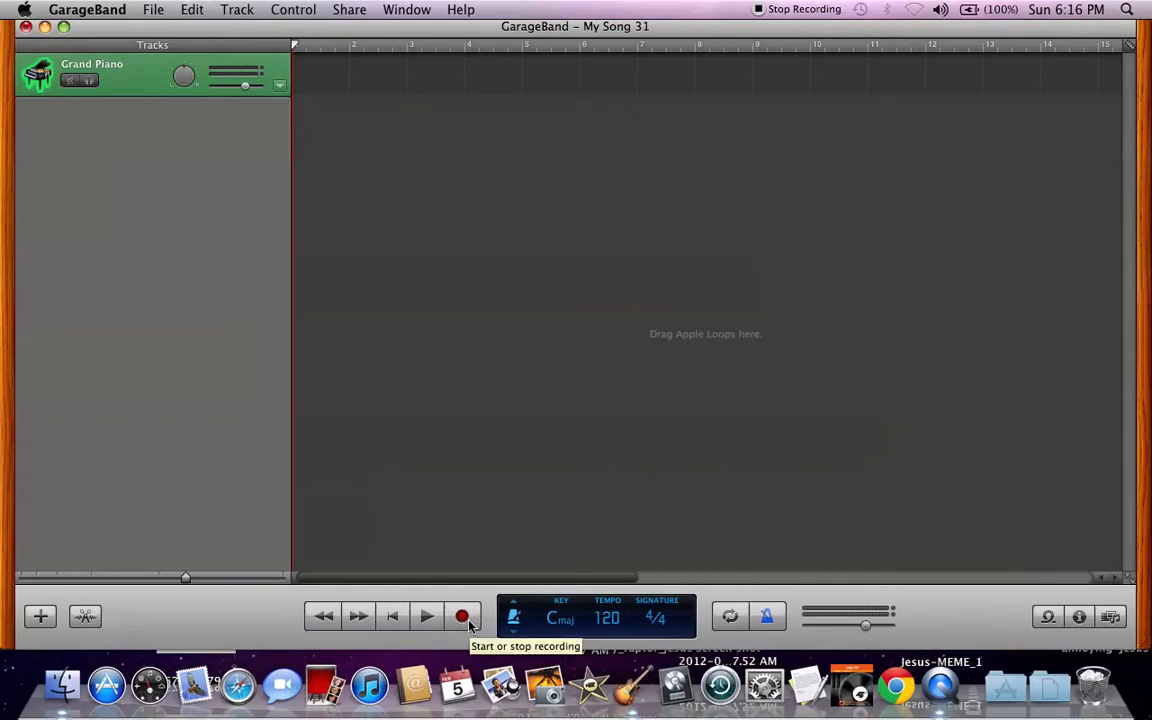
# Record a region of piano notes onto the Grand Piano track
pyautogui.click(460, 616)
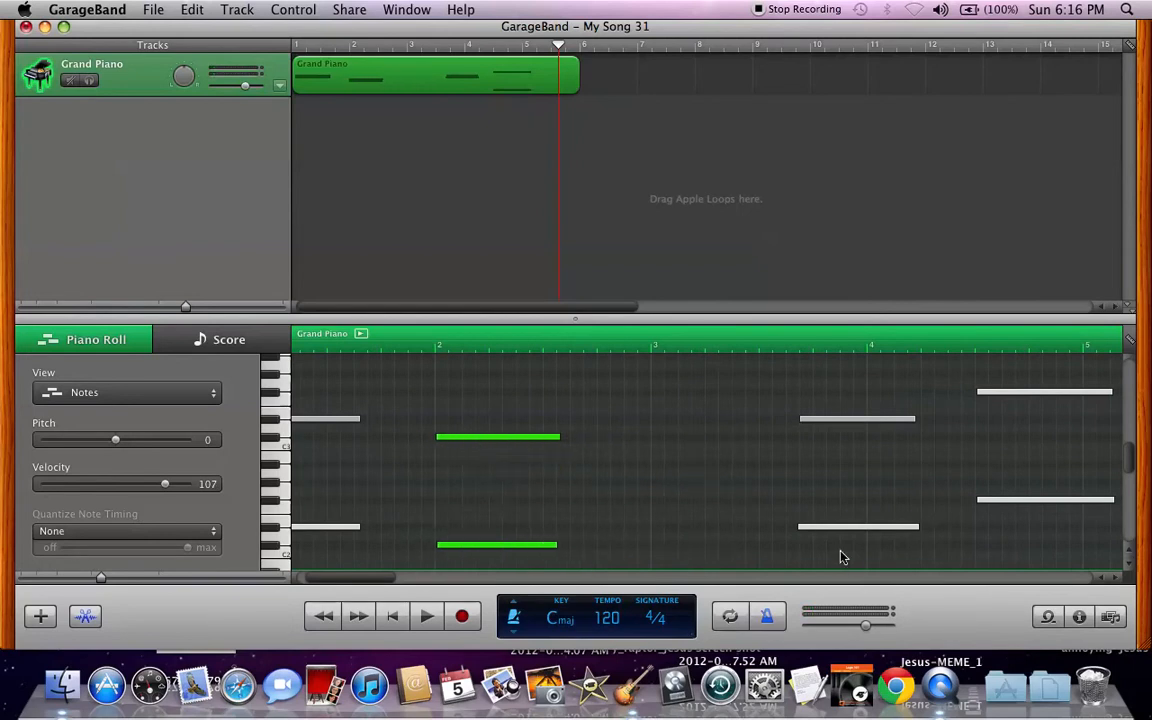
# Move the selected piano notes earlier so the Grand Piano region becomes shorter
pyautogui.click(856, 418)
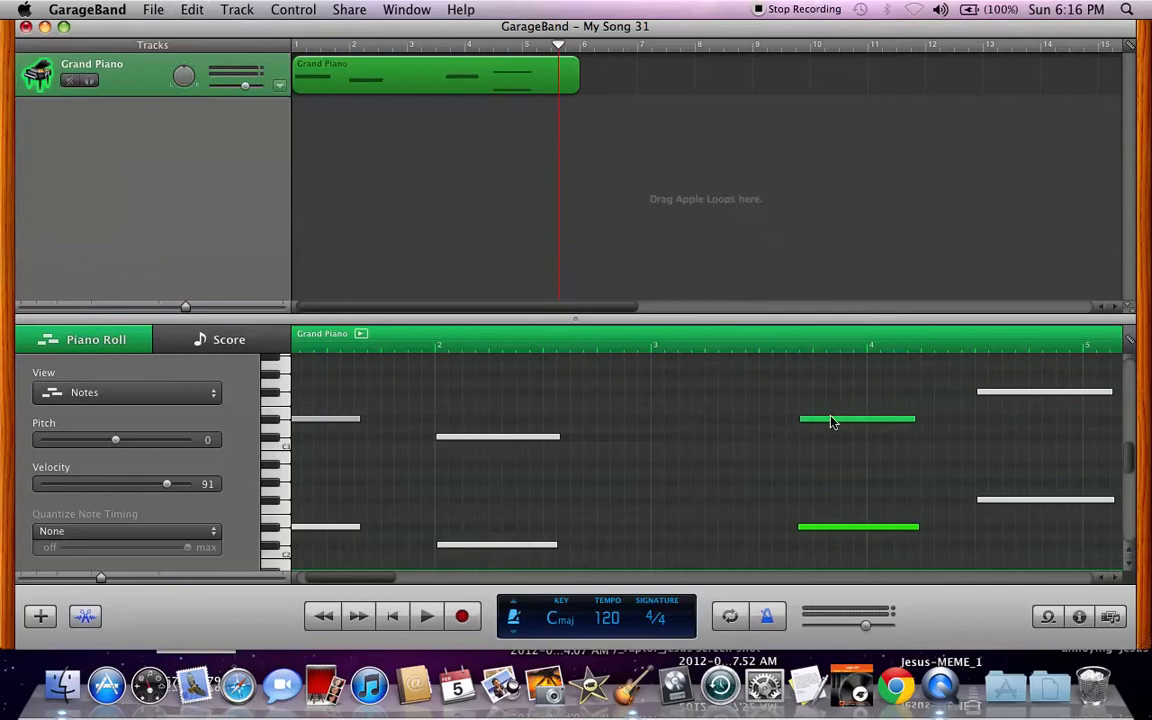
pyautogui.moveTo(856, 420); pyautogui.dragTo(710, 420)
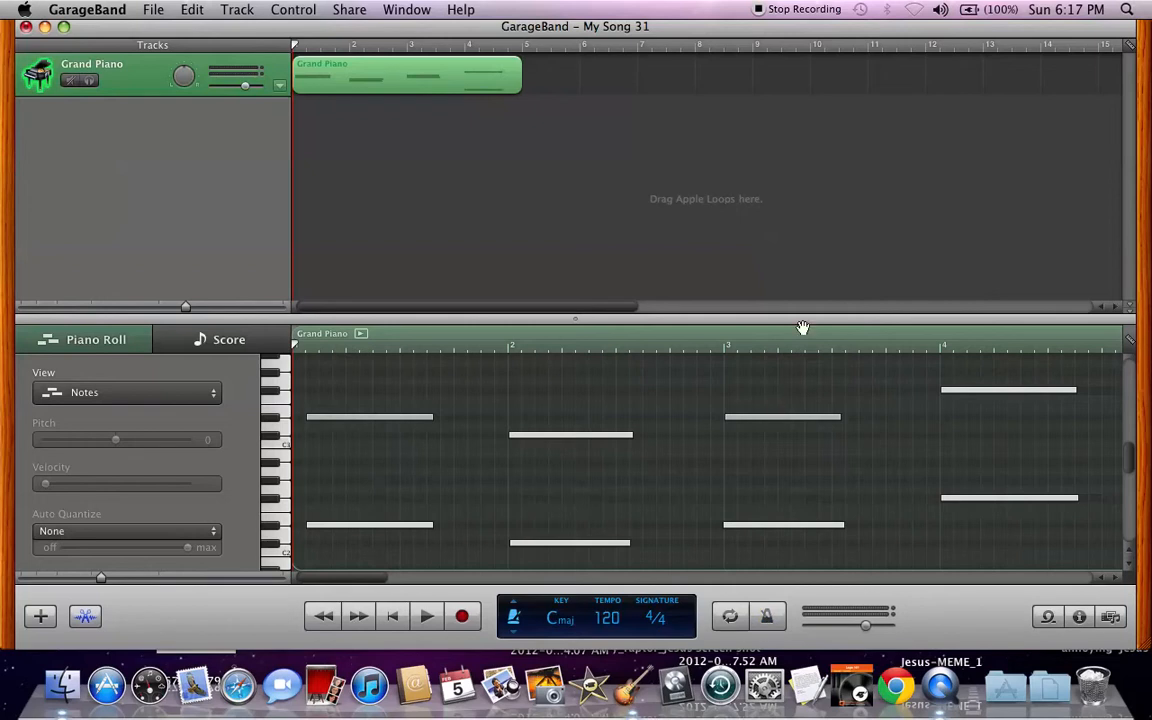
pyautogui.moveTo(268, 110)
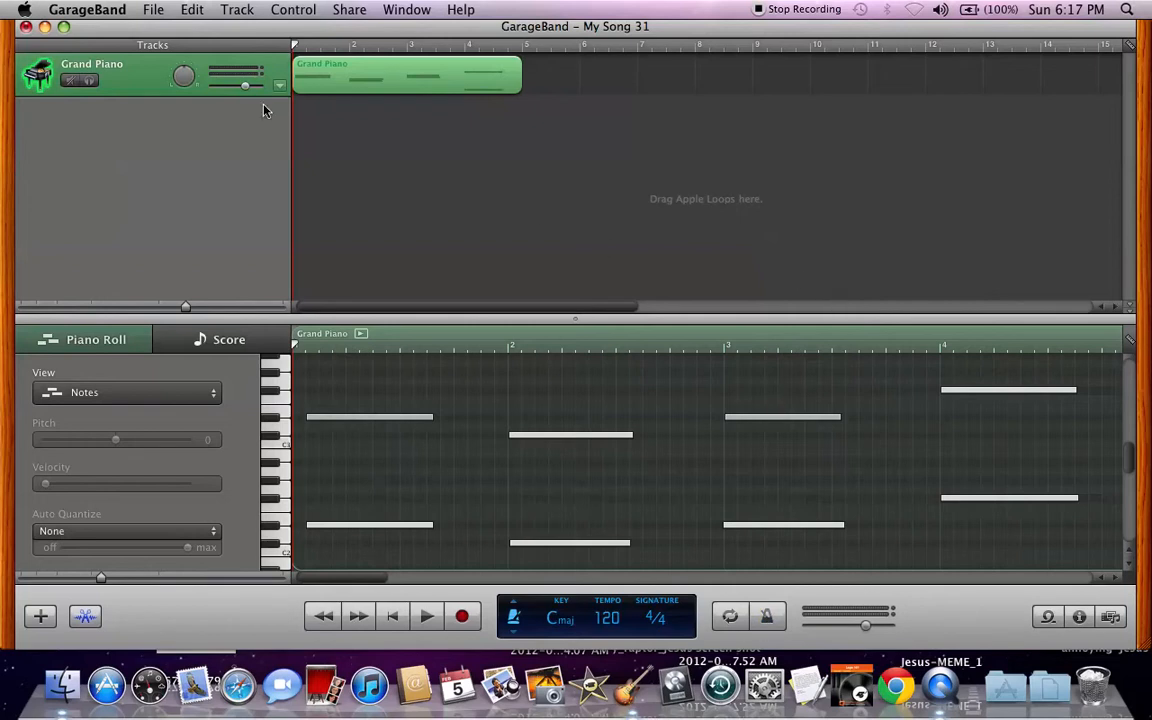
# Bring up the new-track dialog to add a software instrument track
pyautogui.click(236, 8)
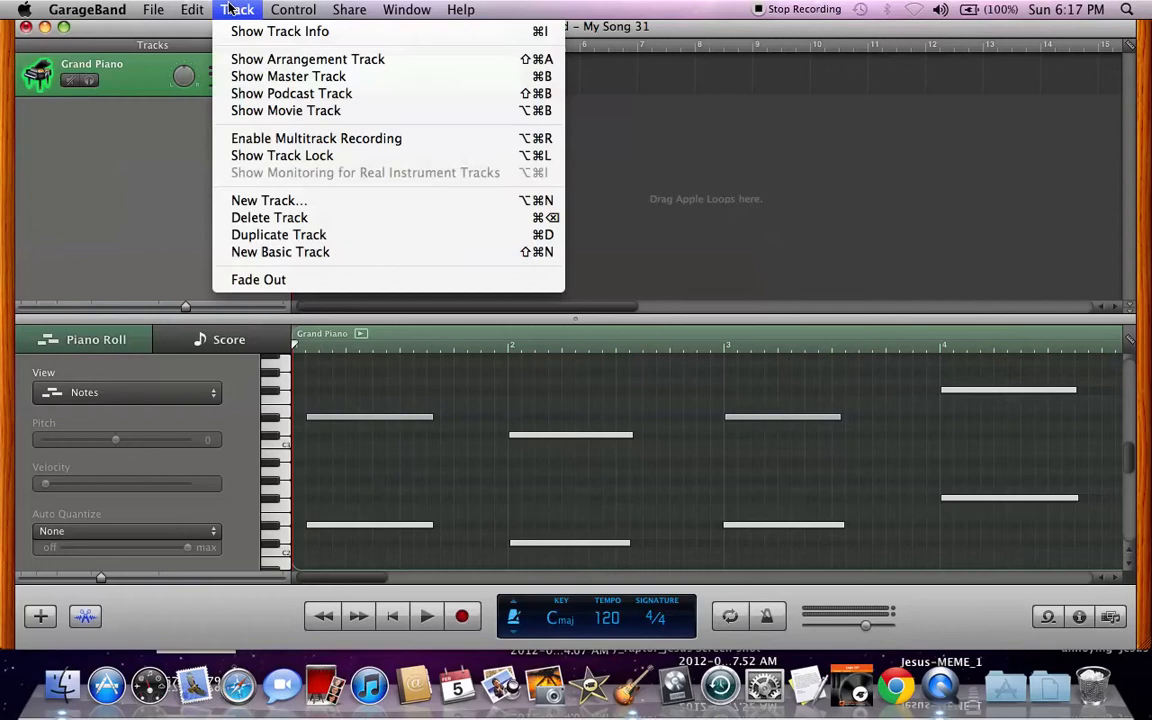
pyautogui.moveTo(288, 76)
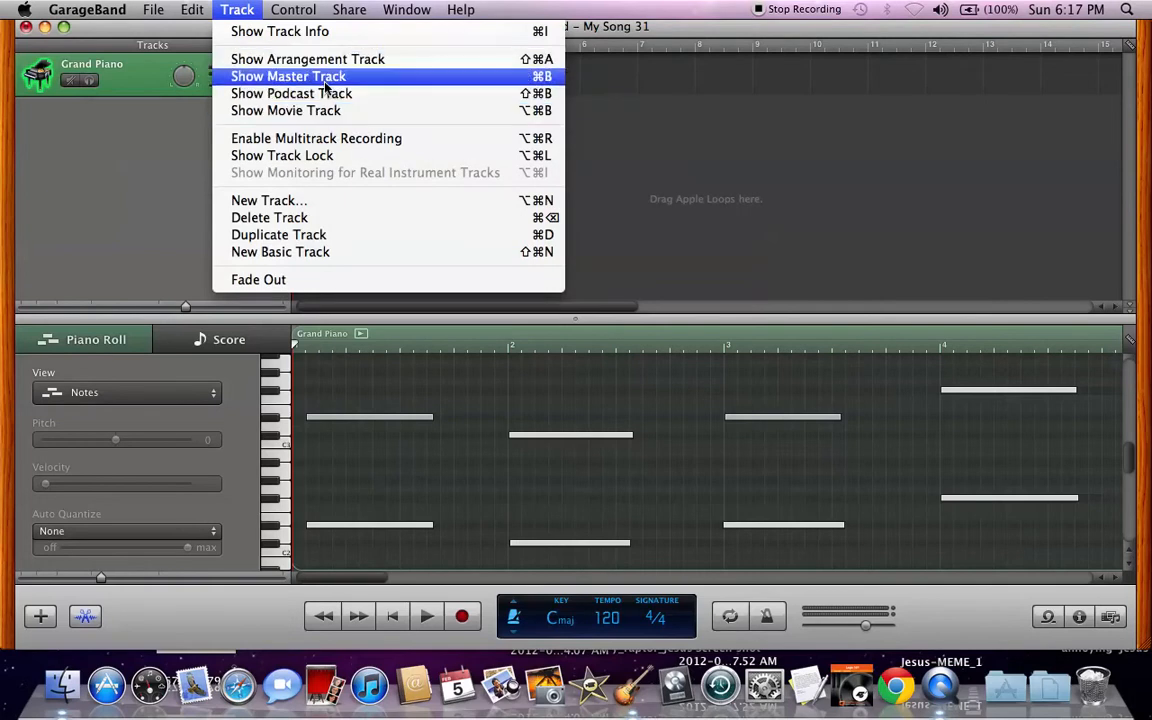
pyautogui.moveTo(268, 200)
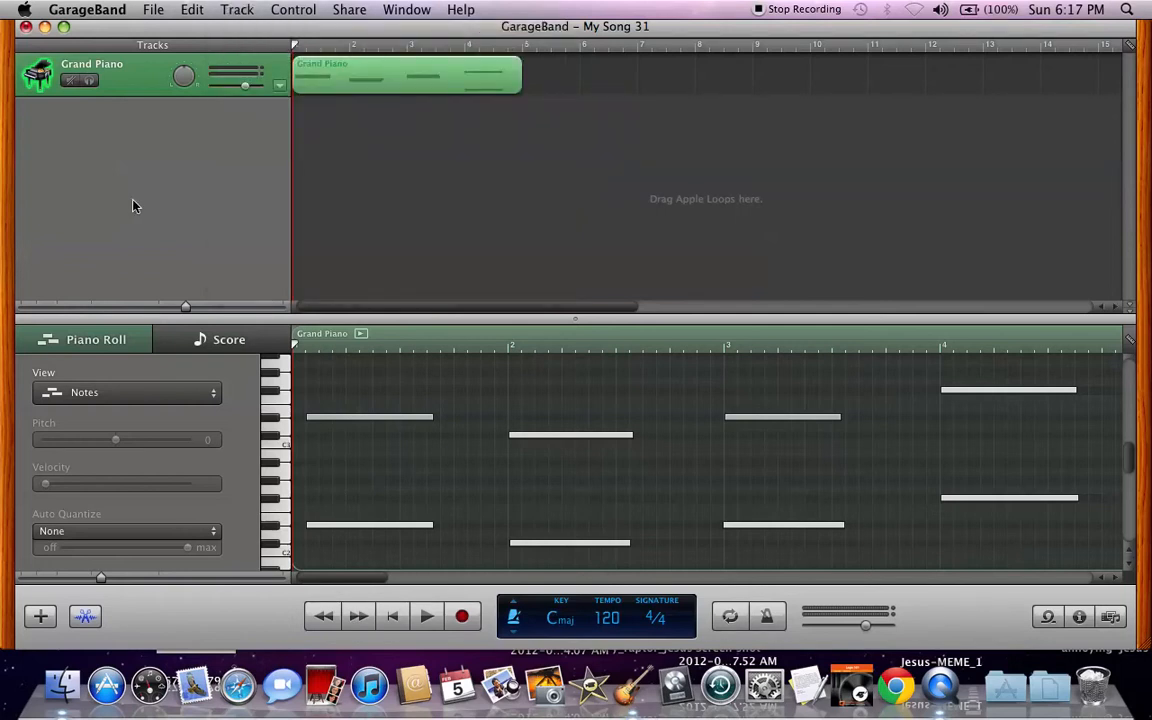
pyautogui.moveTo(112, 190)
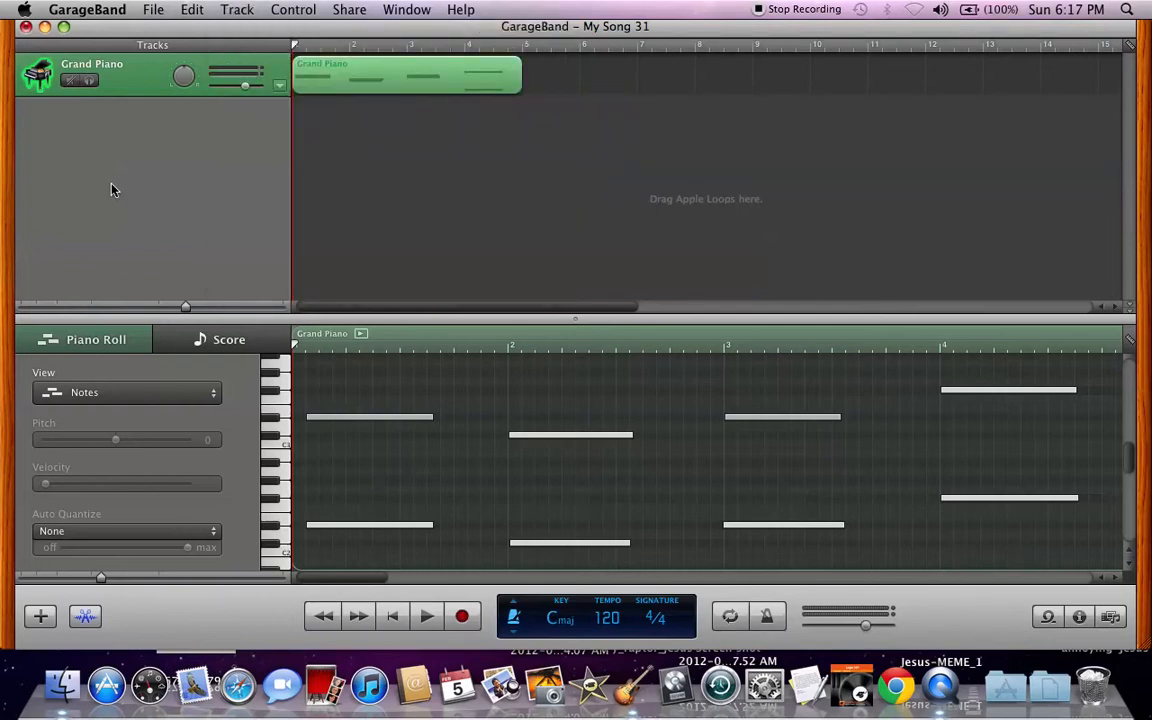
pyautogui.click(40, 616)
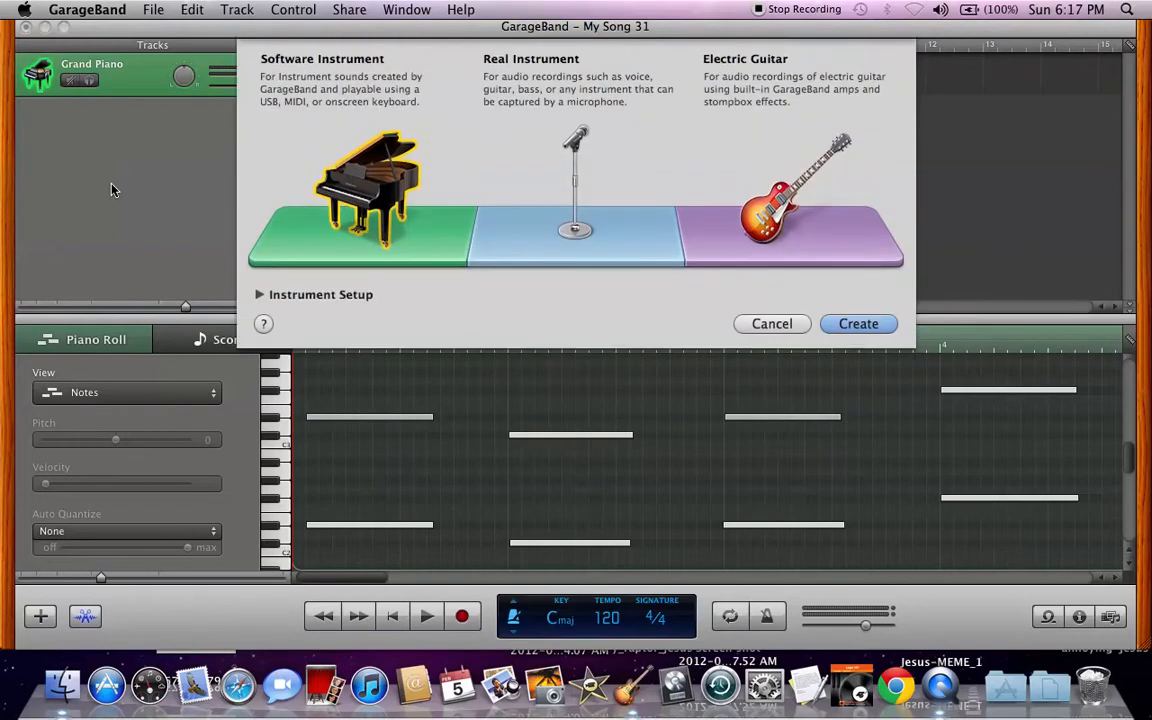
pyautogui.moveTo(220, 190)
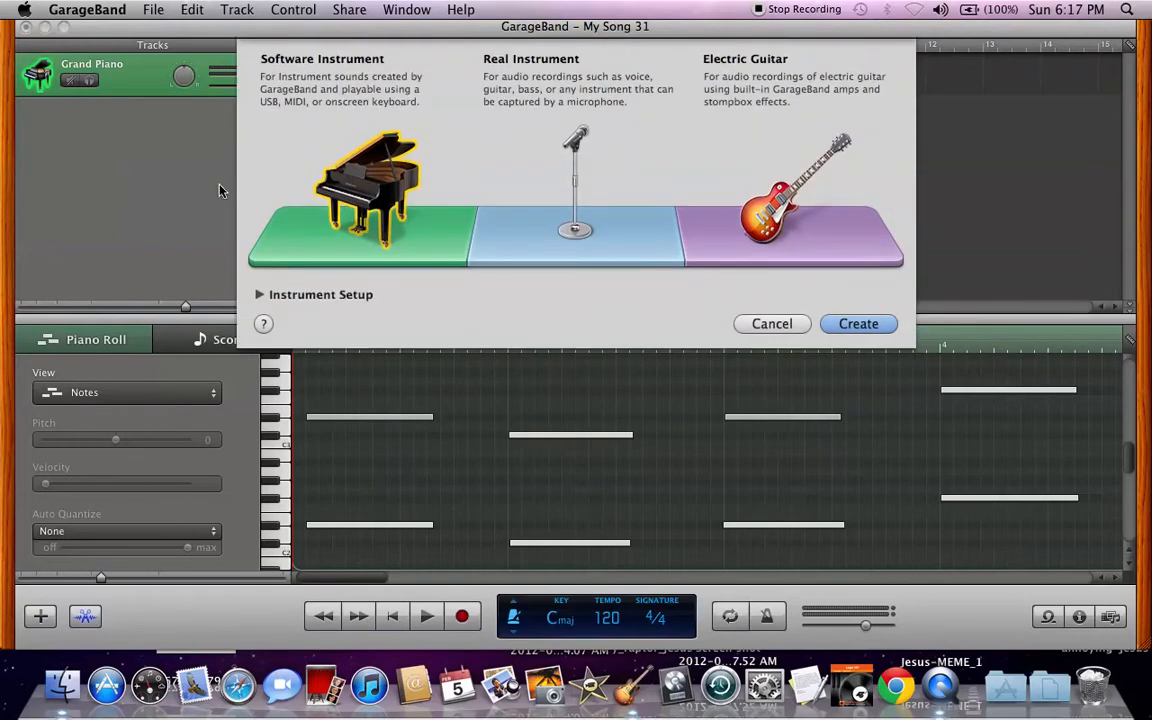
pyautogui.moveTo(540, 68)
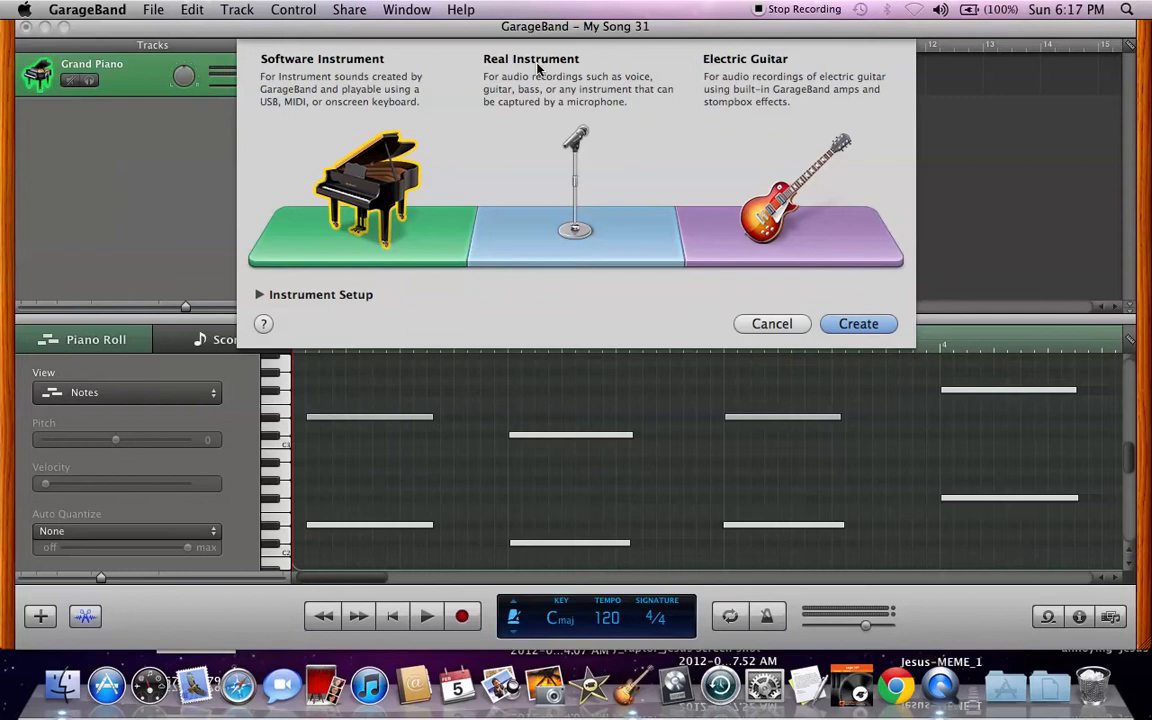
pyautogui.moveTo(800, 204)
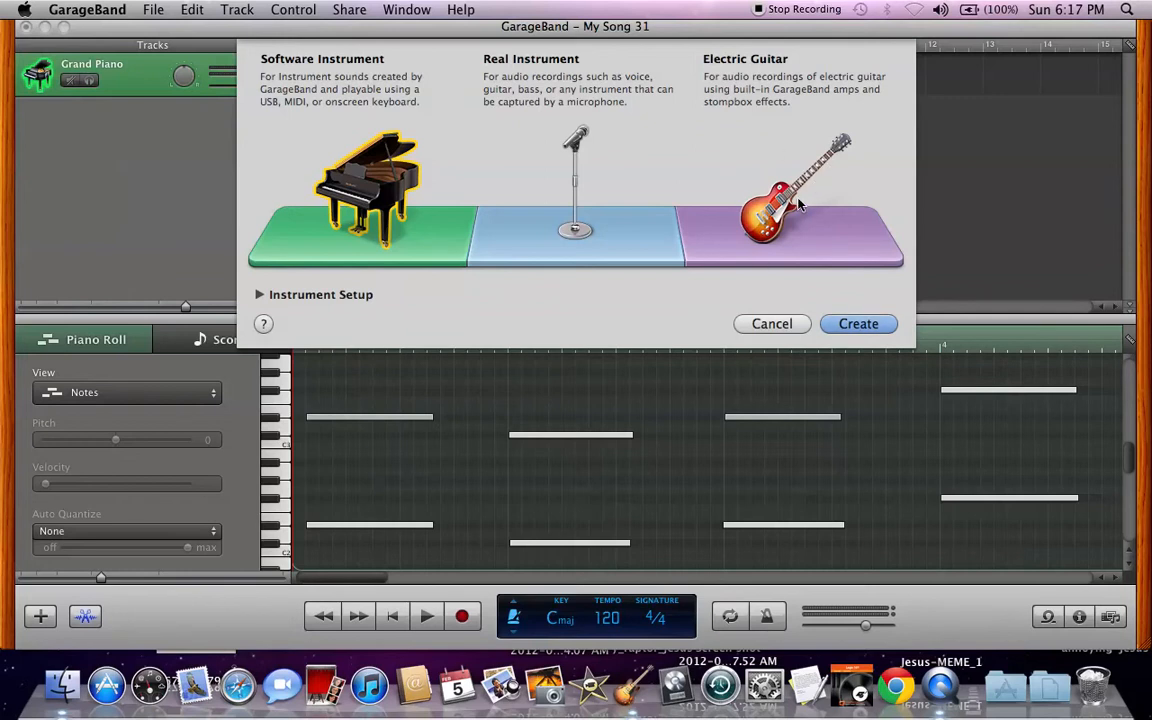
pyautogui.moveTo(816, 170)
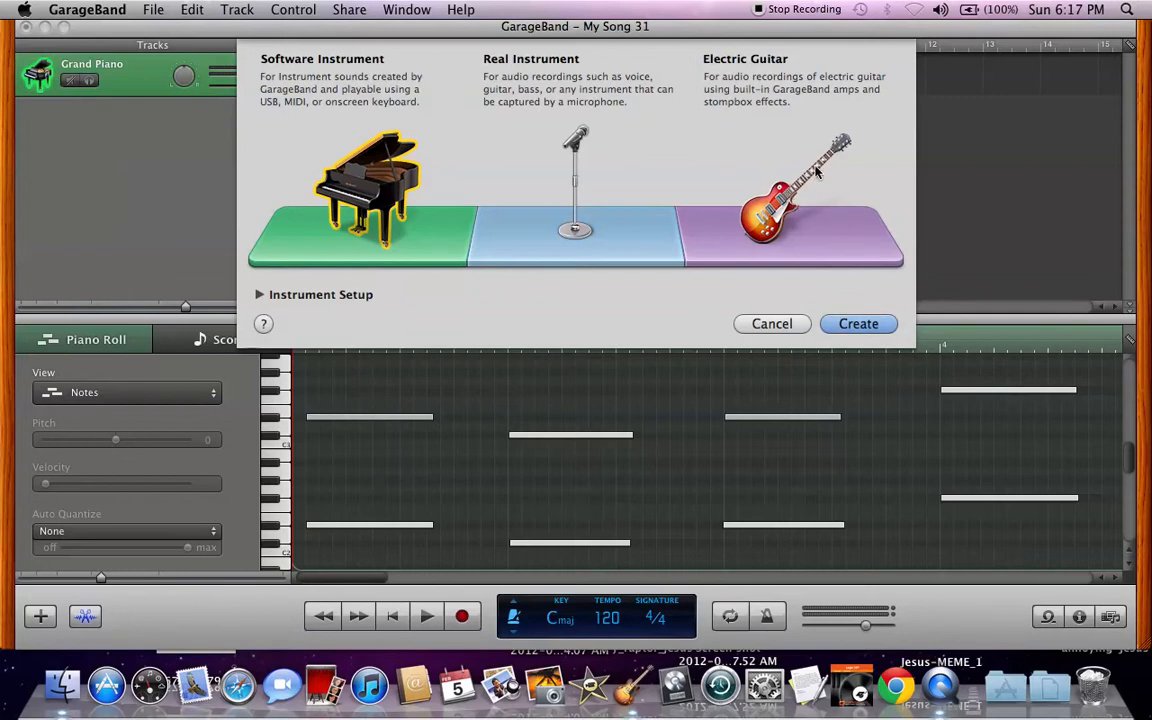
pyautogui.moveTo(812, 192)
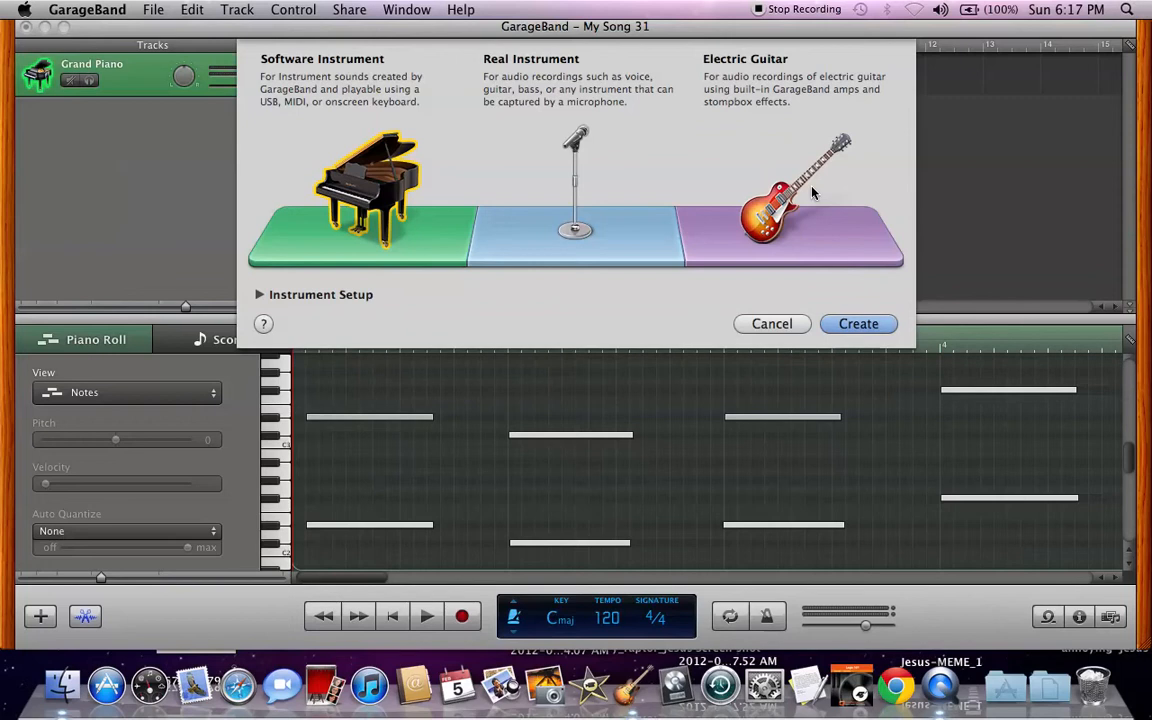
pyautogui.moveTo(516, 126)
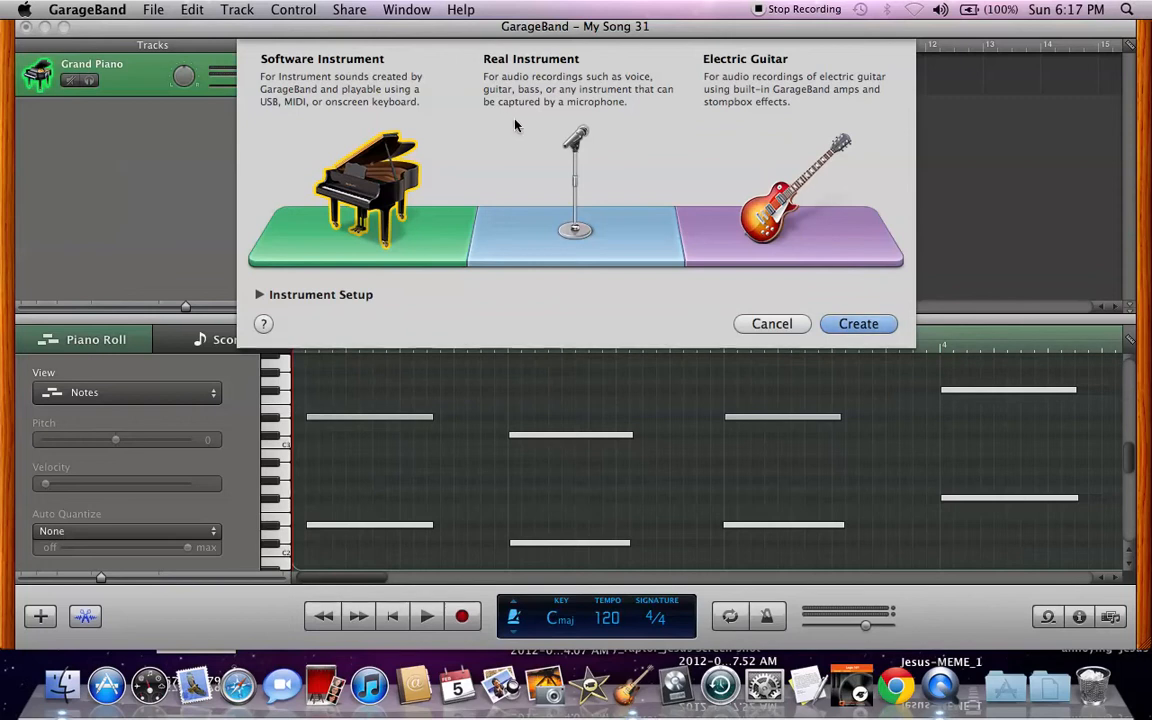
pyautogui.moveTo(572, 180)
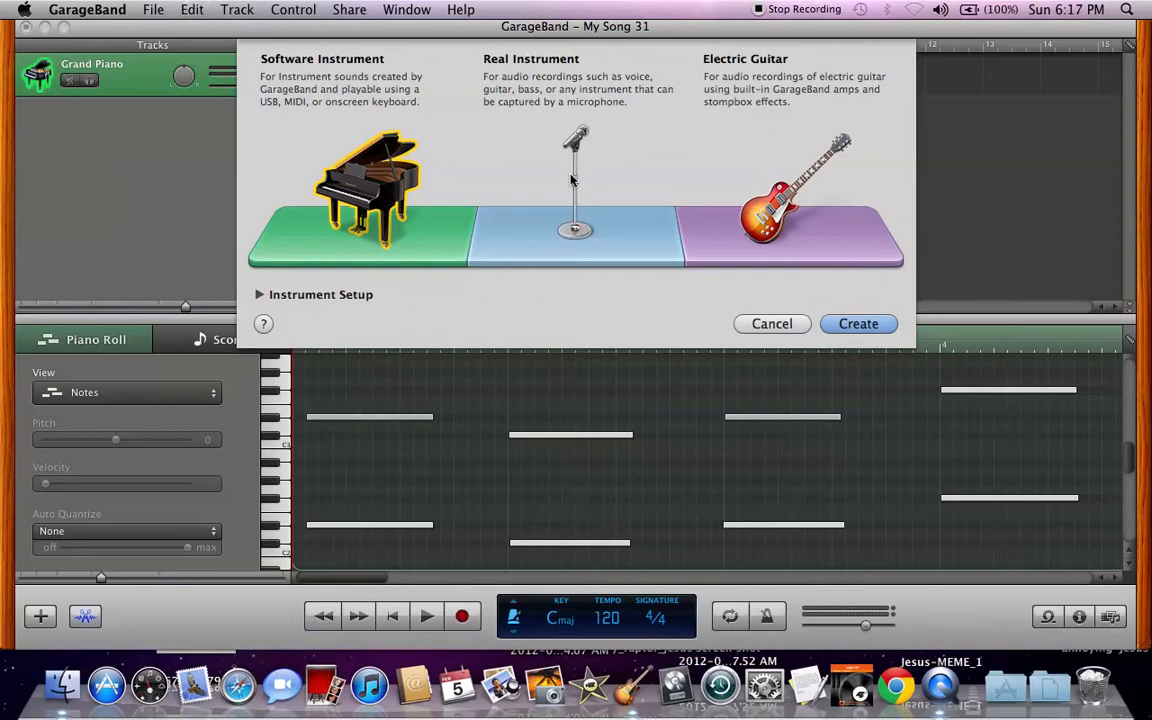
pyautogui.moveTo(576, 204)
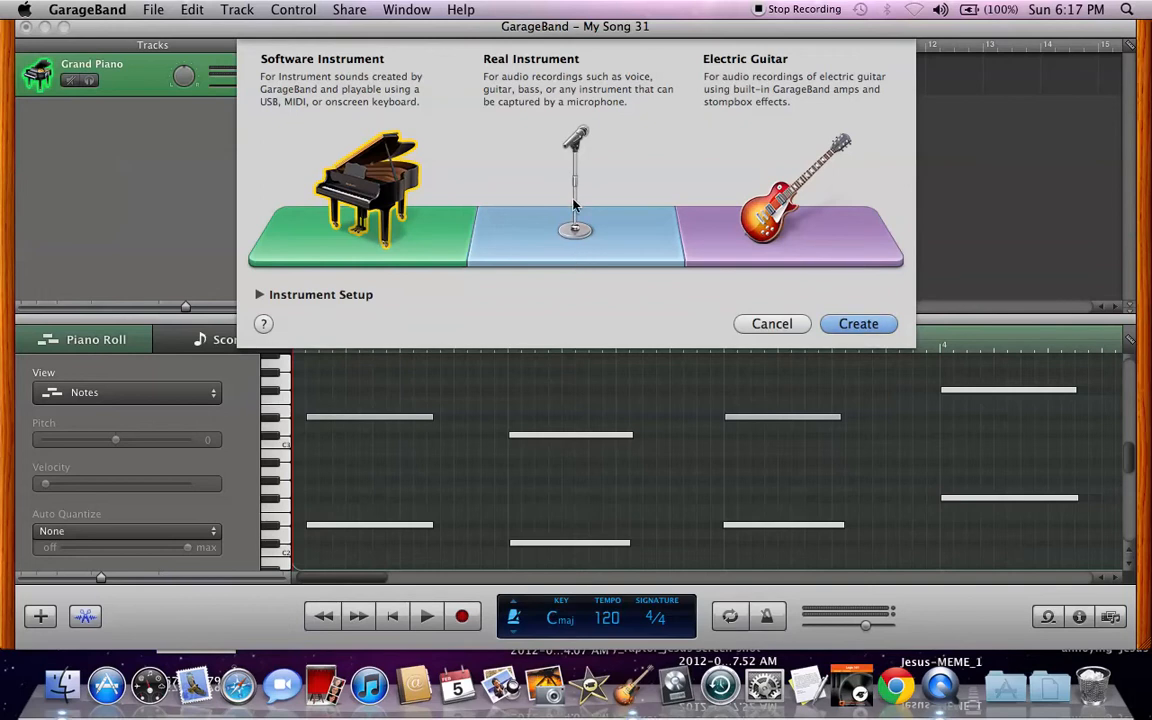
pyautogui.moveTo(576, 170)
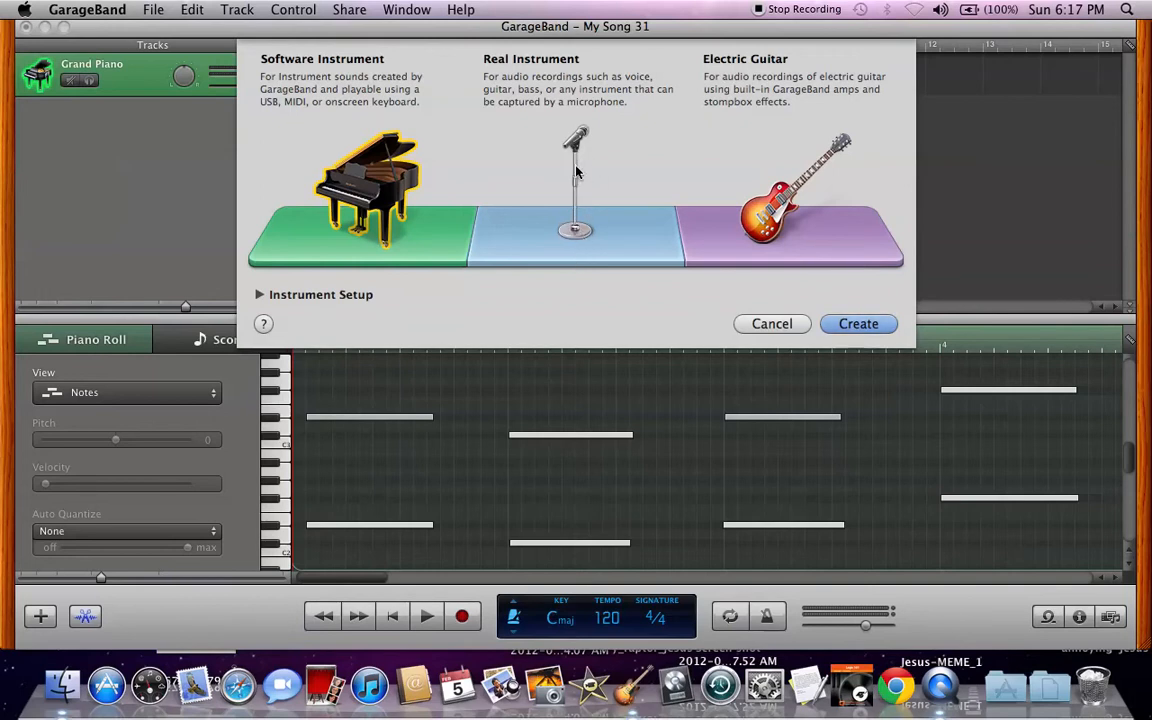
pyautogui.moveTo(580, 196)
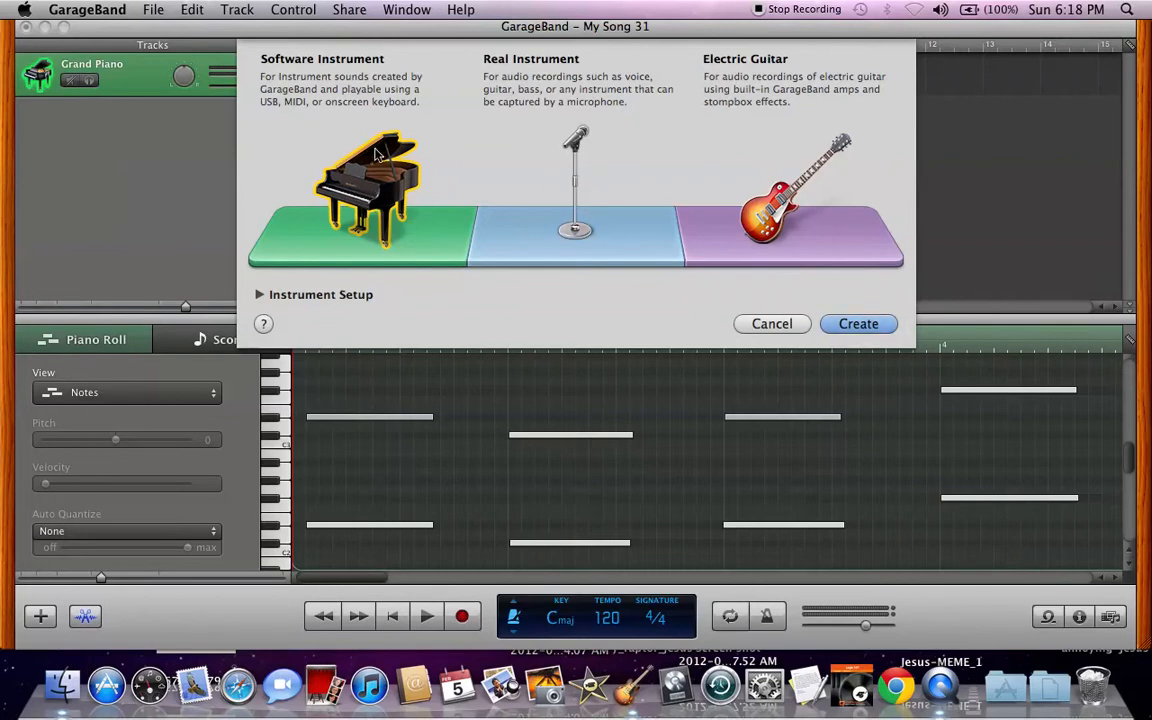
pyautogui.moveTo(388, 190)
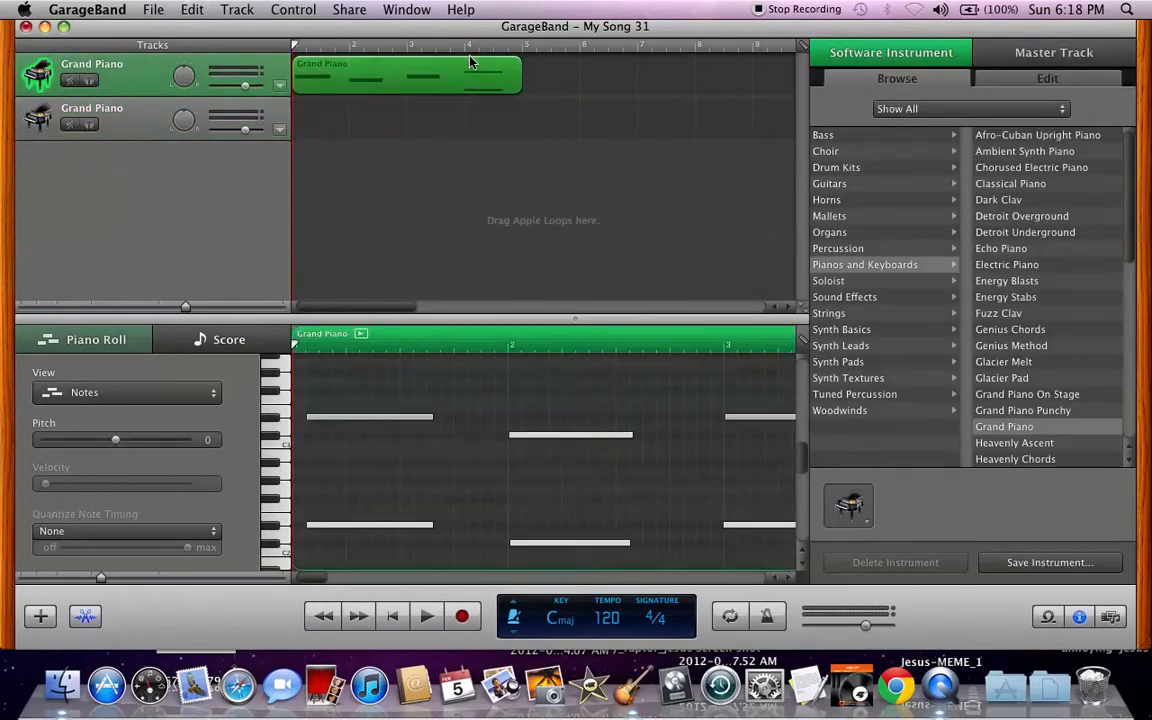
# Play the song with the cycle region looping over the piano part
pyautogui.click(426, 616)
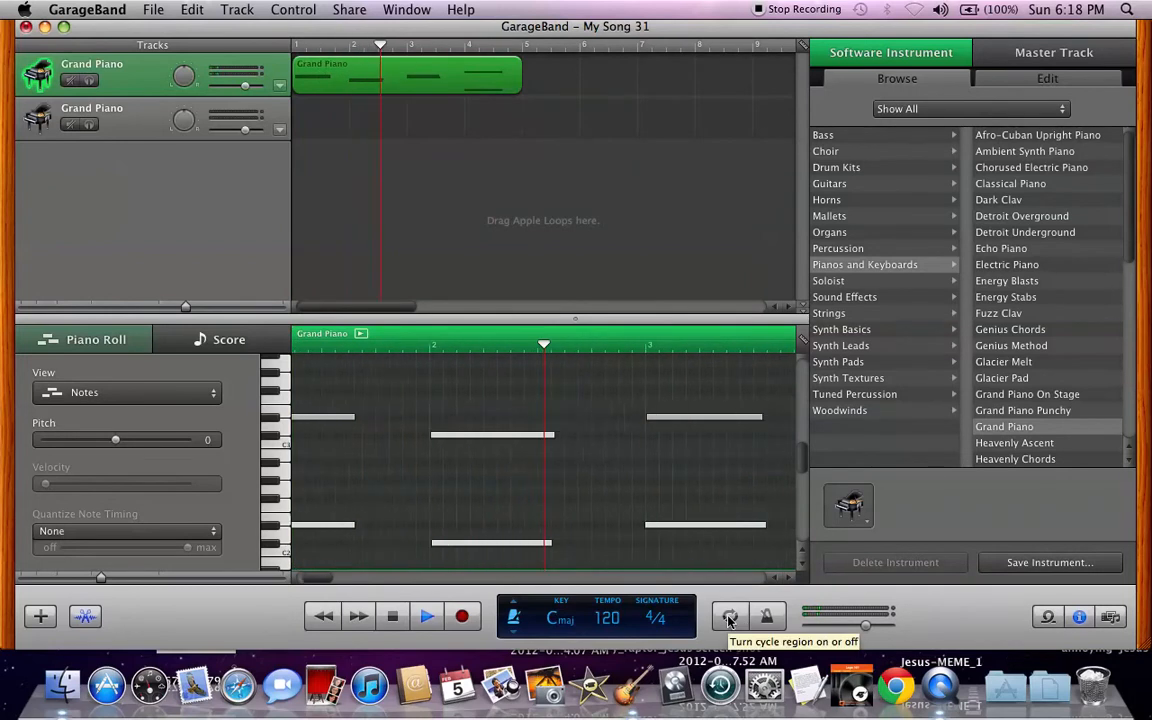
pyautogui.click(730, 616)
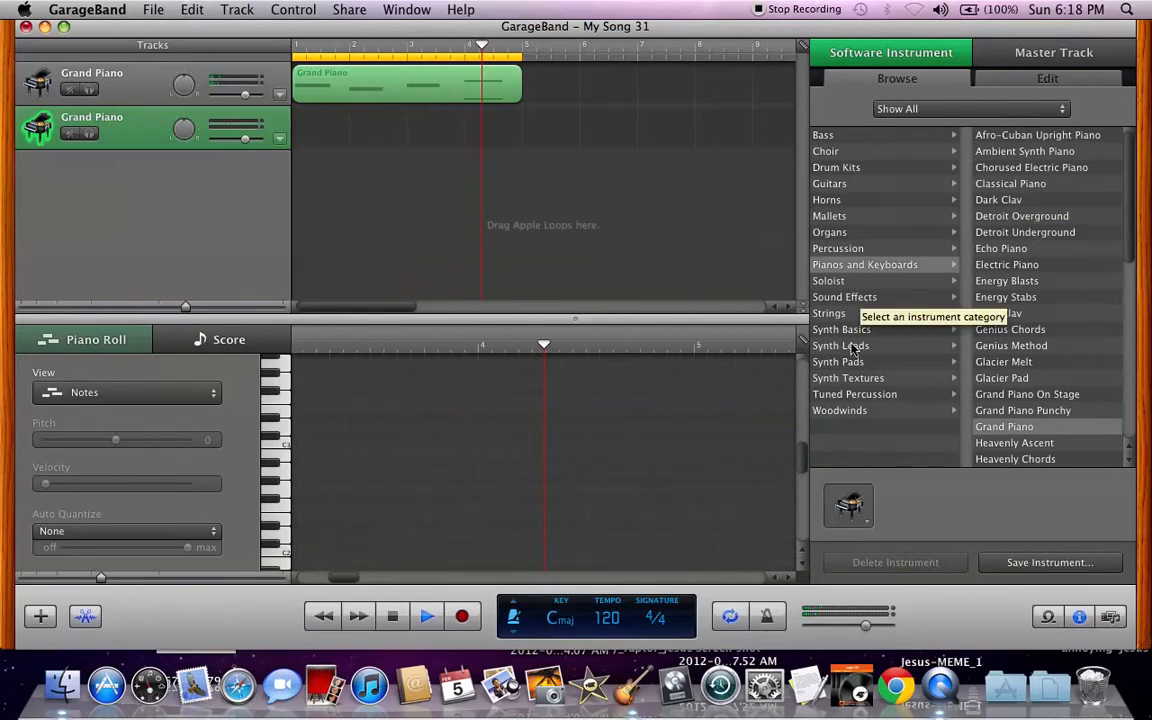
# Audition bass sounds: Trance Bass, Subby Bass, then Sub Synth Bass on the second track
pyautogui.click(824, 136)
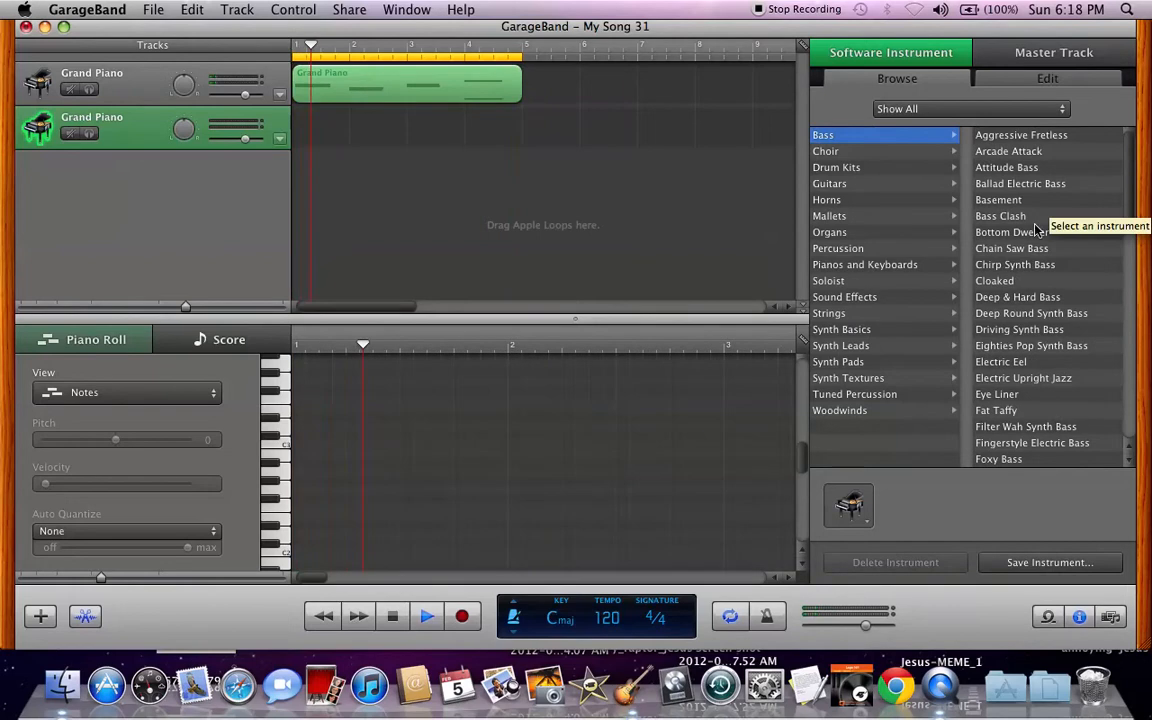
pyautogui.scroll(-3)
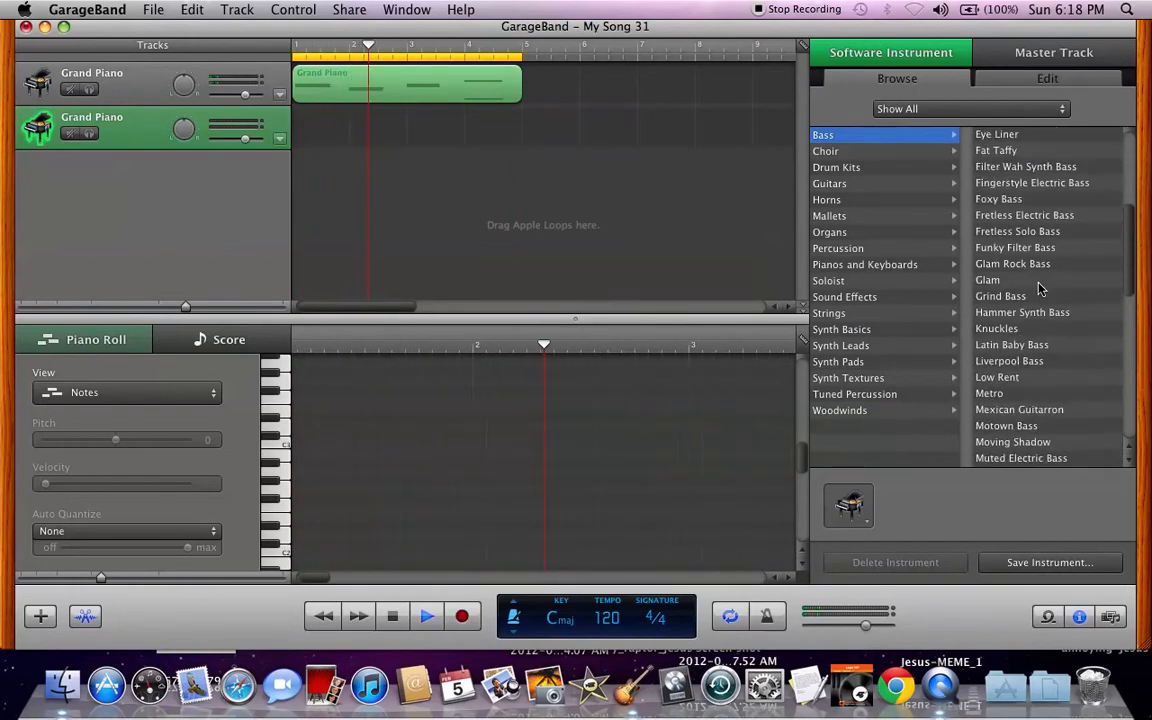
pyautogui.scroll(-3)
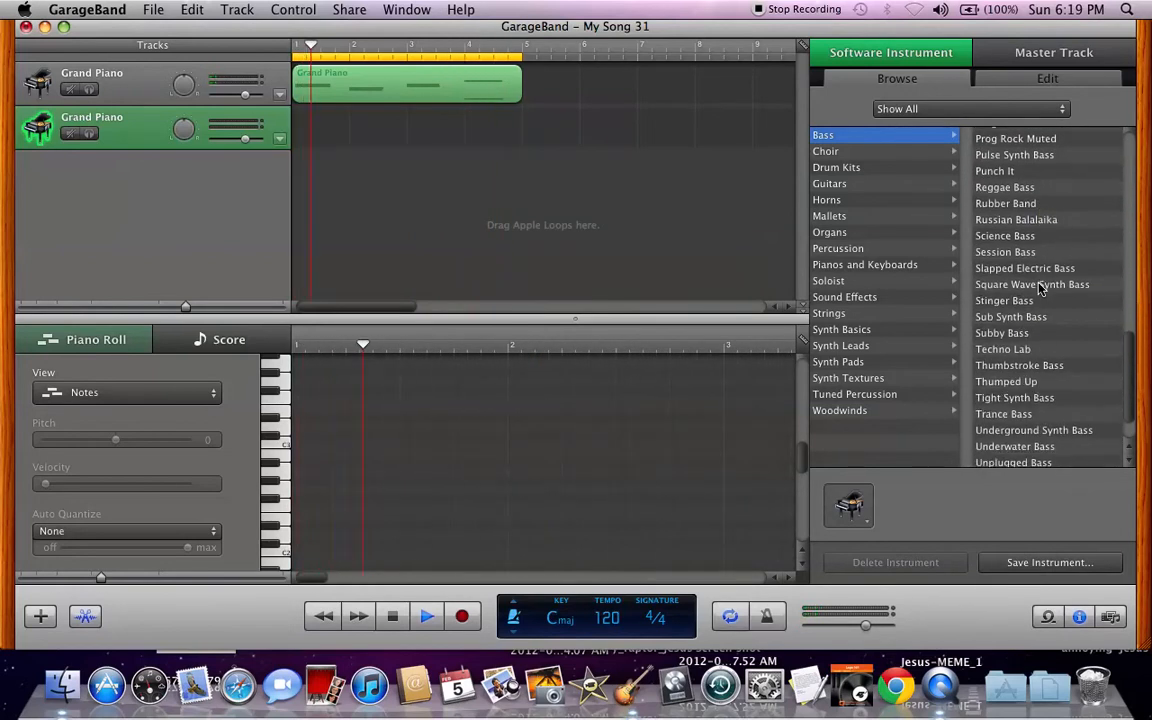
pyautogui.click(1004, 362)
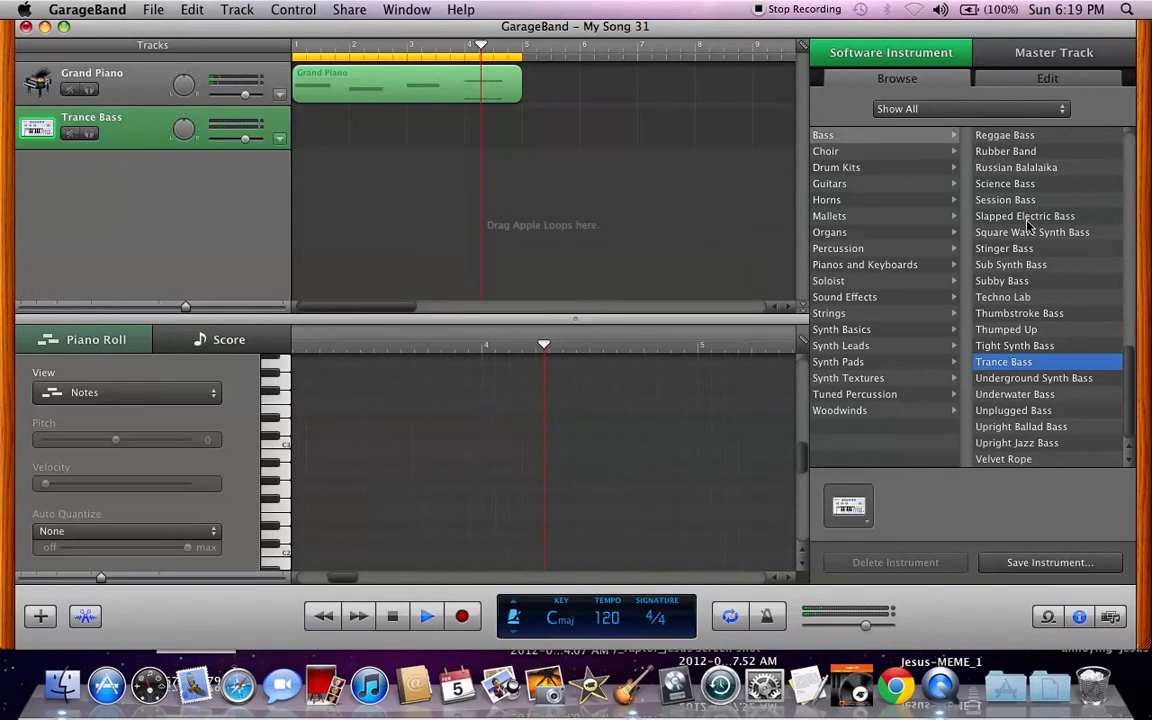
pyautogui.click(1000, 280)
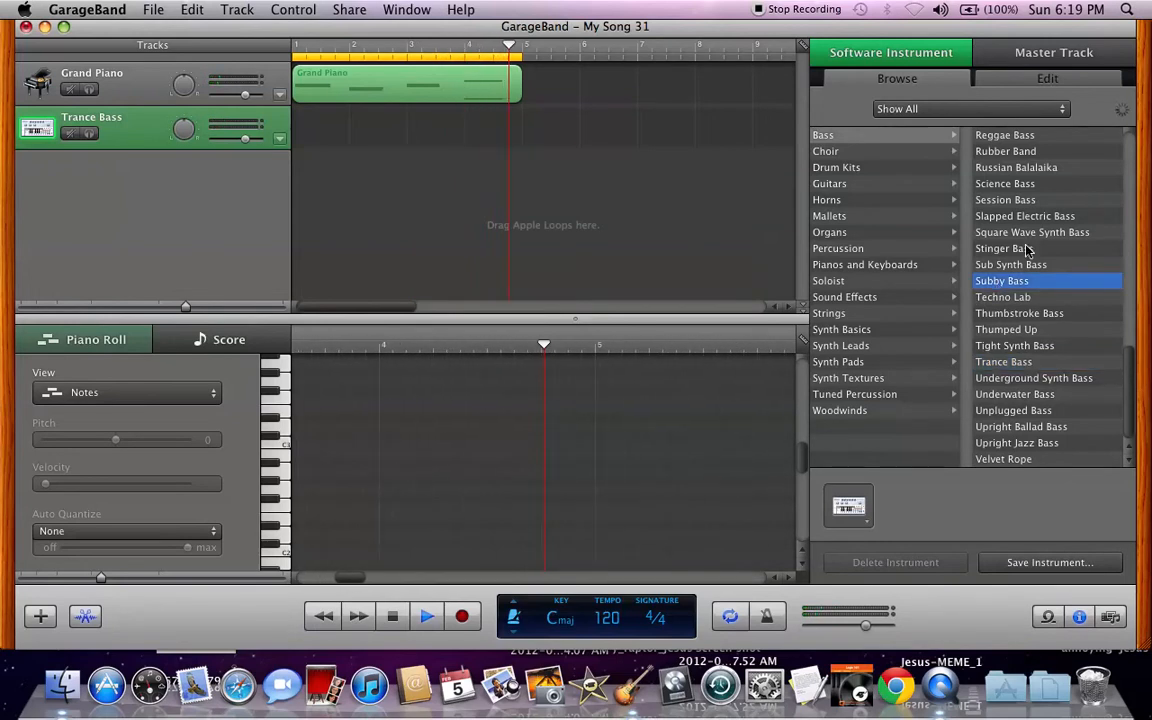
pyautogui.click(1010, 264)
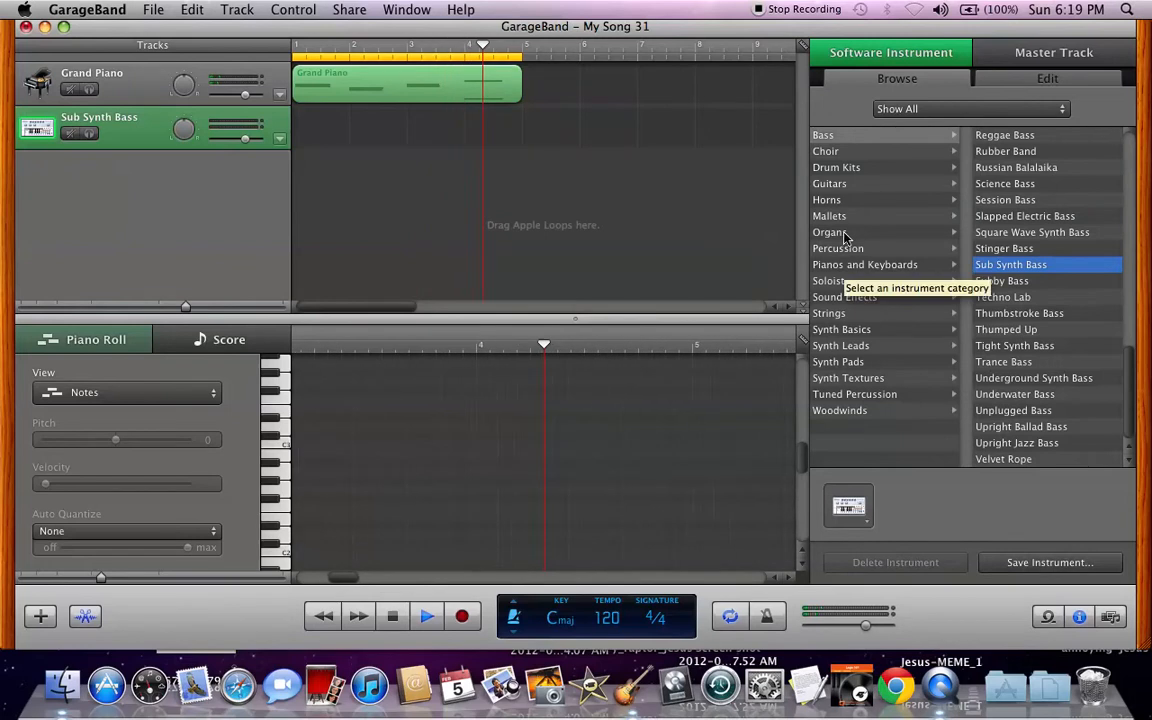
# Browse Soloist, Strings and Synth categories and set the track to Lost in Trance
pyautogui.click(828, 280)
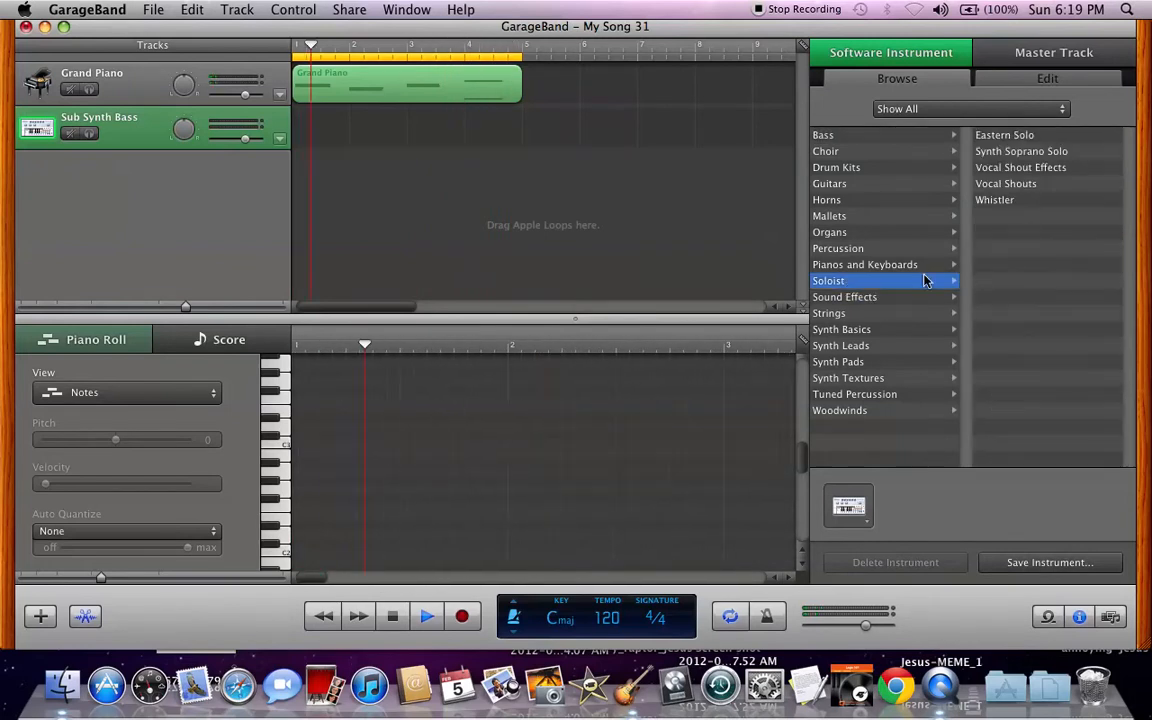
pyautogui.click(828, 312)
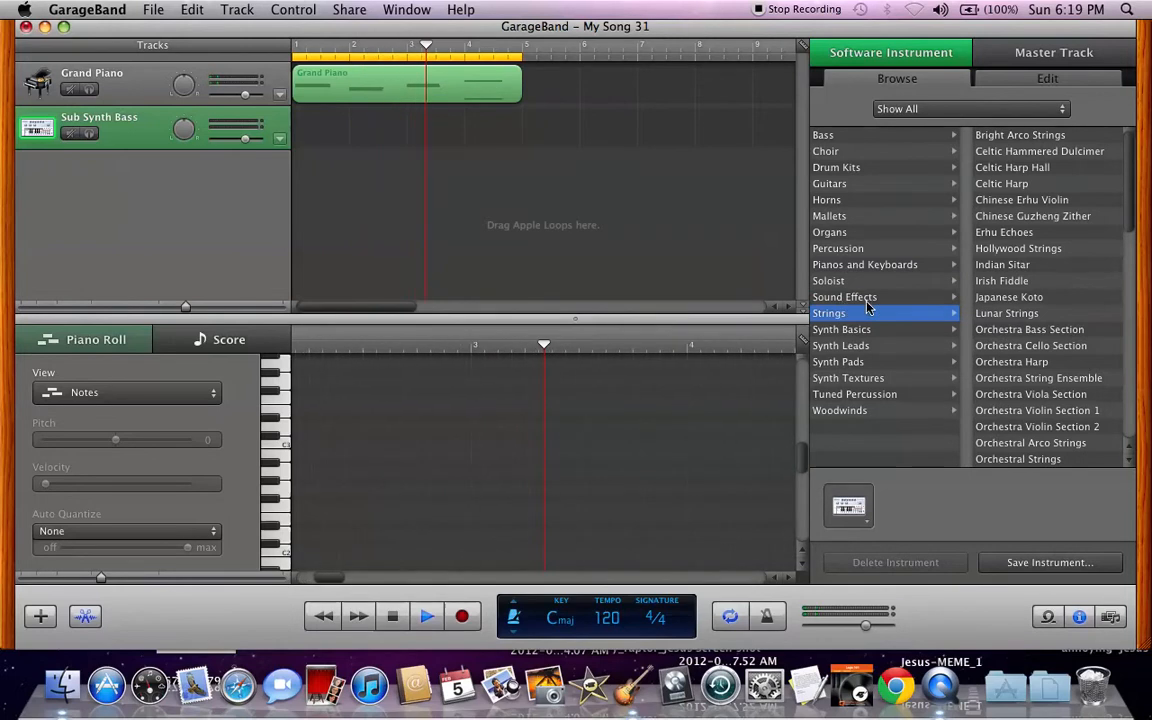
pyautogui.click(840, 328)
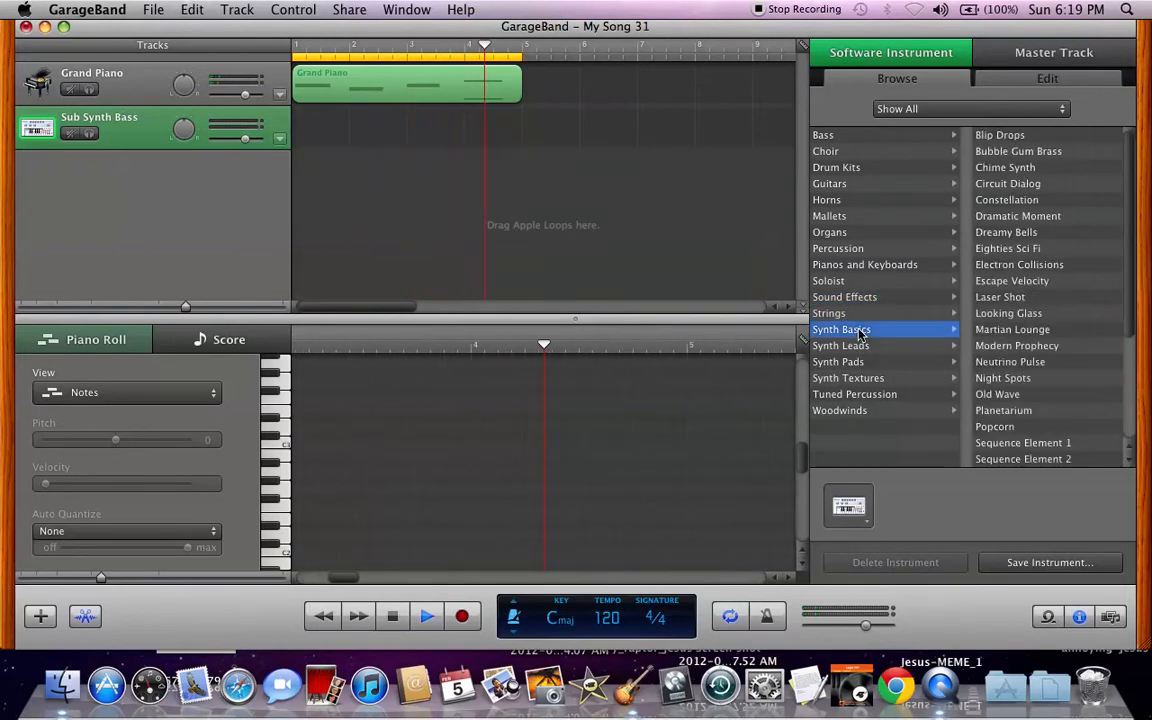
pyautogui.click(840, 344)
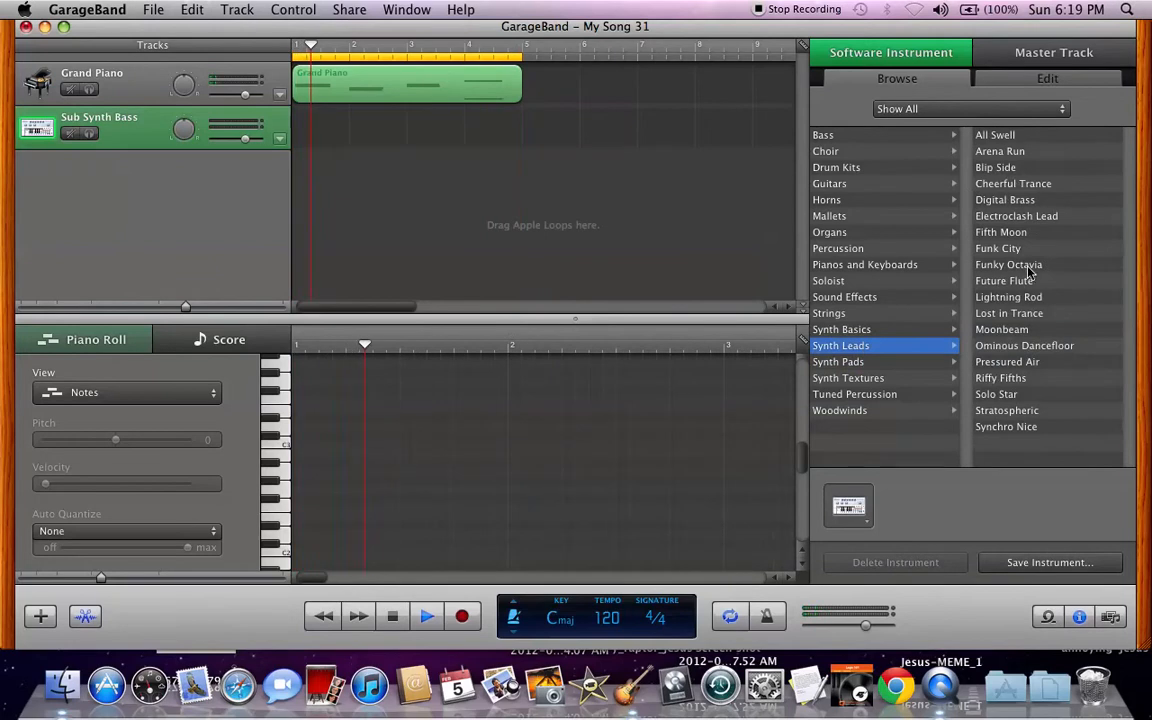
pyautogui.click(1008, 312)
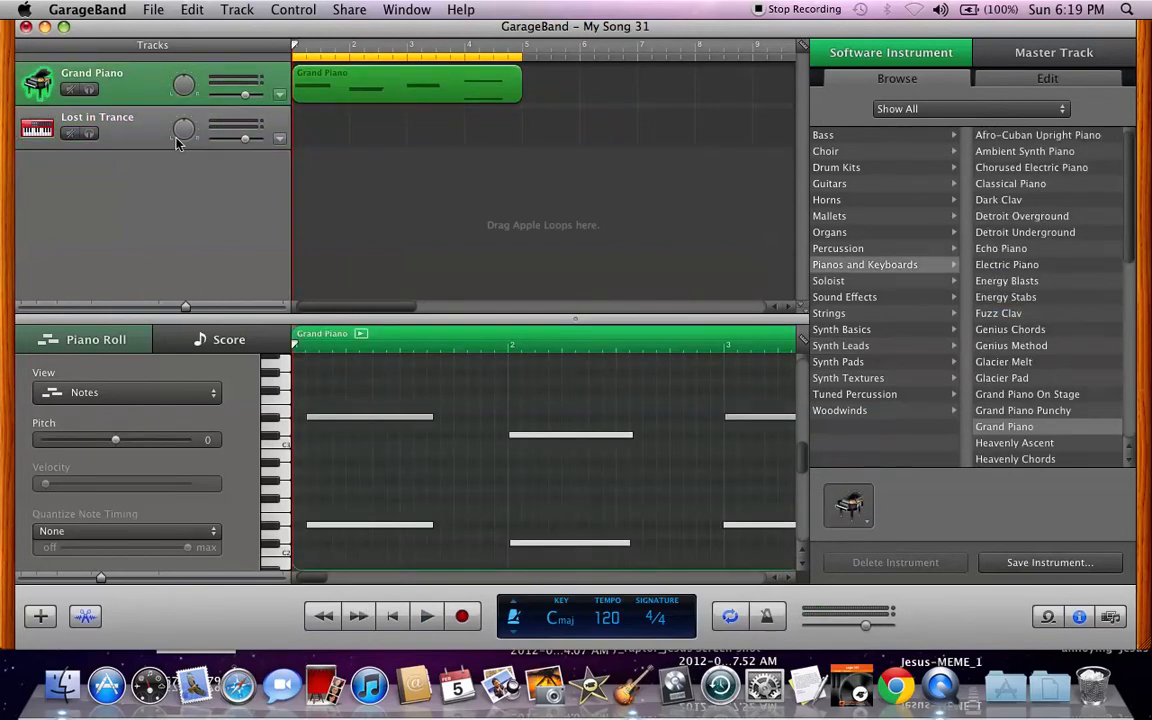
# Record a lead melody region onto the Lost in Trance track
pyautogui.click(96, 128)
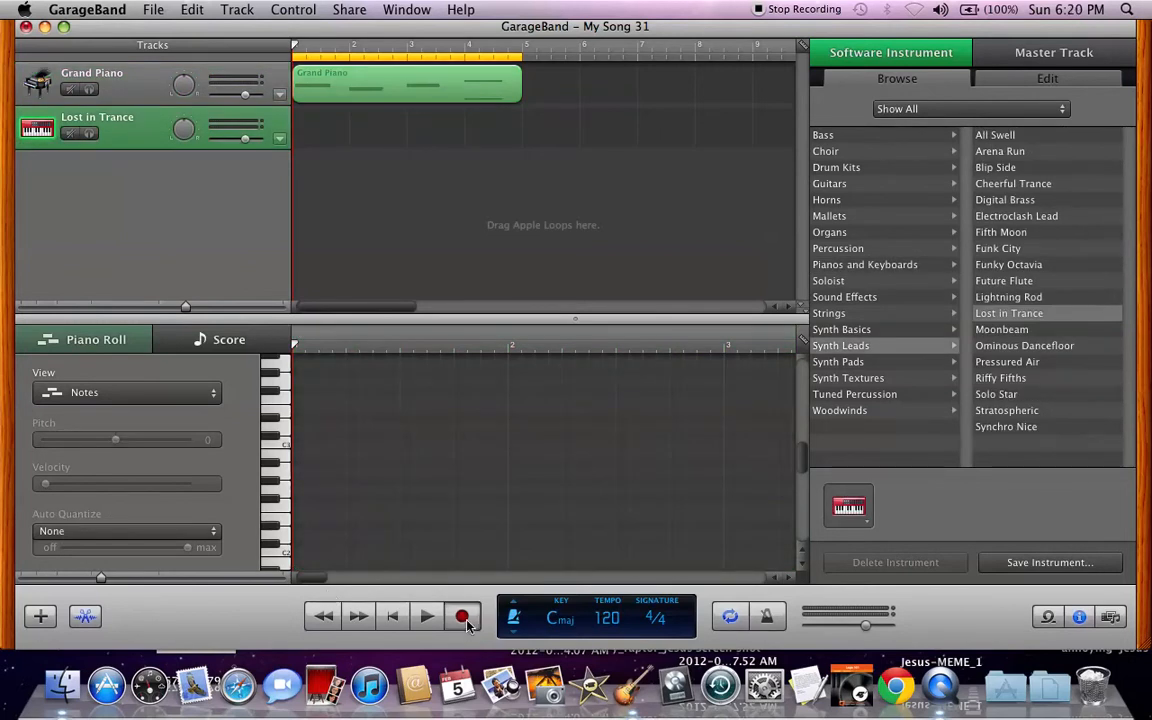
pyautogui.click(460, 616)
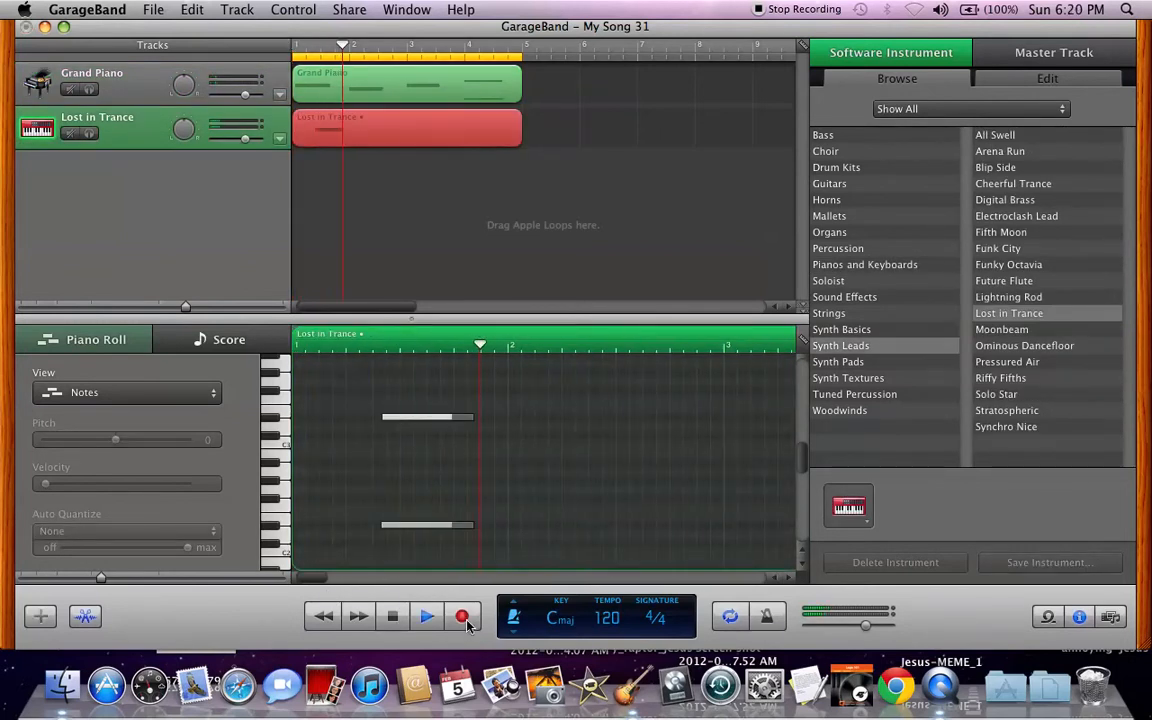
pyautogui.click(428, 616)
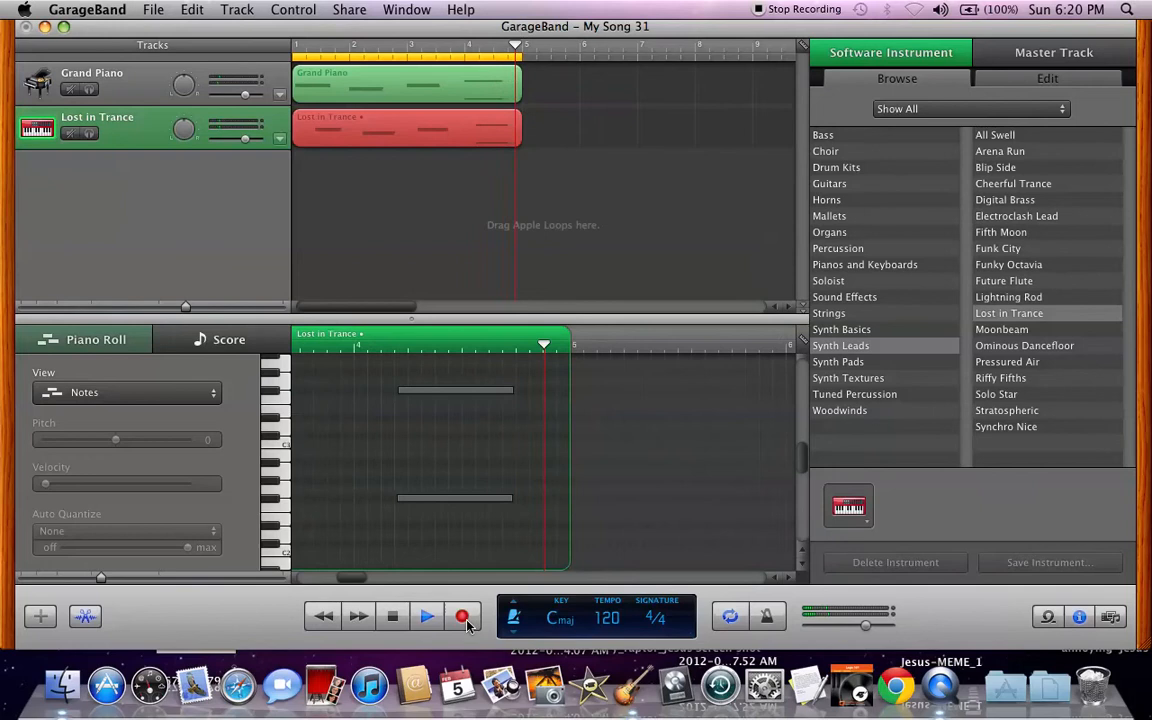
pyautogui.click(460, 616)
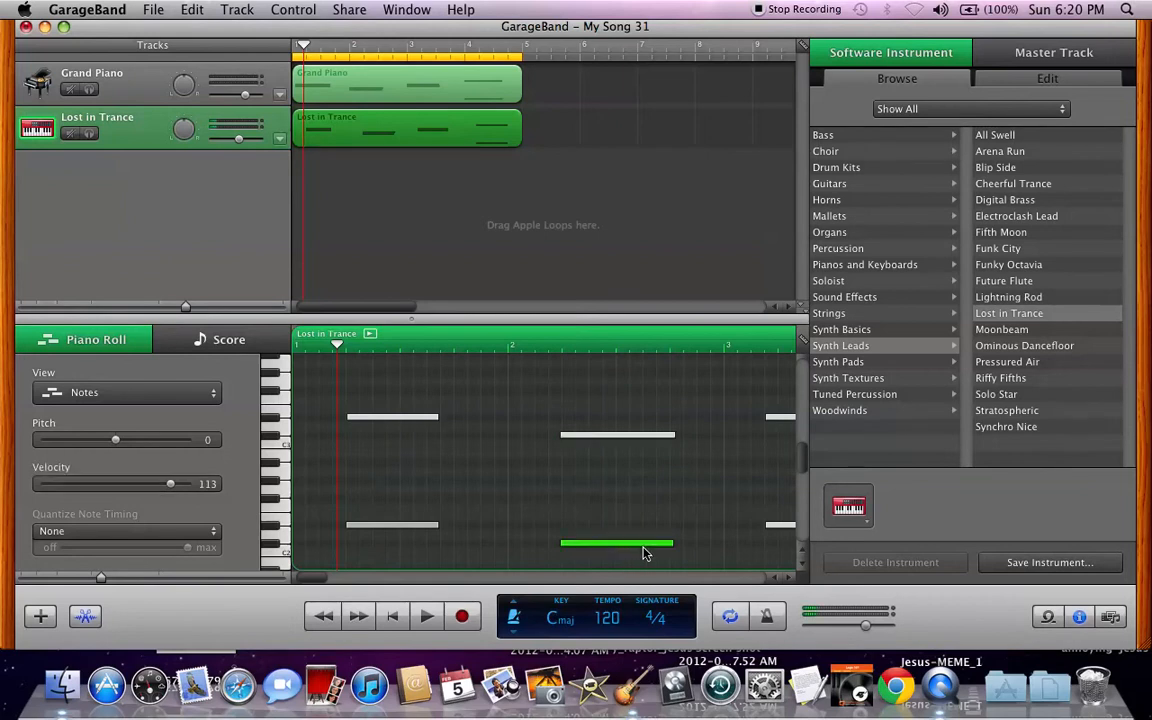
# Edit the Lost in Trance notes into an even pattern matching the piano region's length
pyautogui.moveTo(616, 544); pyautogui.dragTo(616, 436)
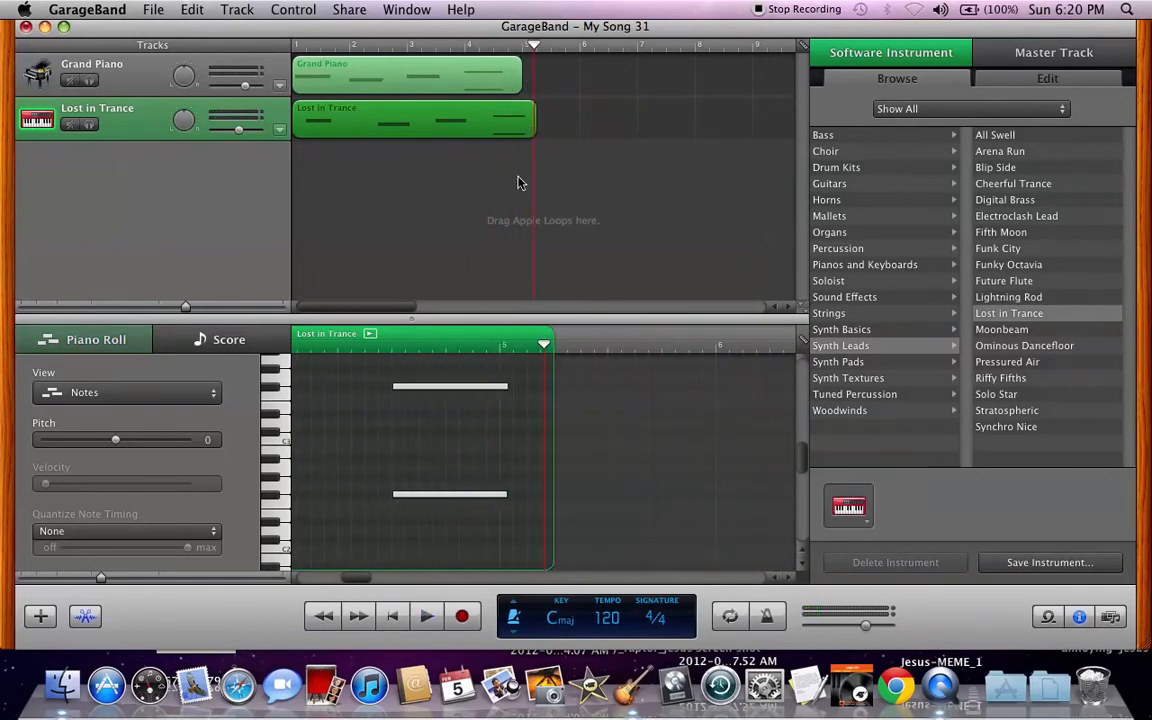
pyautogui.click(426, 616)
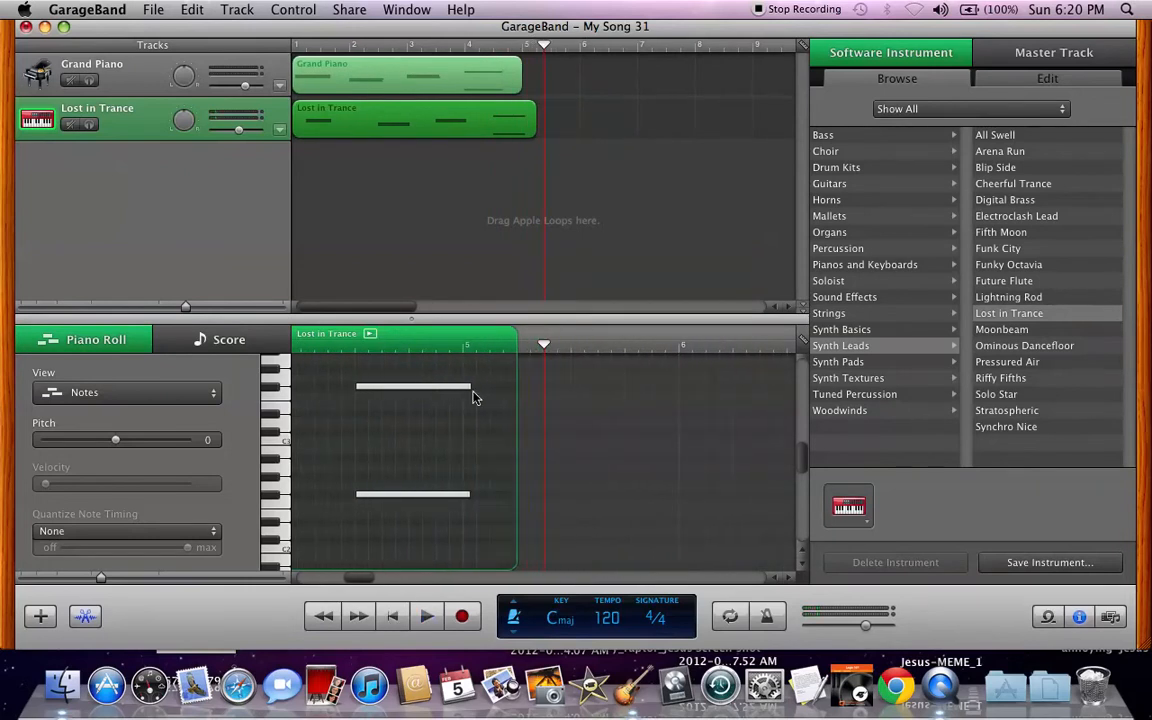
pyautogui.moveTo(464, 518)
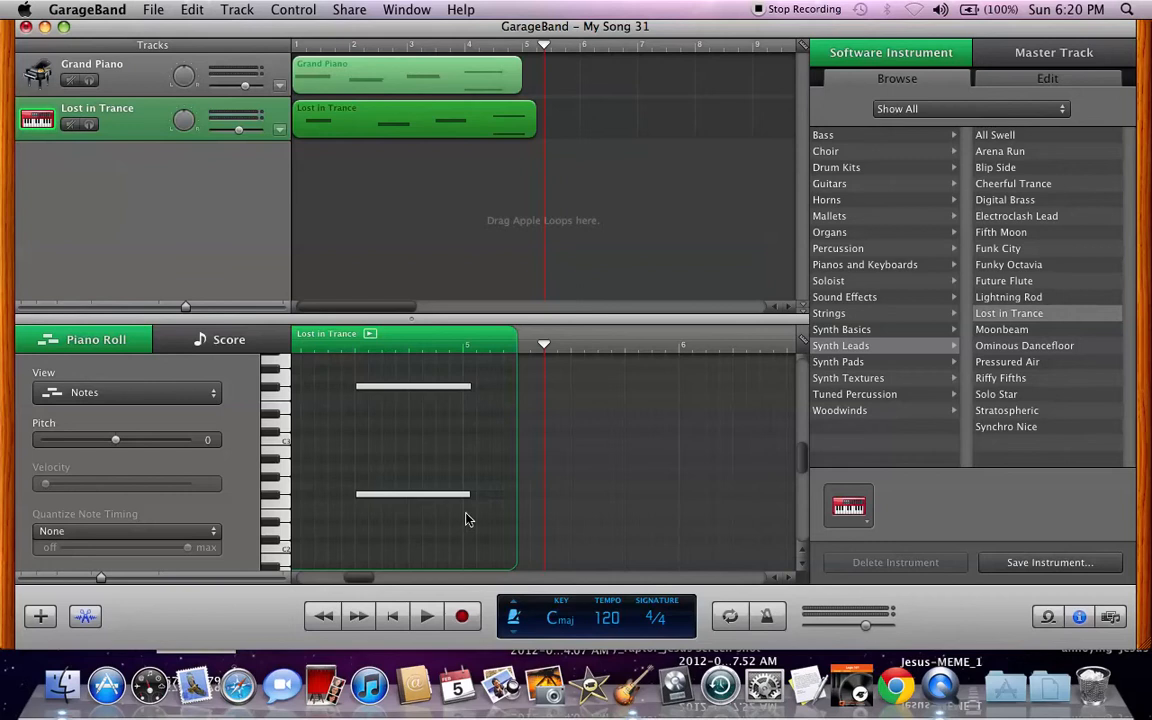
pyautogui.moveTo(416, 156)
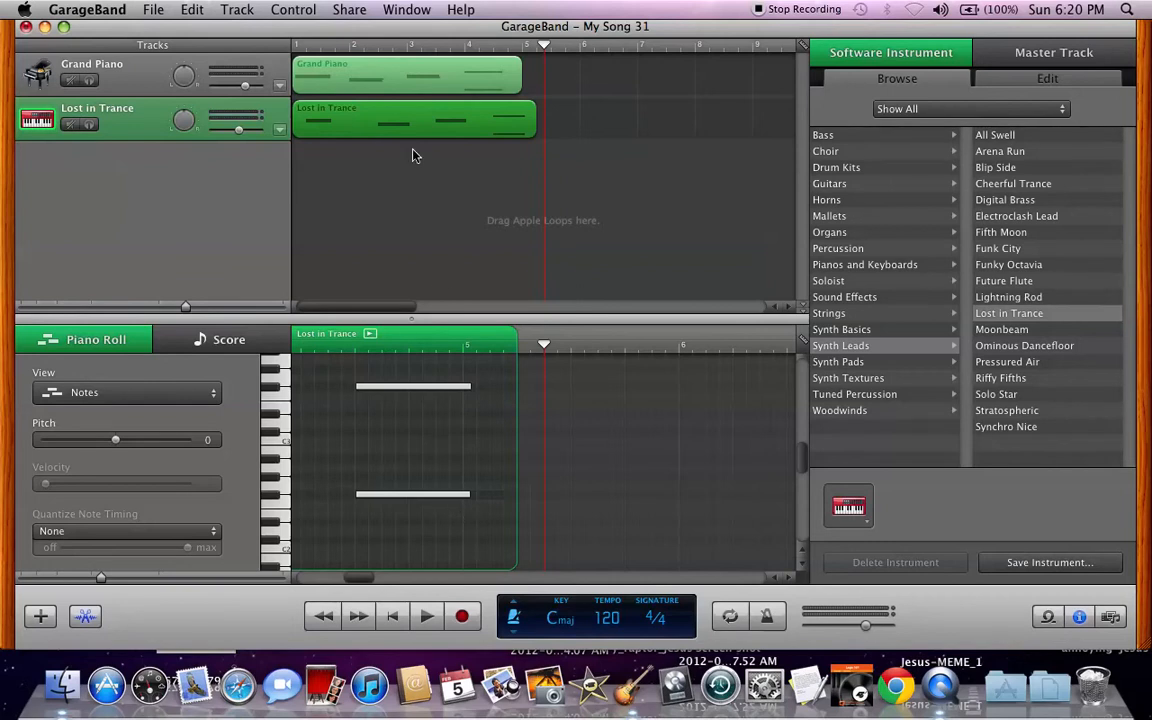
pyautogui.moveTo(370, 380)
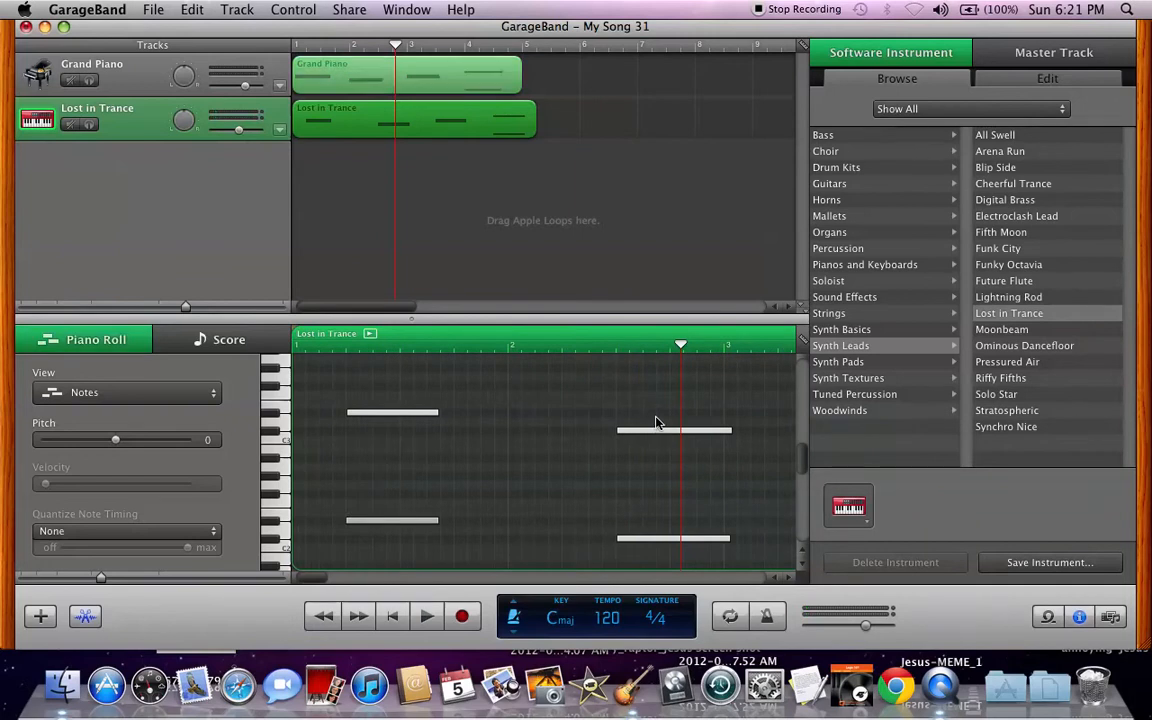
pyautogui.click(672, 430)
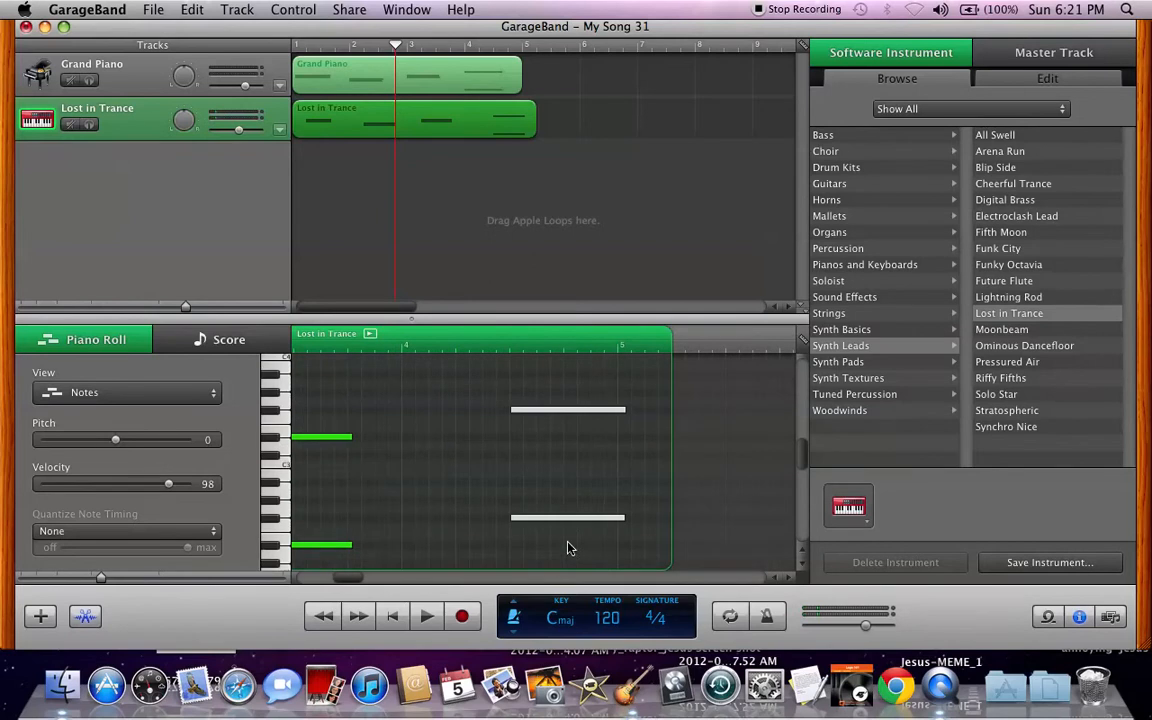
pyautogui.click(490, 410)
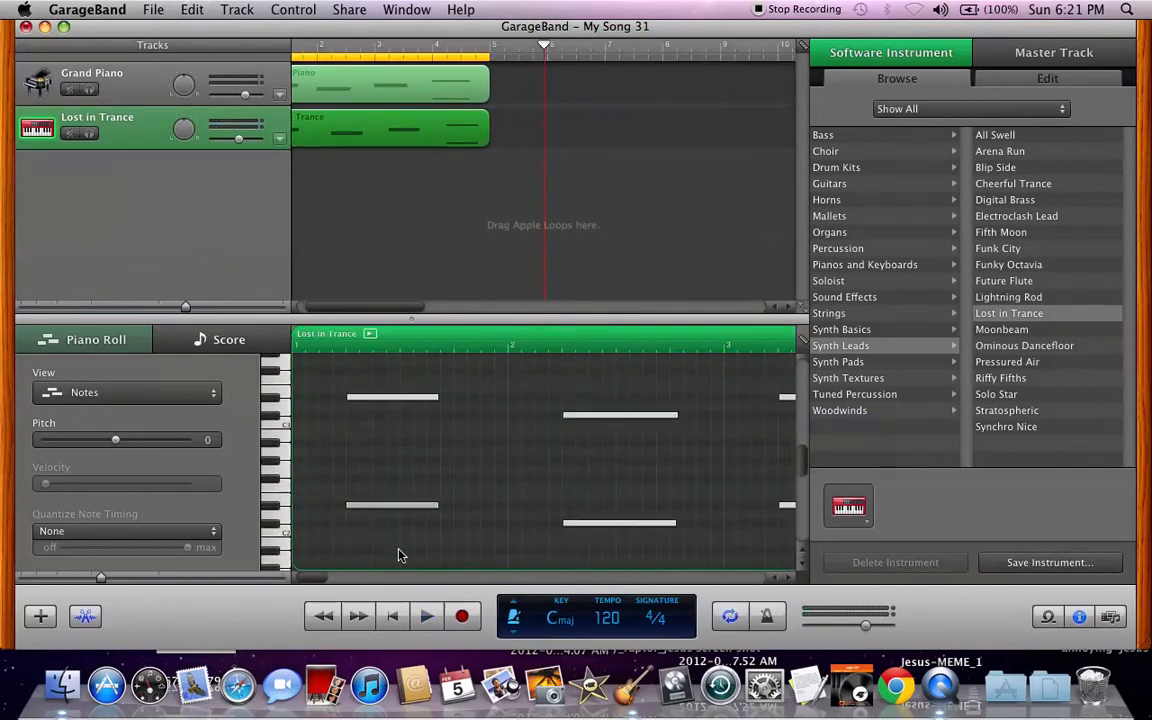
# Play back both tracks and lower the Lost in Trance track volume
pyautogui.click(426, 616)
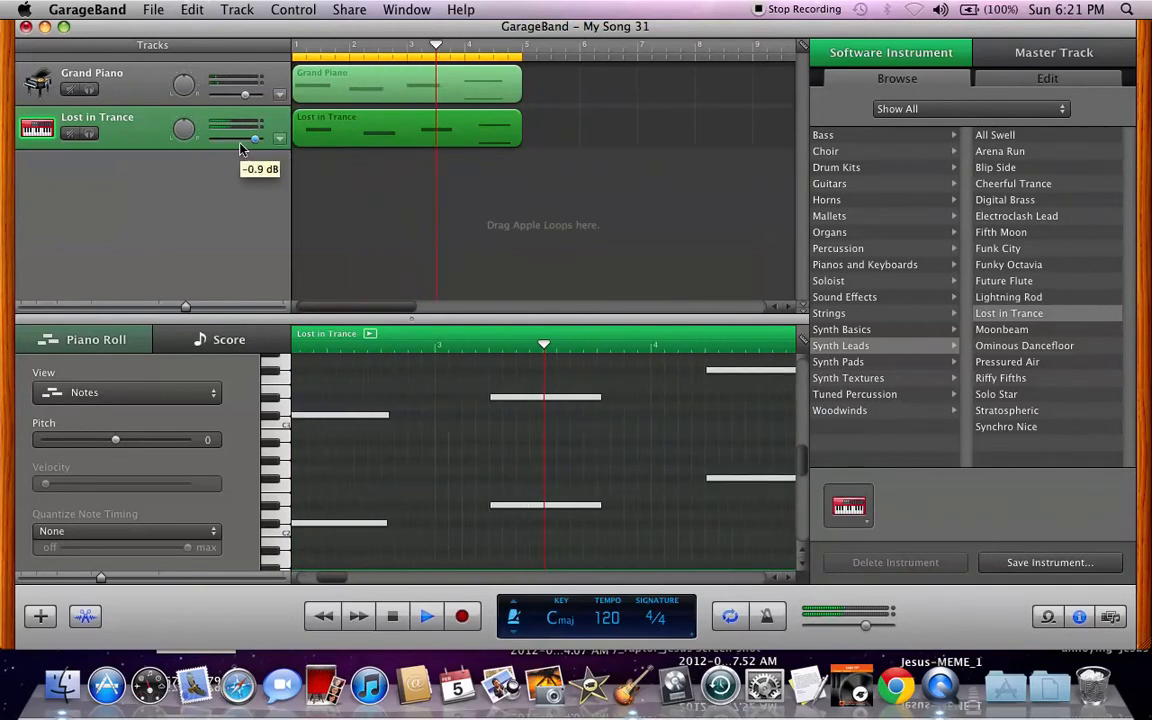
pyautogui.moveTo(256, 140); pyautogui.dragTo(220, 140)
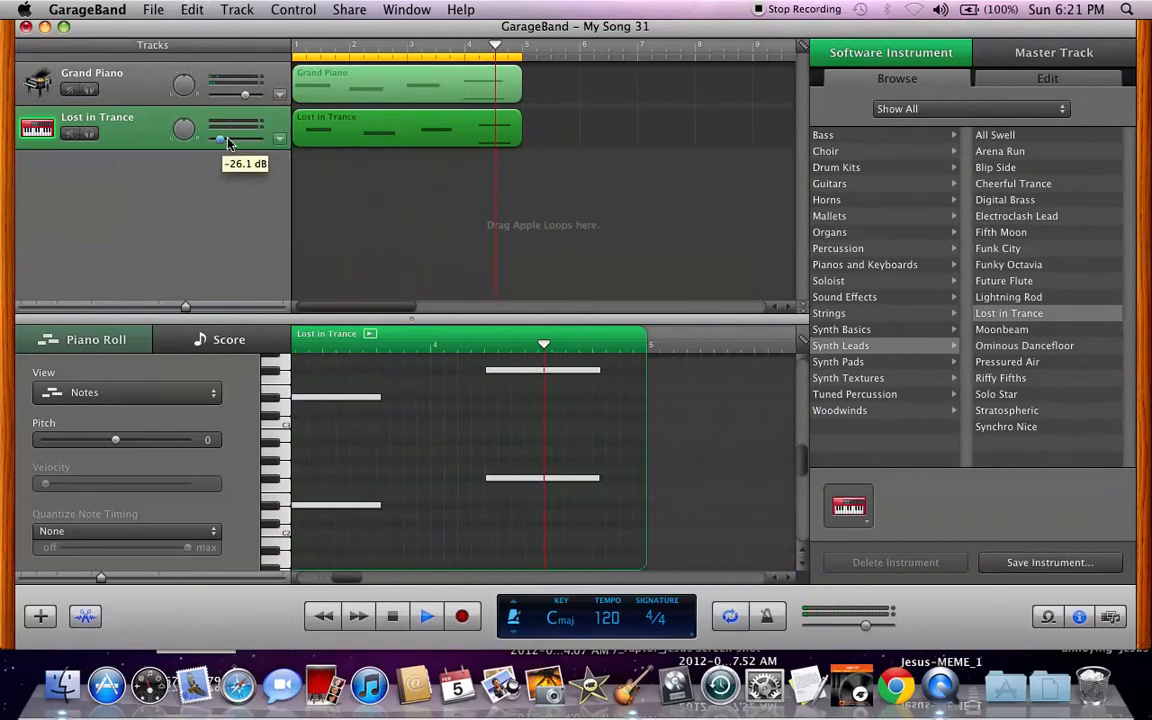
pyautogui.moveTo(220, 136); pyautogui.dragTo(236, 136)
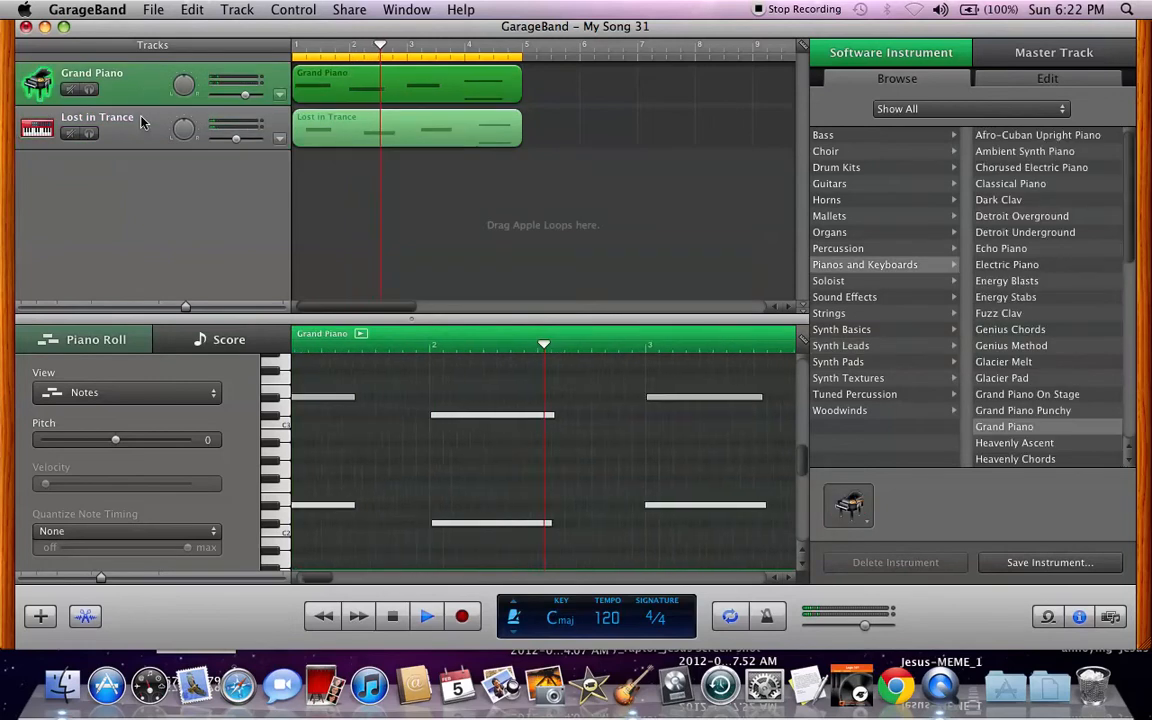
# Fine-tune the Lost in Trance volume well below the piano and play the song again
pyautogui.click(96, 128)
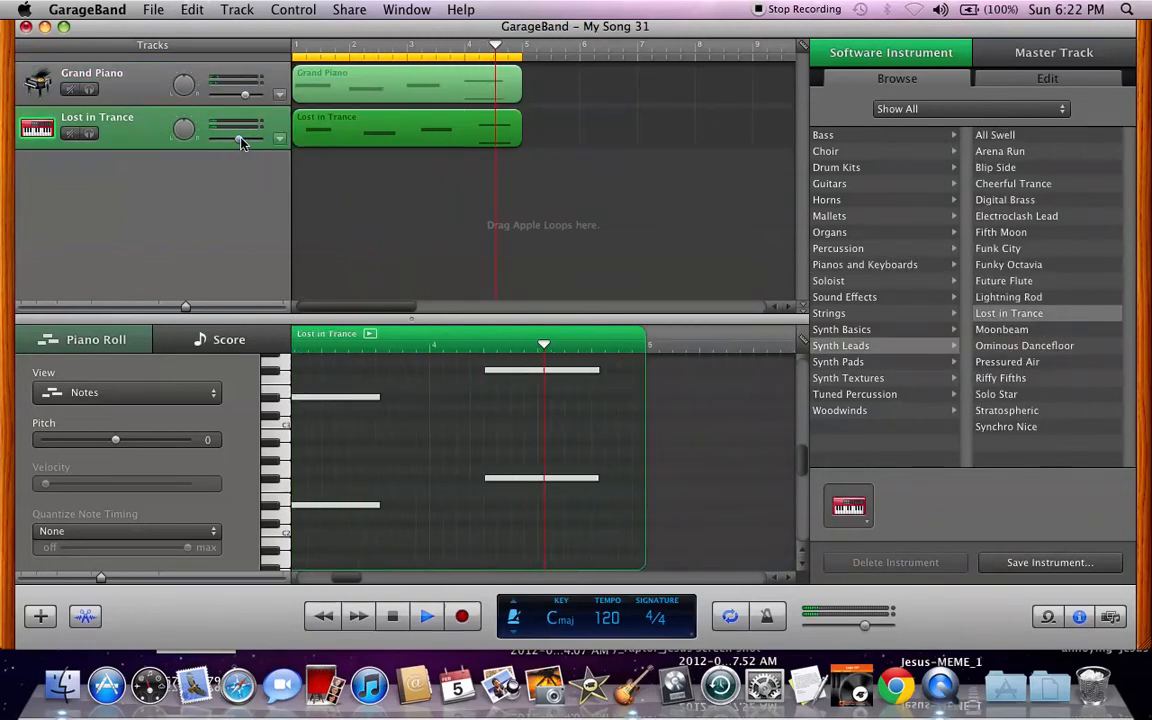
pyautogui.moveTo(250, 132); pyautogui.dragTo(236, 132)
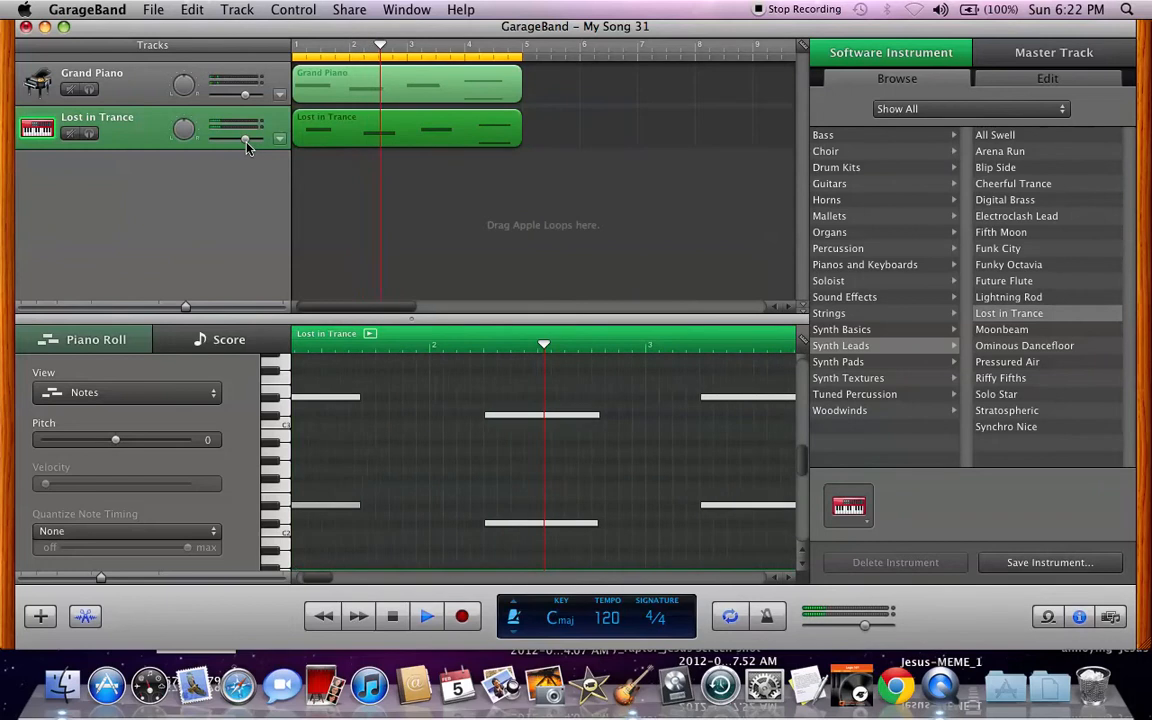
pyautogui.moveTo(244, 136); pyautogui.dragTo(240, 140)
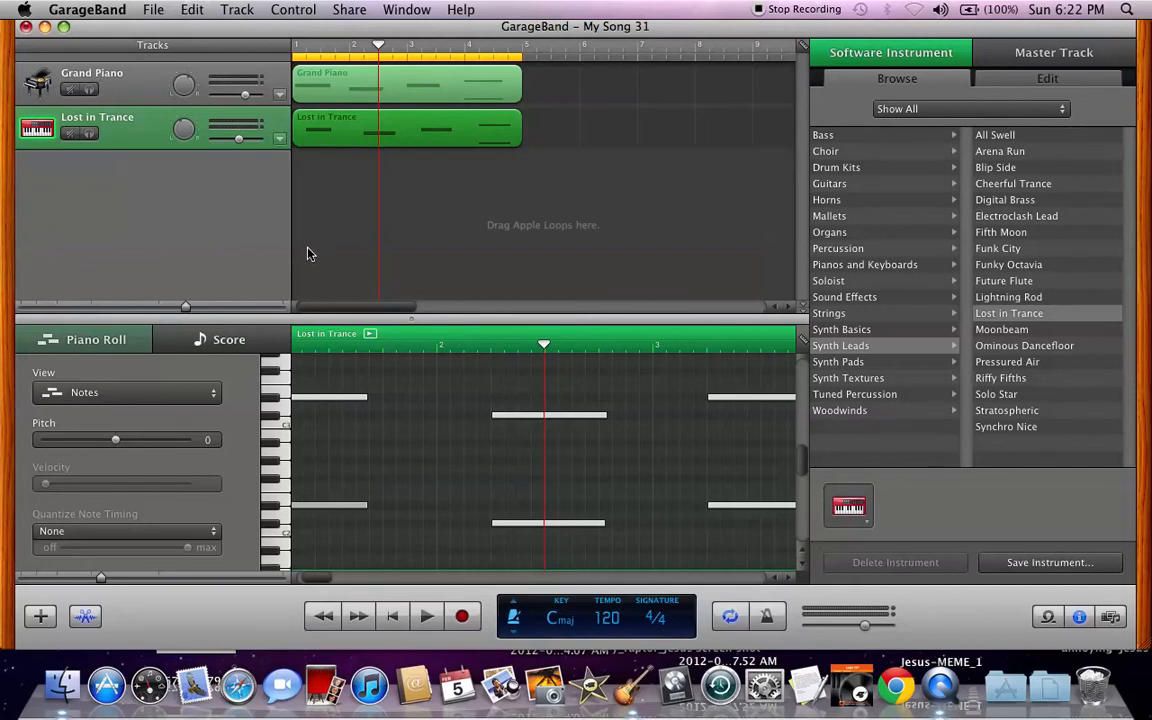
pyautogui.moveTo(316, 266)
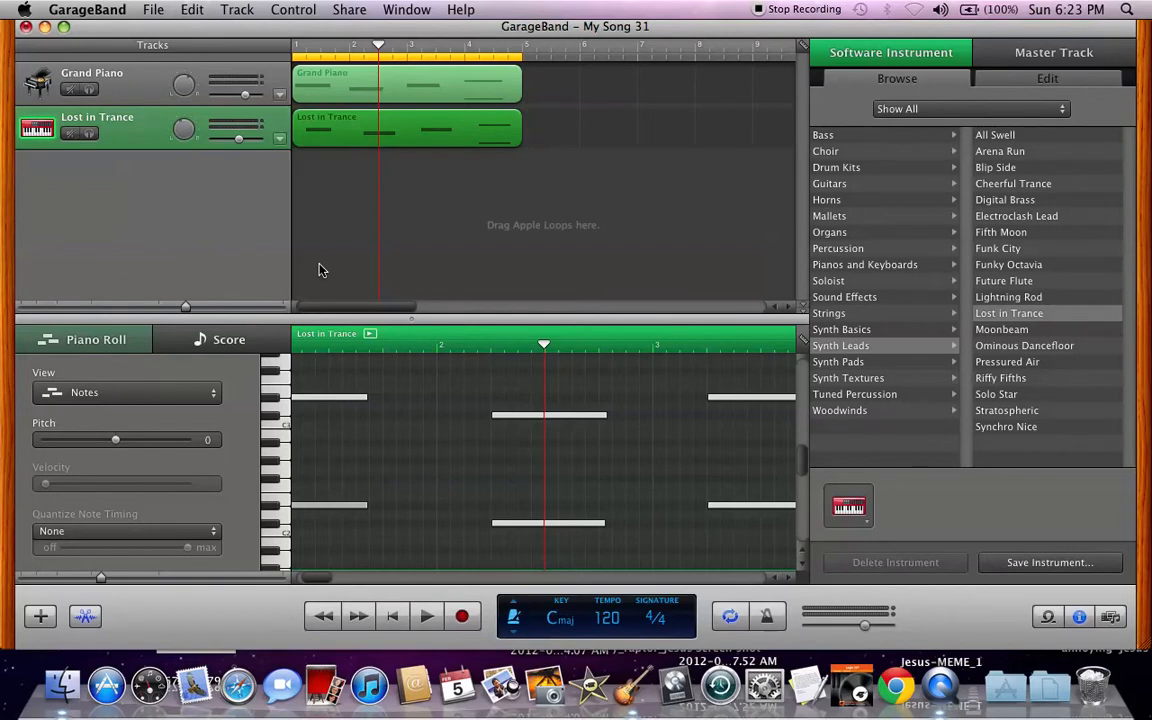
pyautogui.moveTo(240, 268)
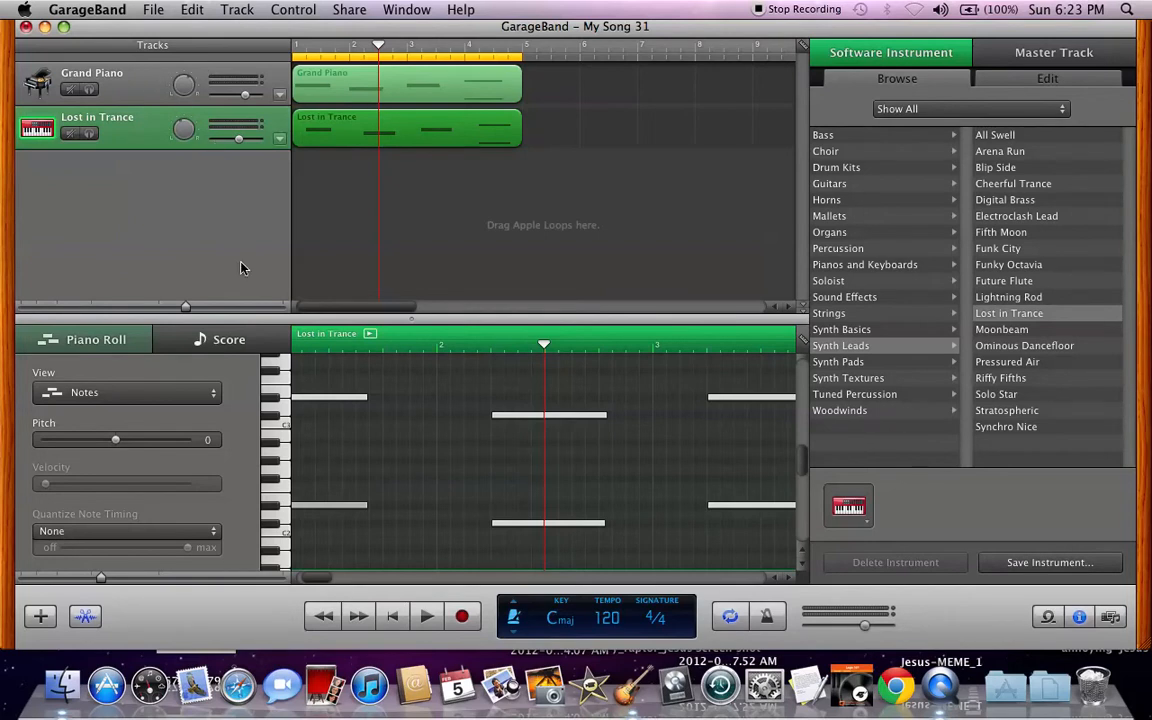
pyautogui.moveTo(404, 404)
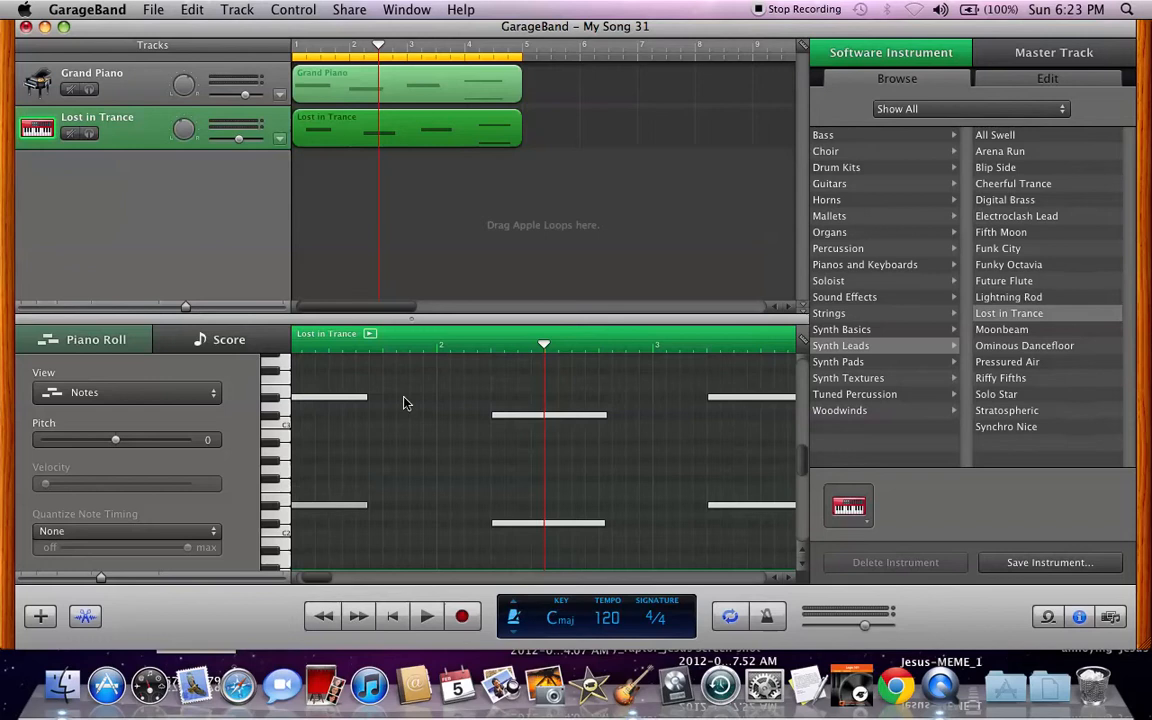
pyautogui.moveTo(416, 404)
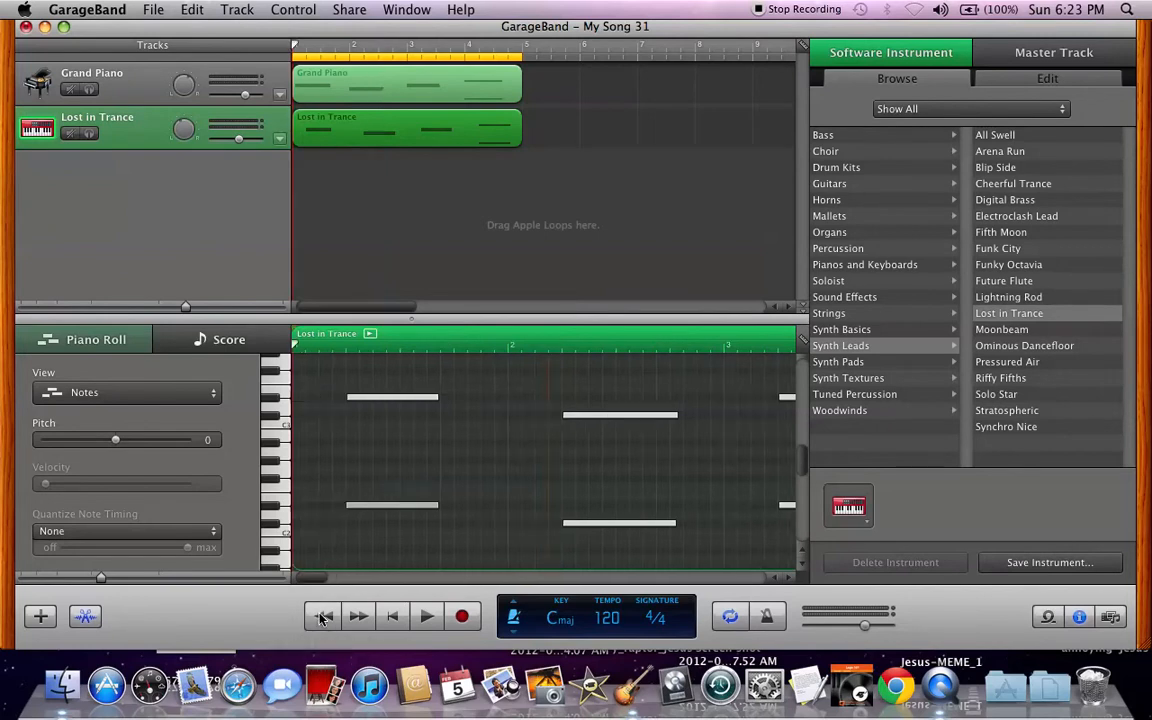
pyautogui.click(426, 616)
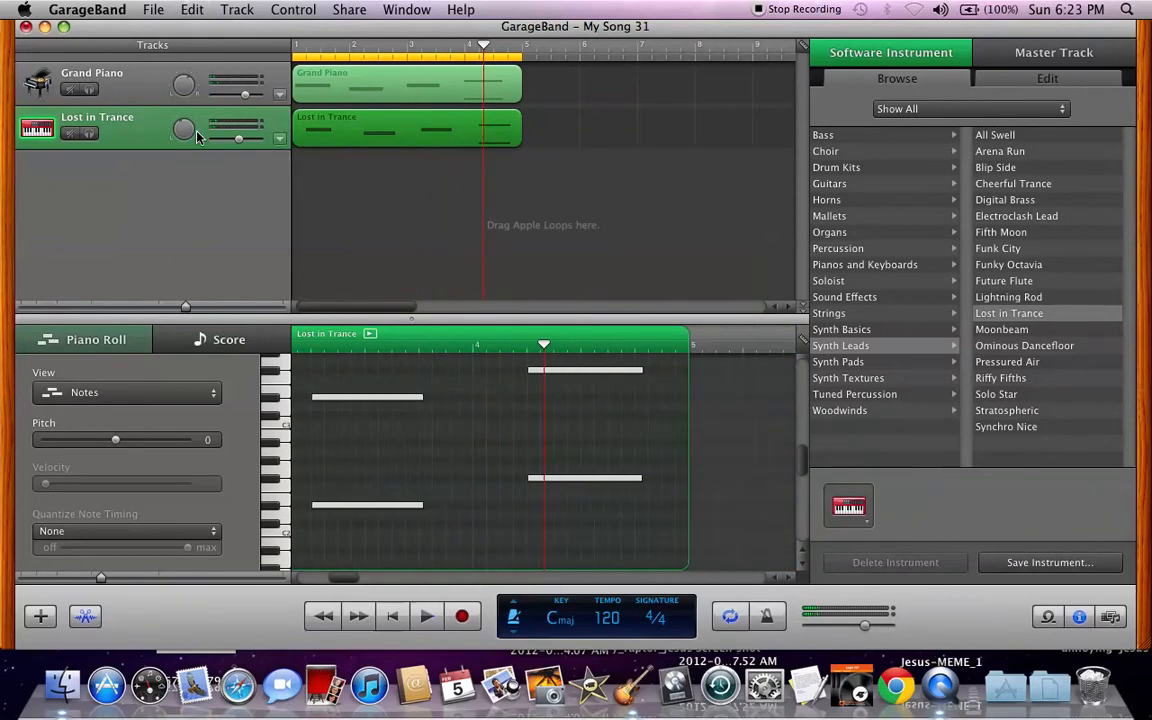
pyautogui.moveTo(528, 242)
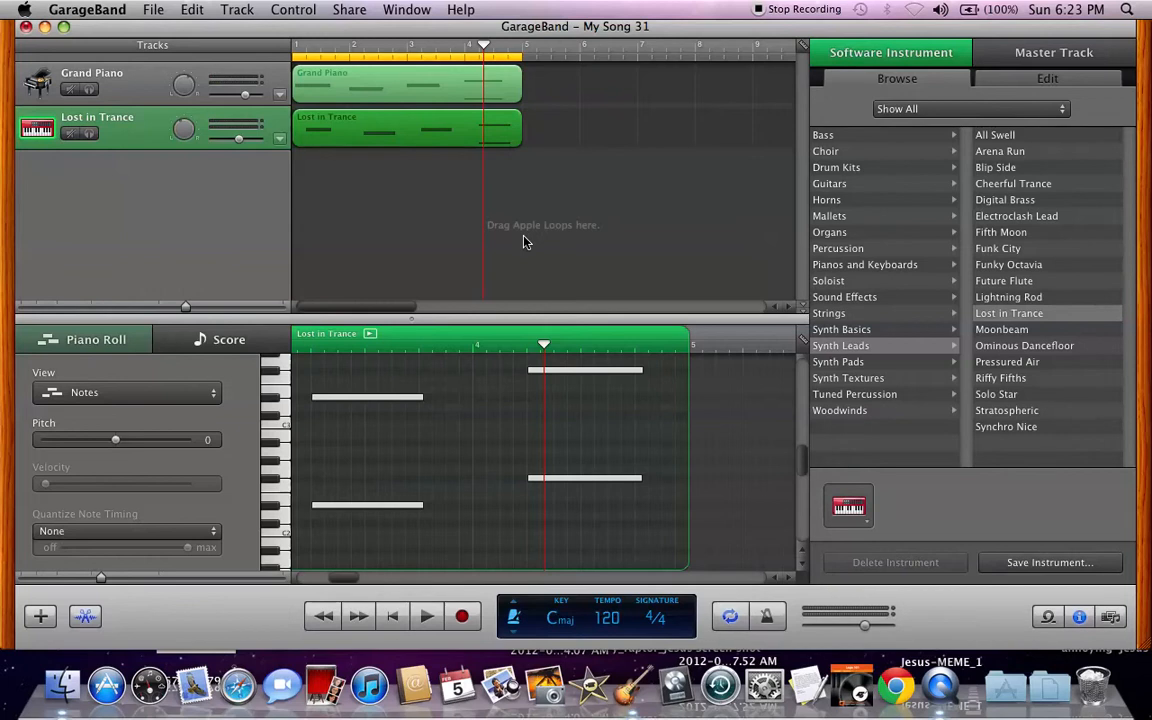
pyautogui.moveTo(136, 184)
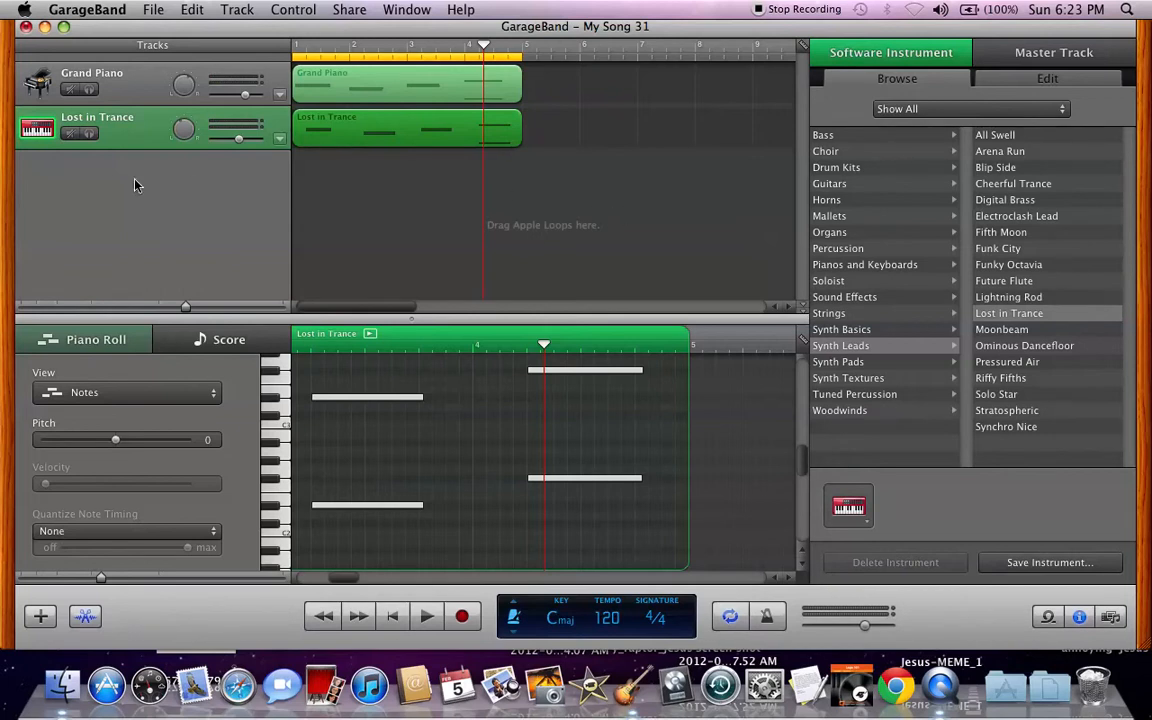
pyautogui.moveTo(864, 440)
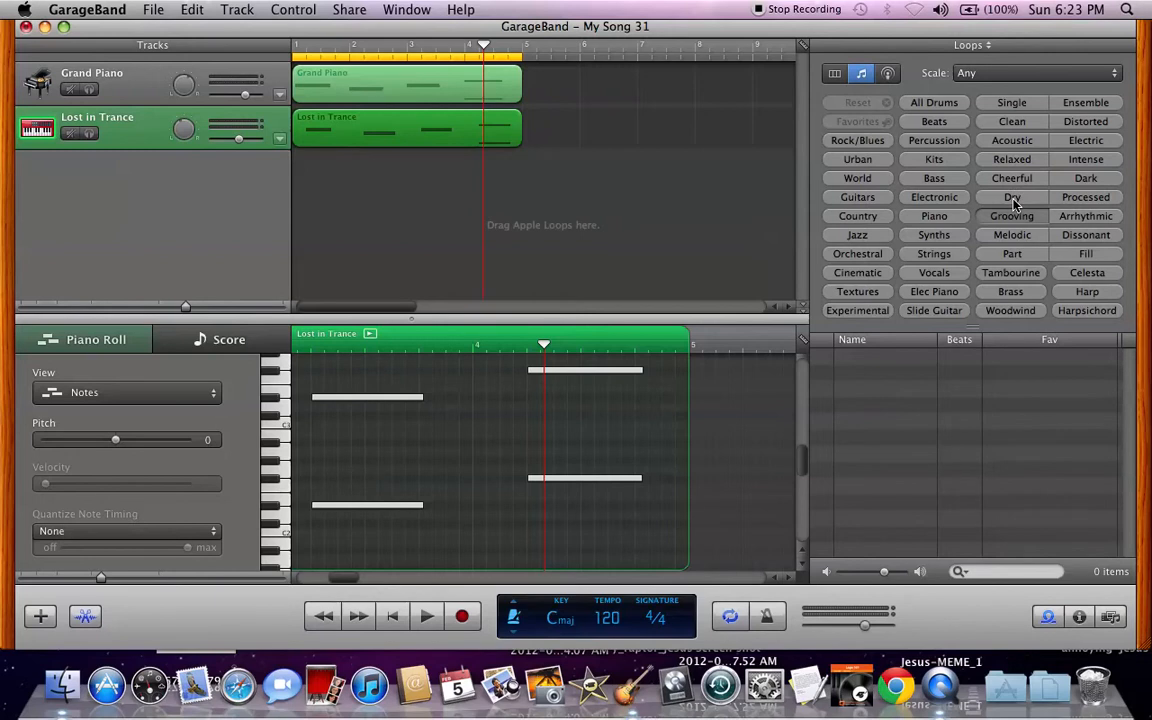
pyautogui.moveTo(1012, 216)
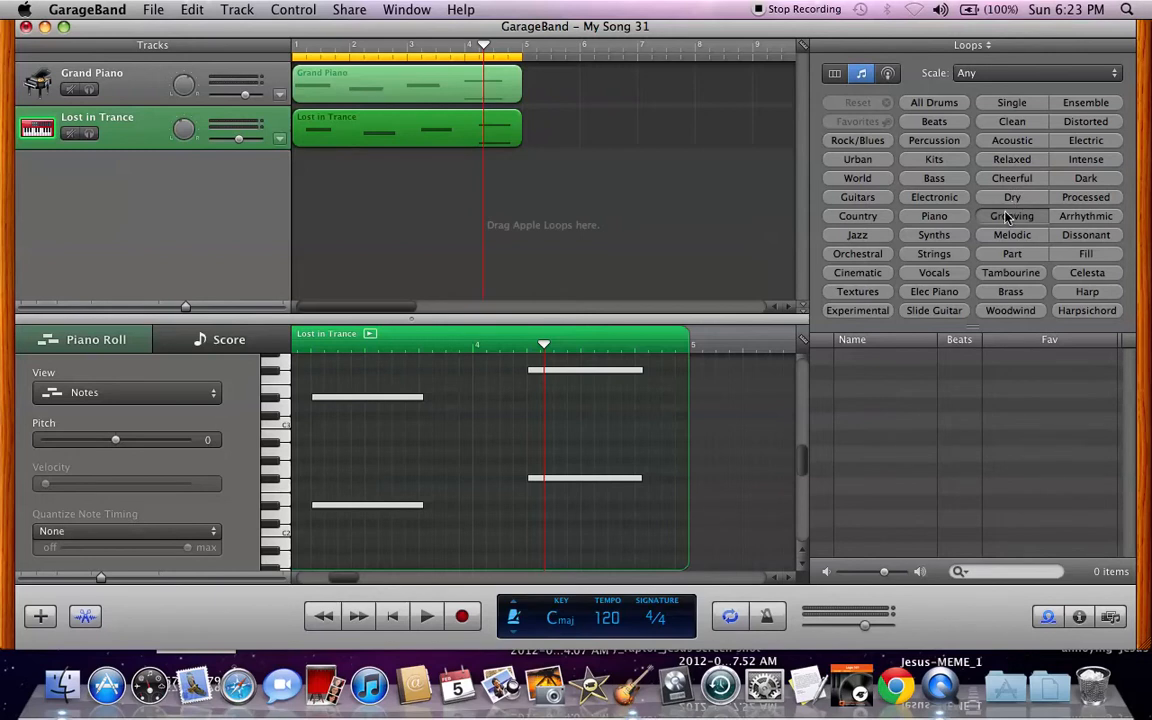
pyautogui.click(1012, 216)
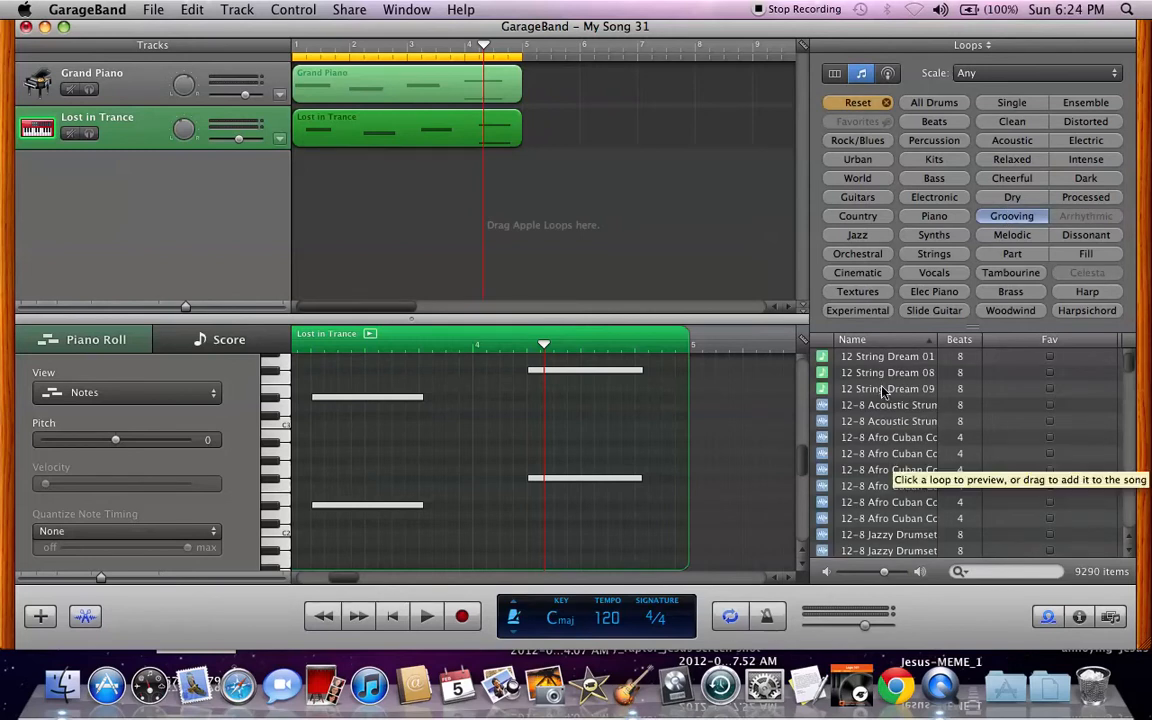
pyautogui.click(888, 356)
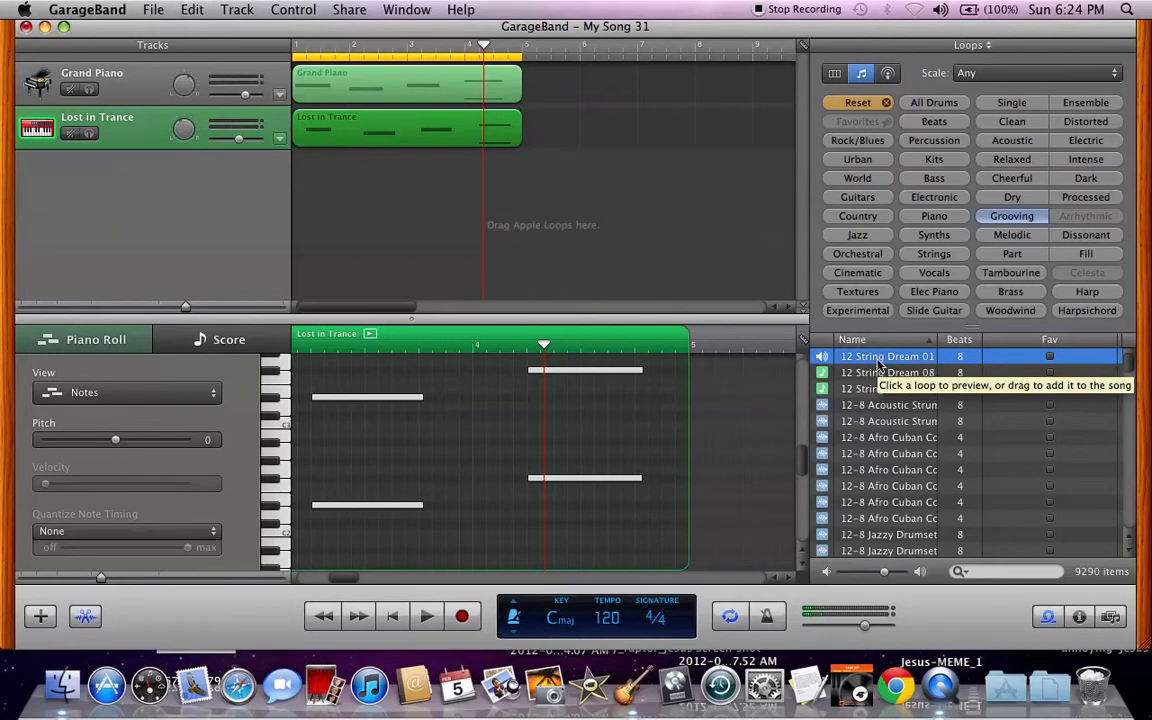
pyautogui.moveTo(996, 200)
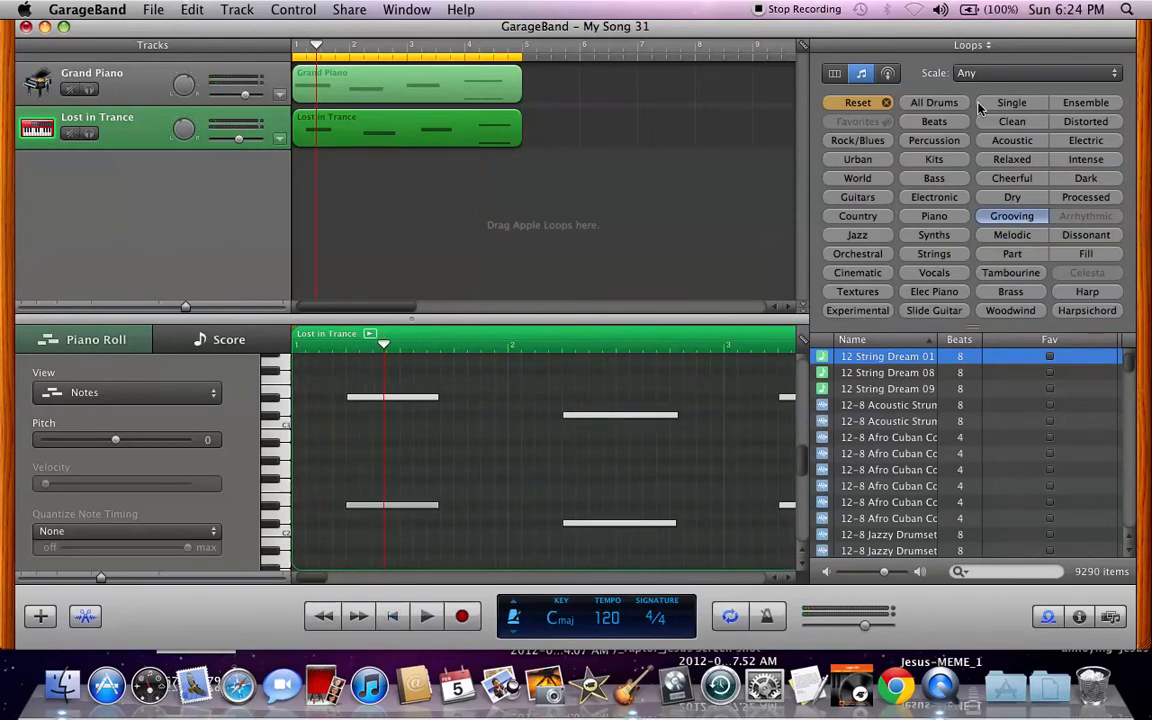
pyautogui.moveTo(980, 108)
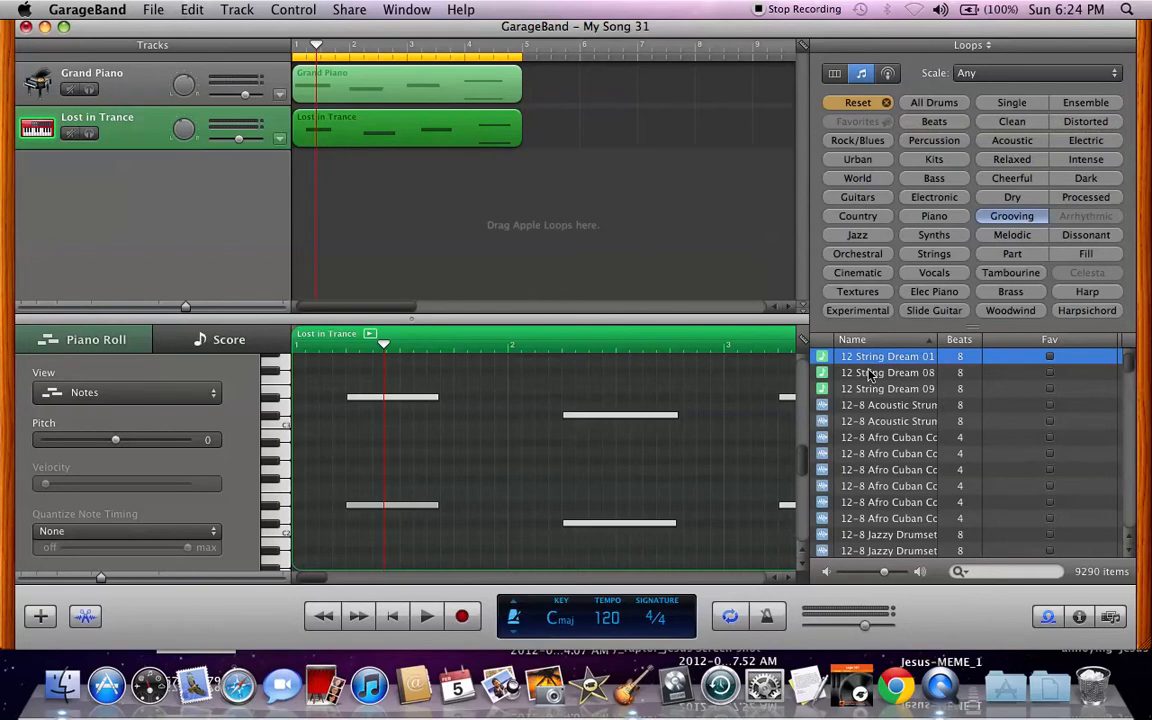
pyautogui.moveTo(862, 404)
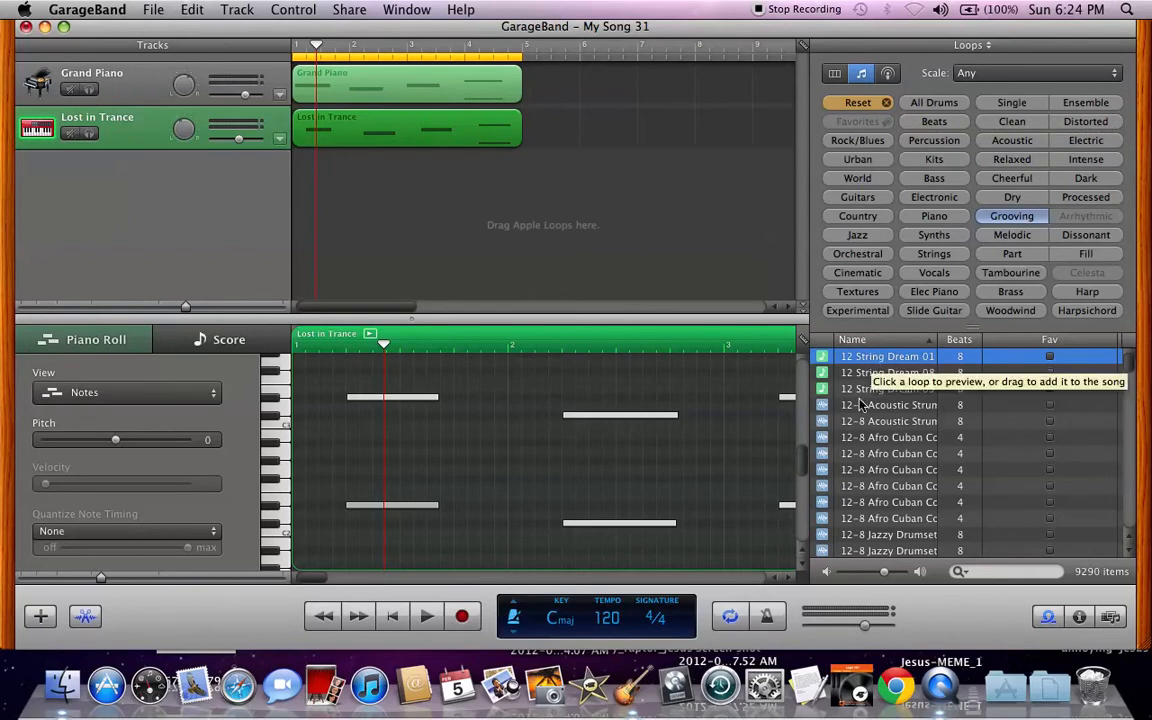
# Add the 12 String Dream 01 loop as a new Acoustic Guitar track below Lost in Trance
pyautogui.moveTo(888, 356); pyautogui.dragTo(340, 176)
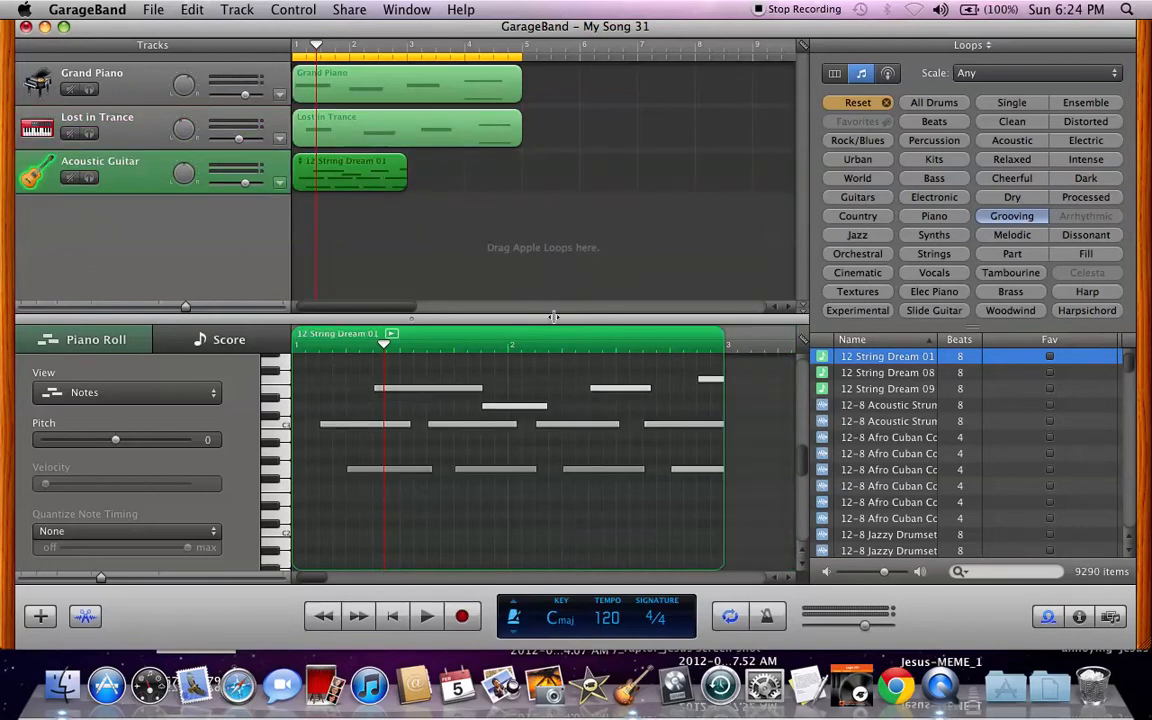
pyautogui.click(364, 464)
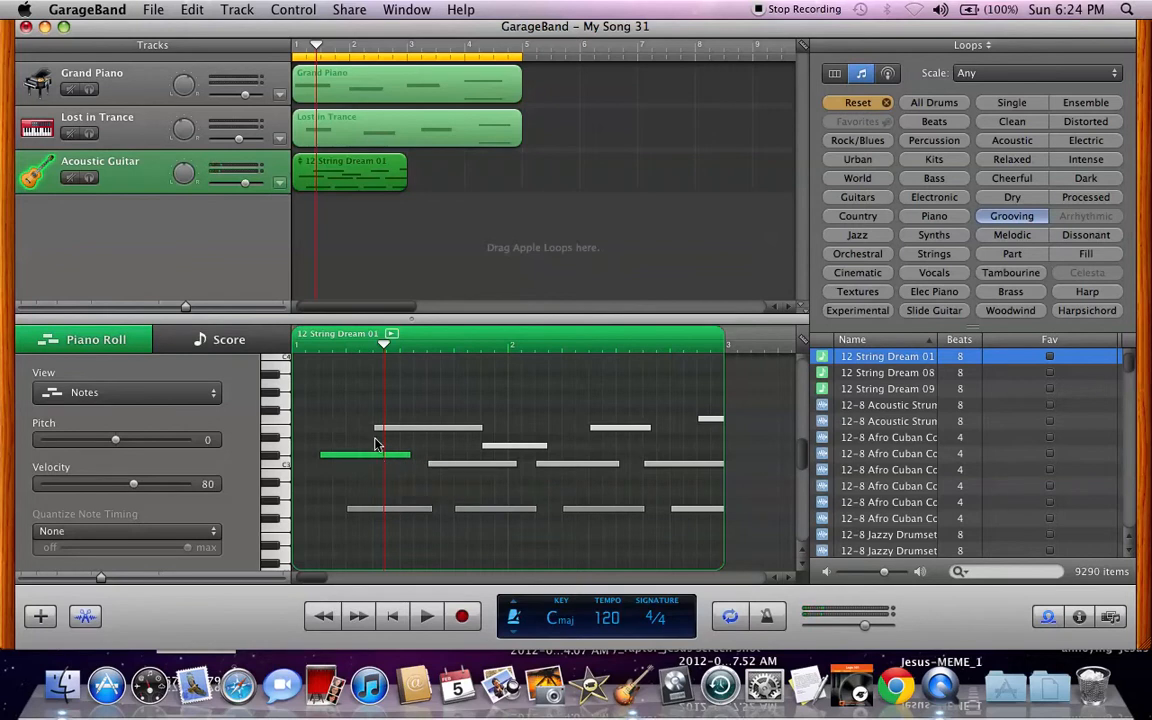
pyautogui.click(470, 464)
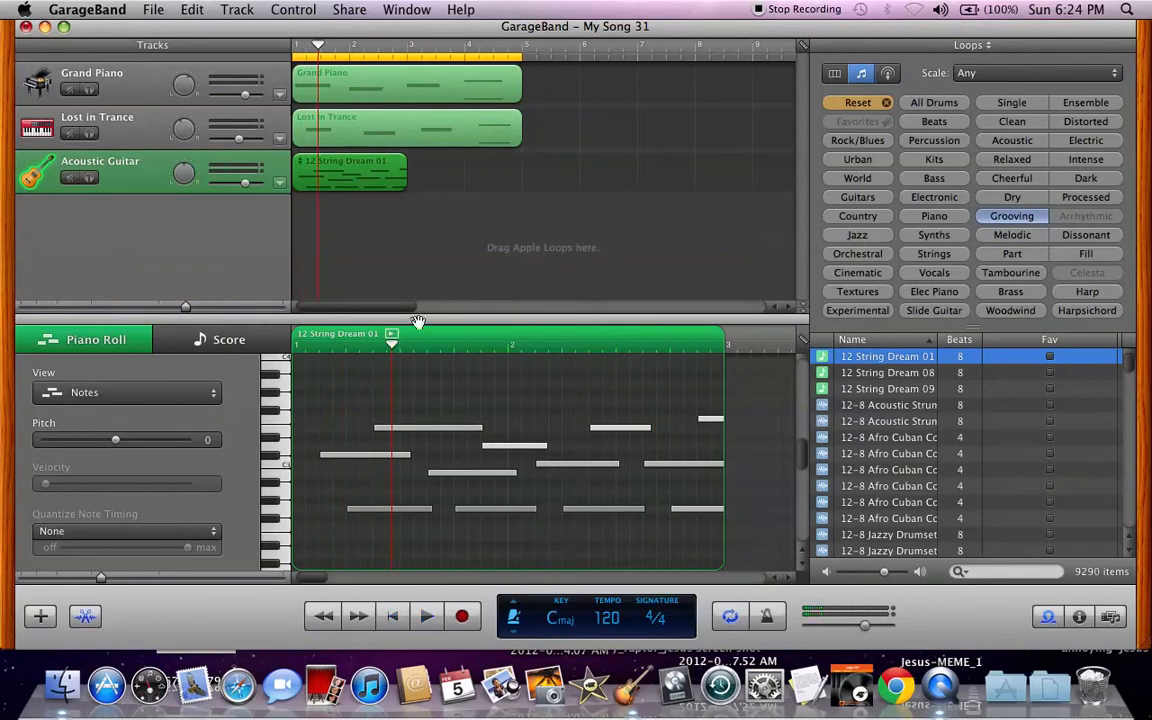
pyautogui.moveTo(428, 448)
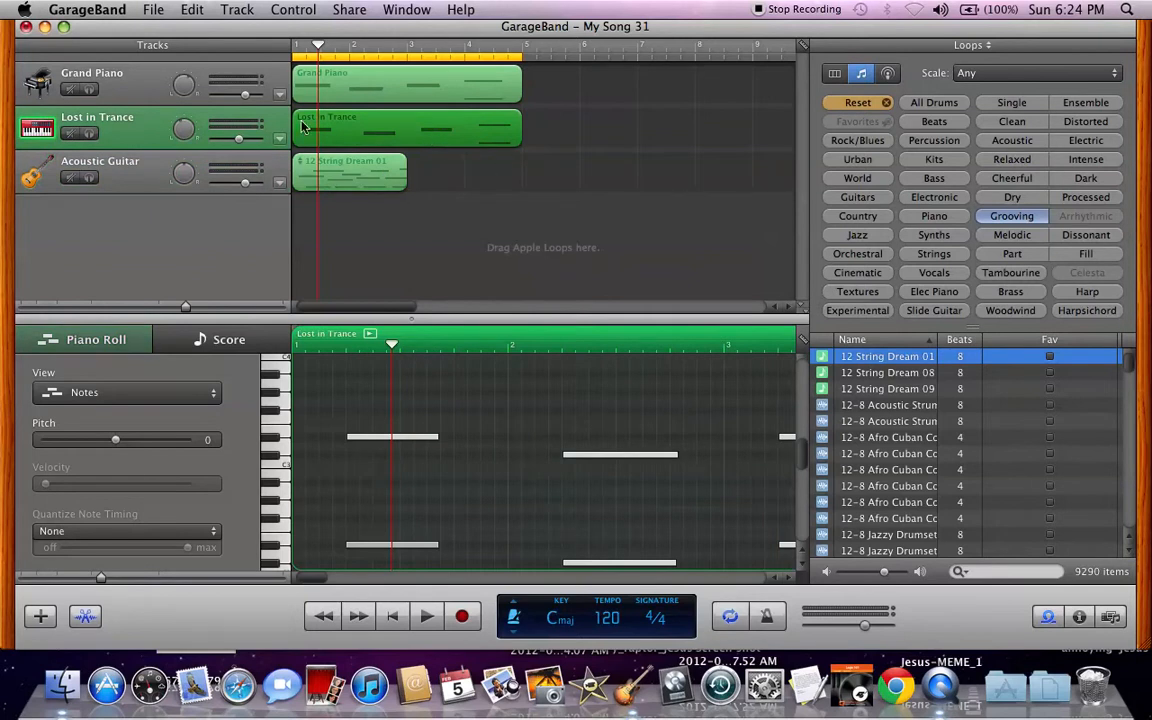
pyautogui.moveTo(364, 150)
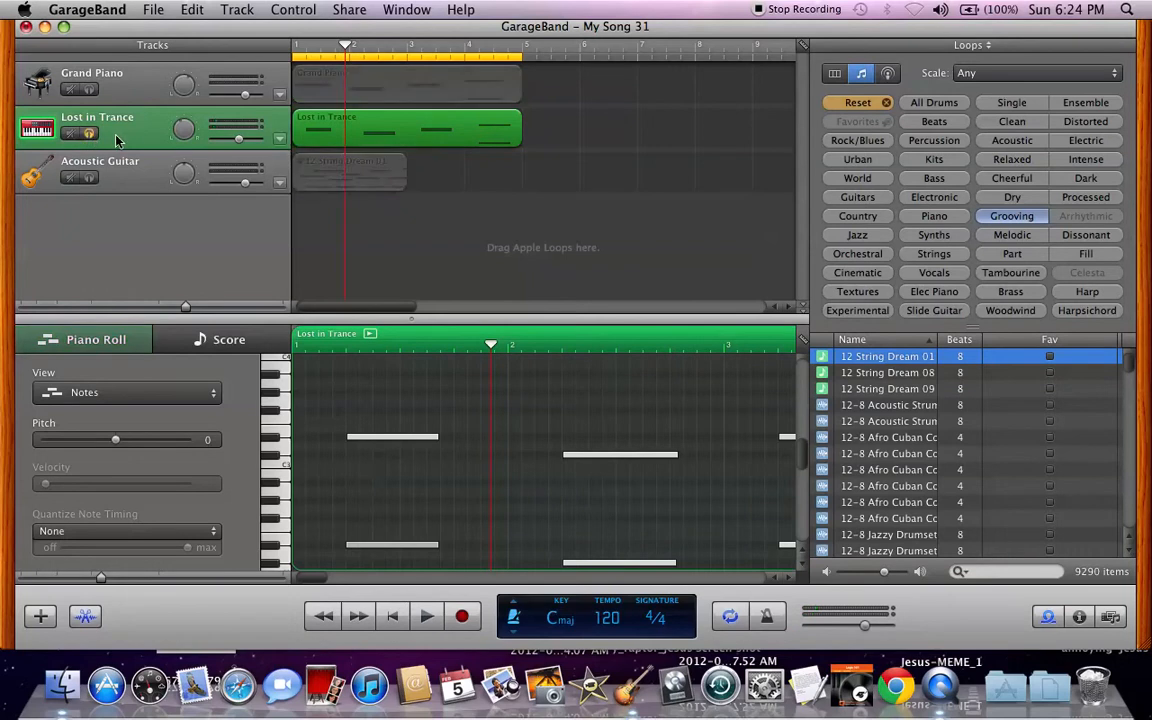
# Mute the Lost in Trance track and replay the song from the beginning
pyautogui.click(392, 616)
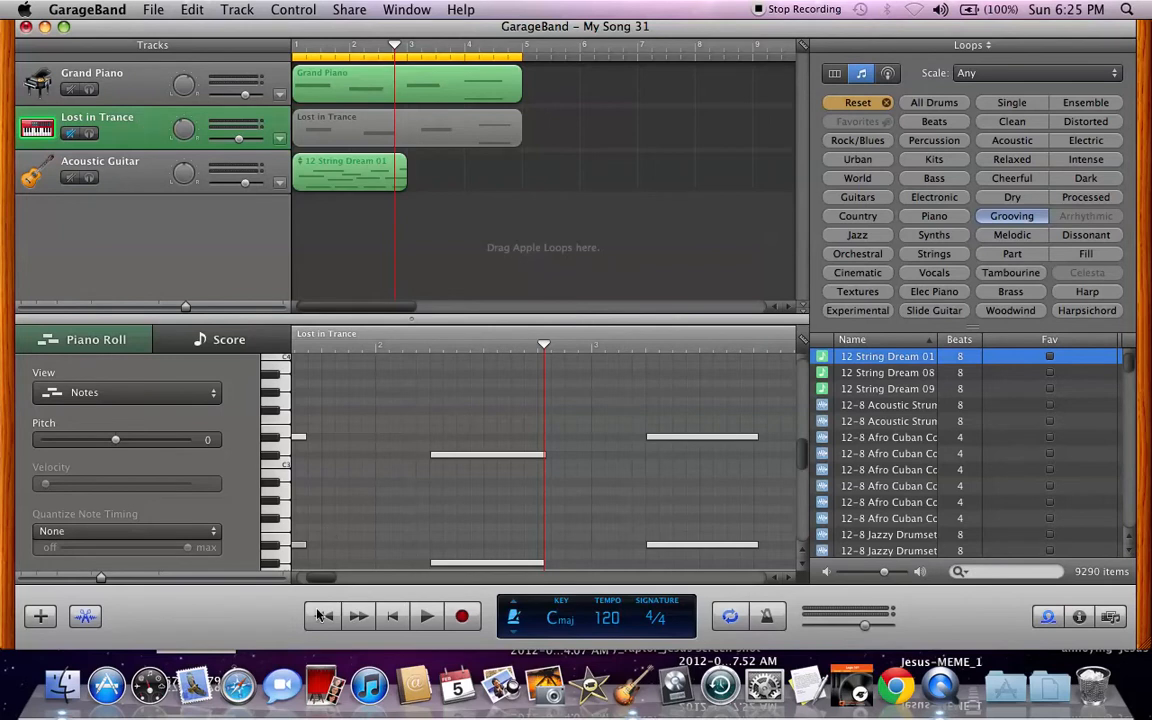
pyautogui.click(426, 616)
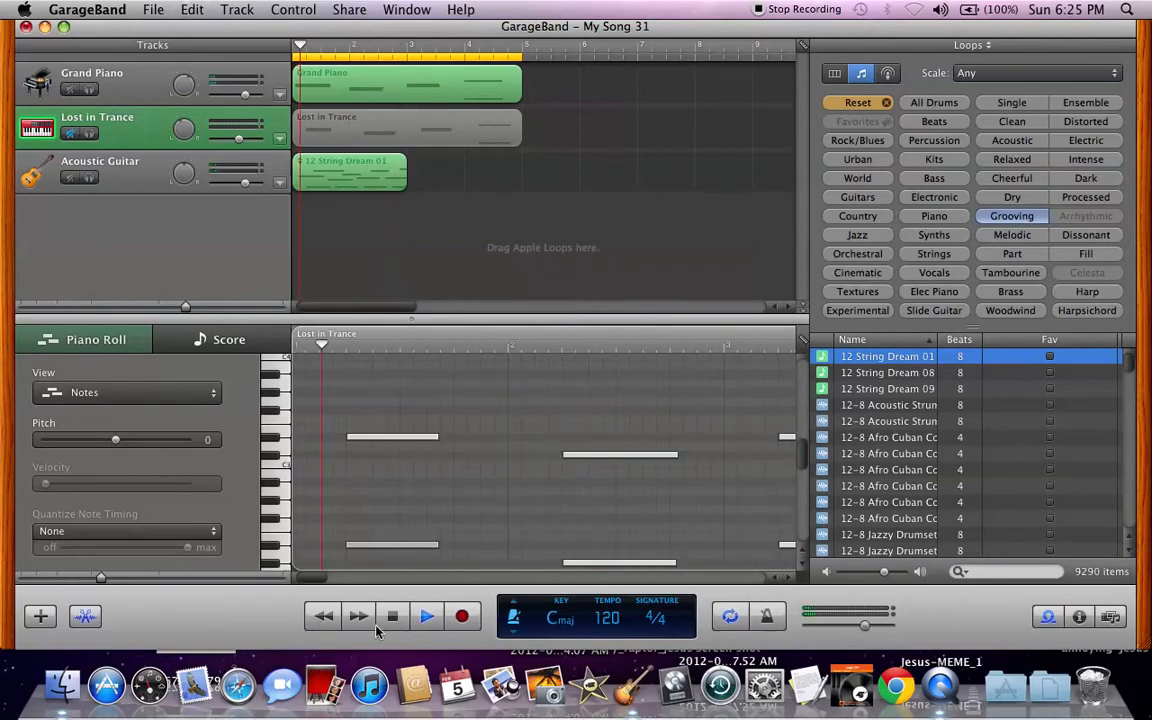
pyautogui.moveTo(390, 616)
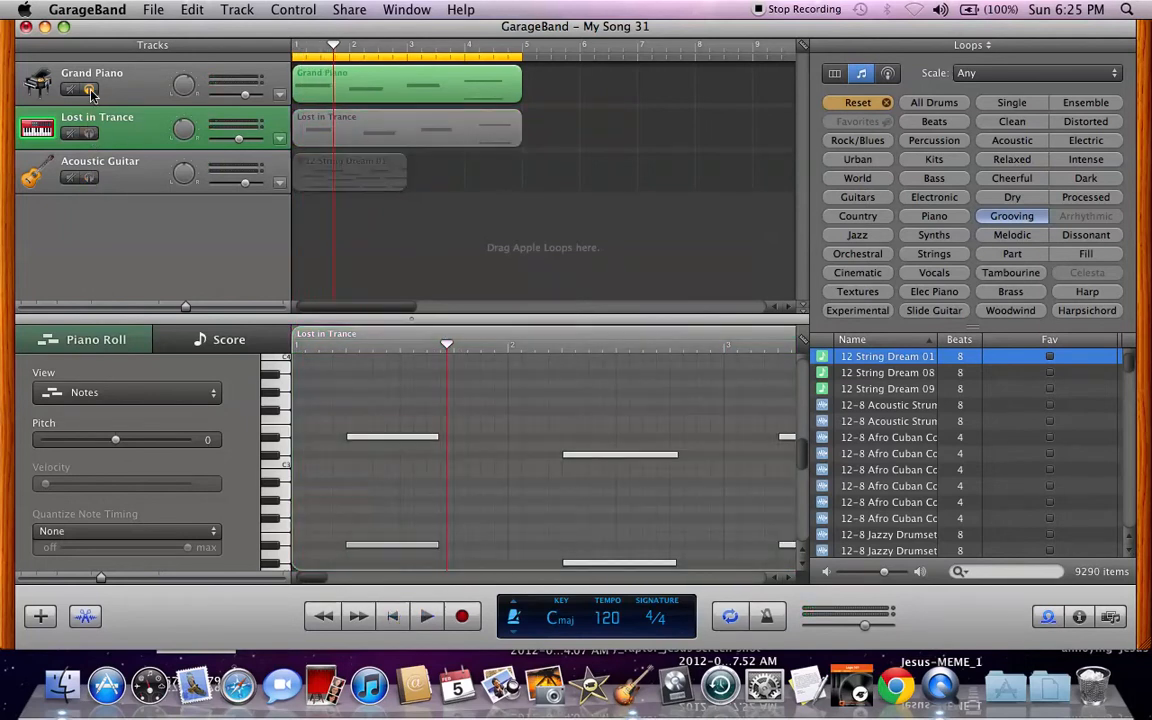
# Add the 12-8 Acoustic Strum loop as a new Acoustic Guitar track below the others and play it
pyautogui.click(888, 404)
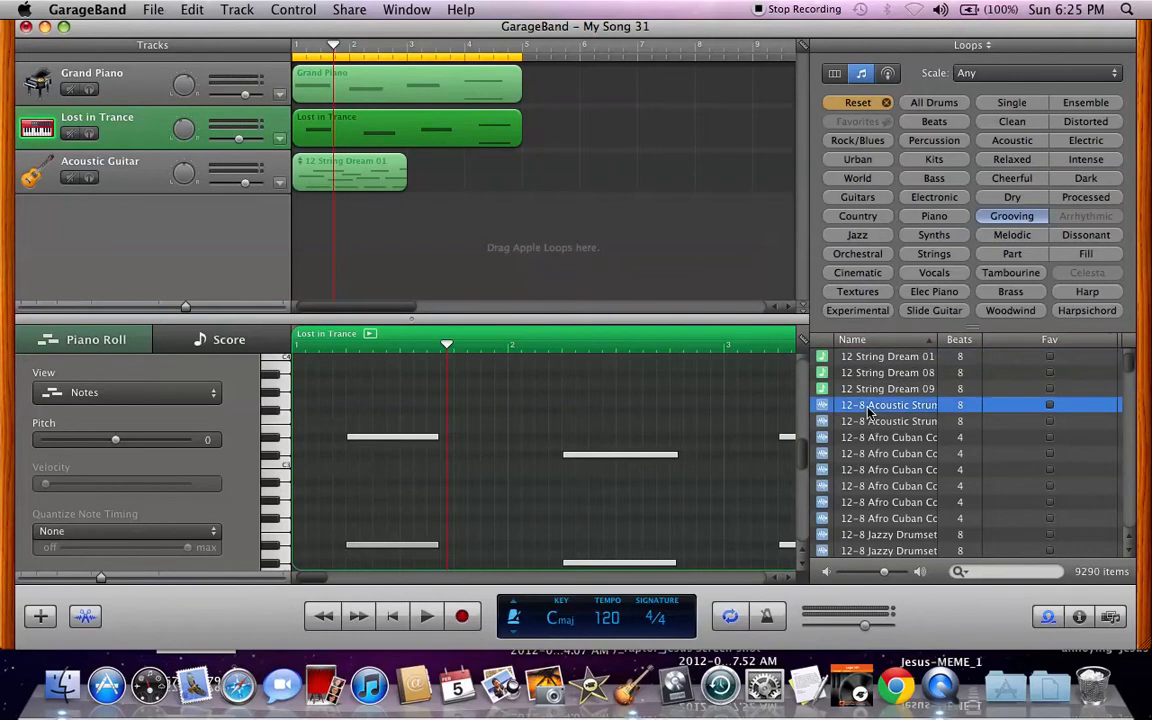
pyautogui.moveTo(888, 404); pyautogui.dragTo(348, 216)
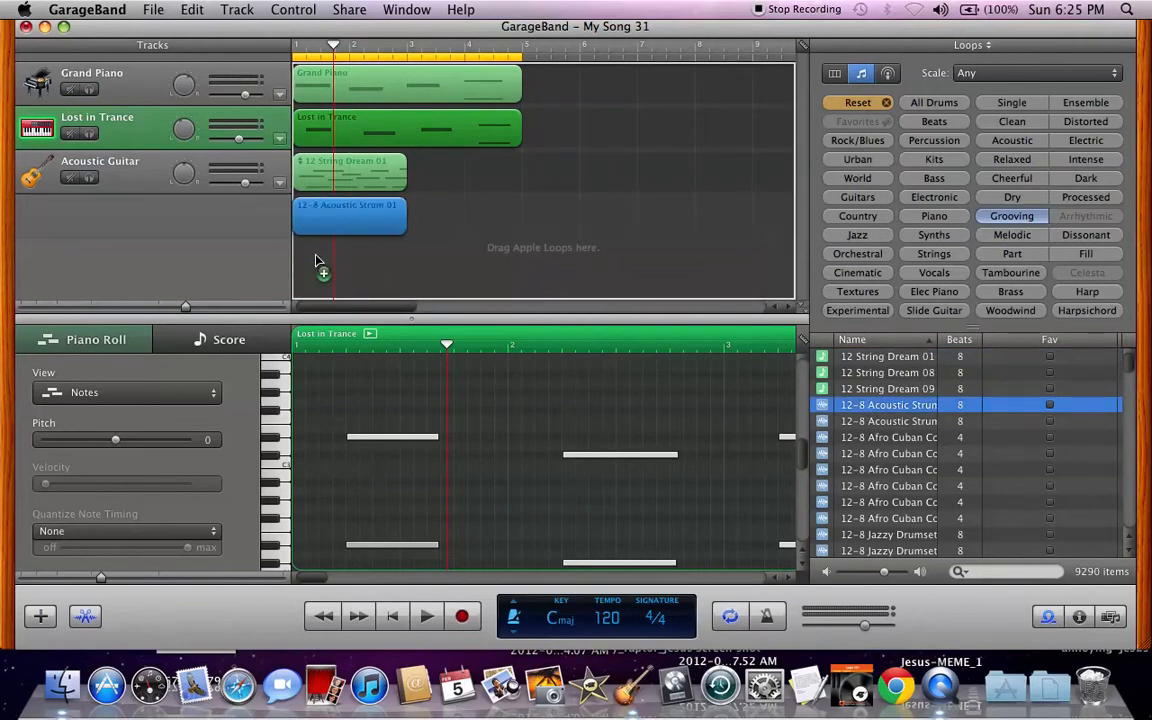
pyautogui.click(348, 216)
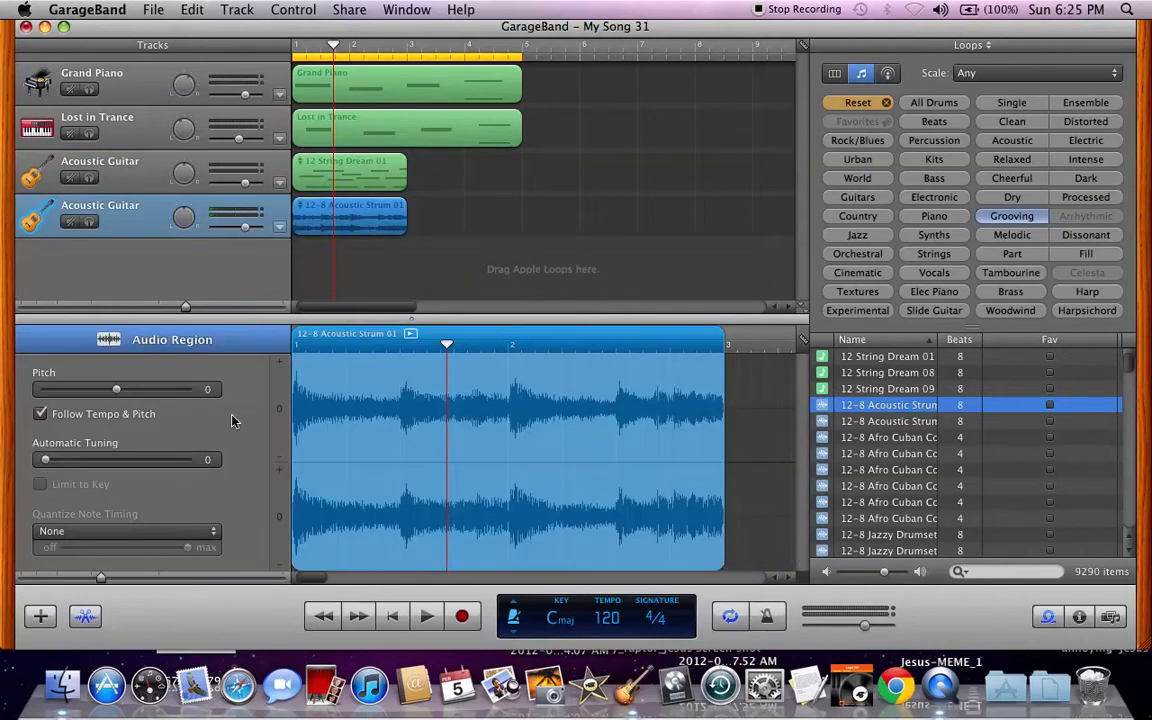
pyautogui.click(426, 616)
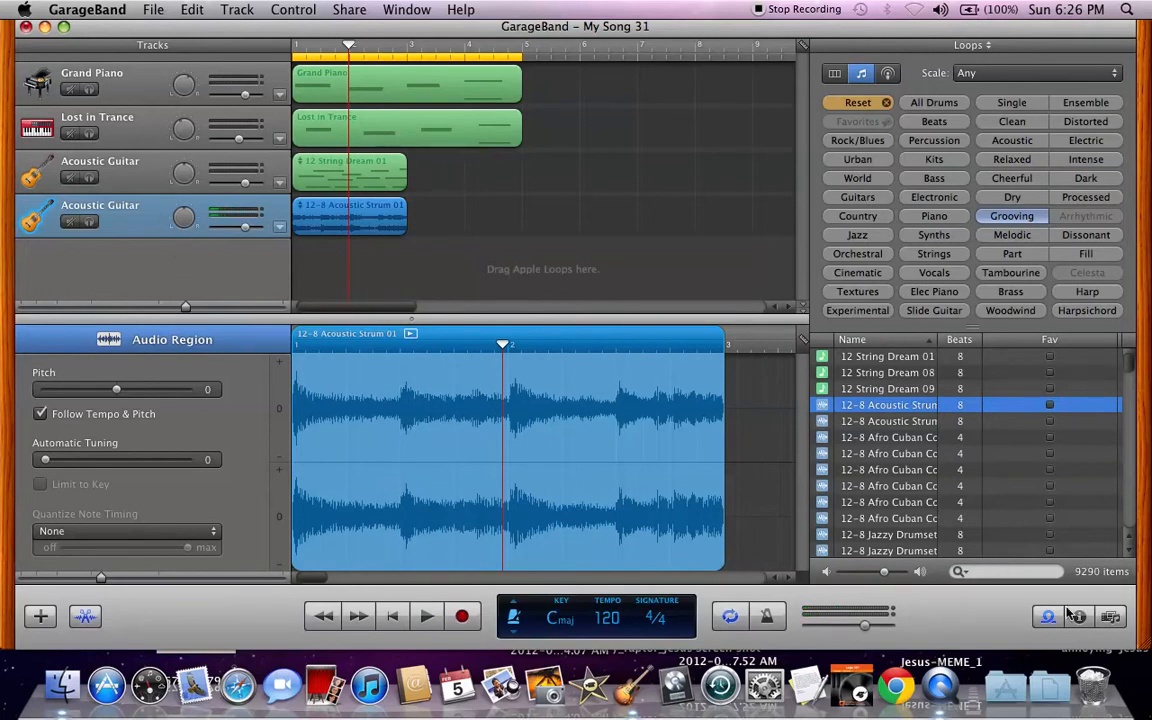
# Show the iTunes media library, then the Real Instrument settings for the strum track
pyautogui.click(1110, 616)
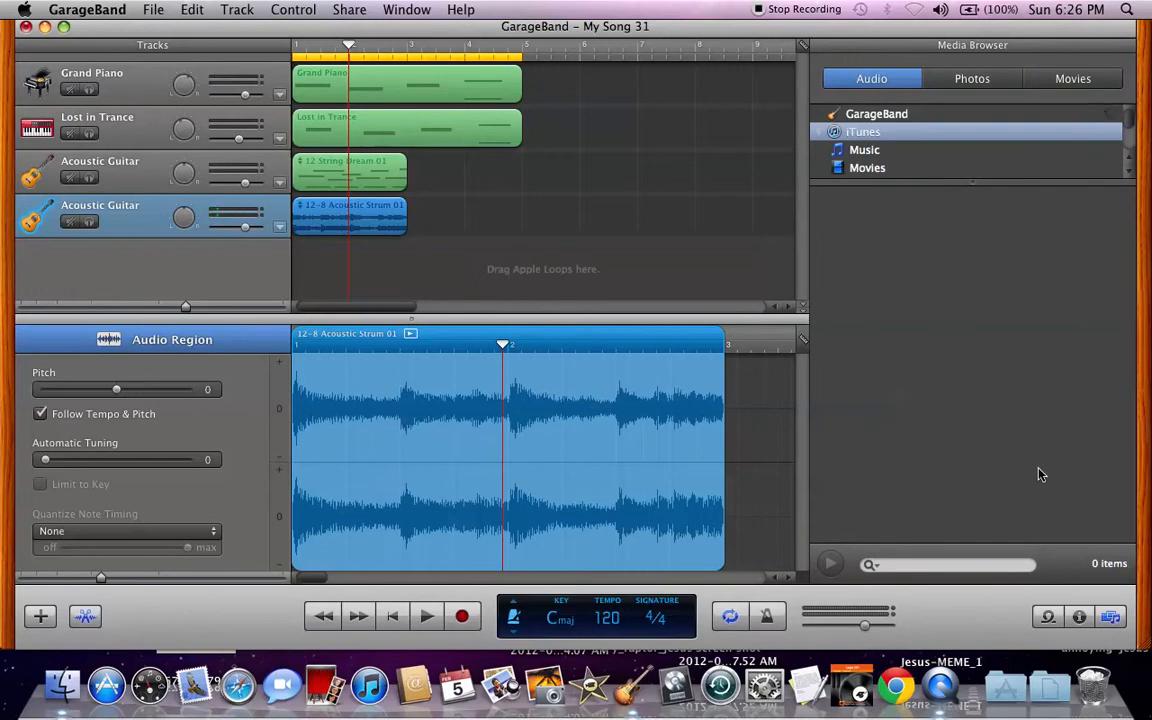
pyautogui.click(862, 132)
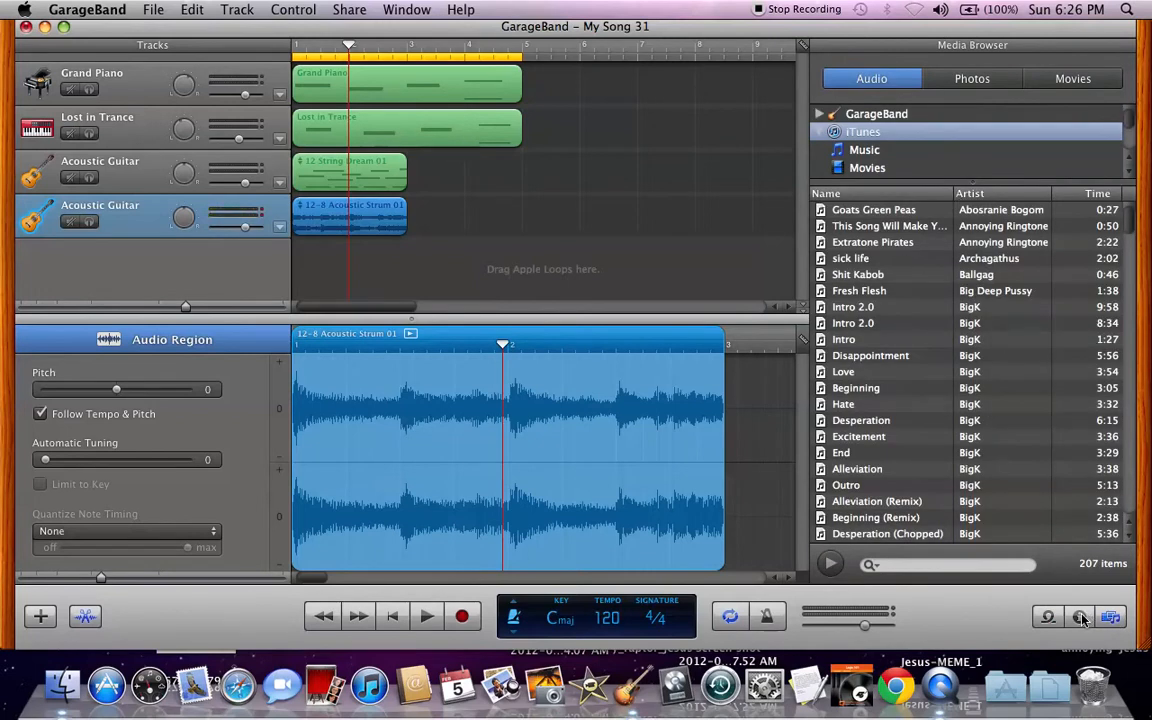
pyautogui.click(1080, 616)
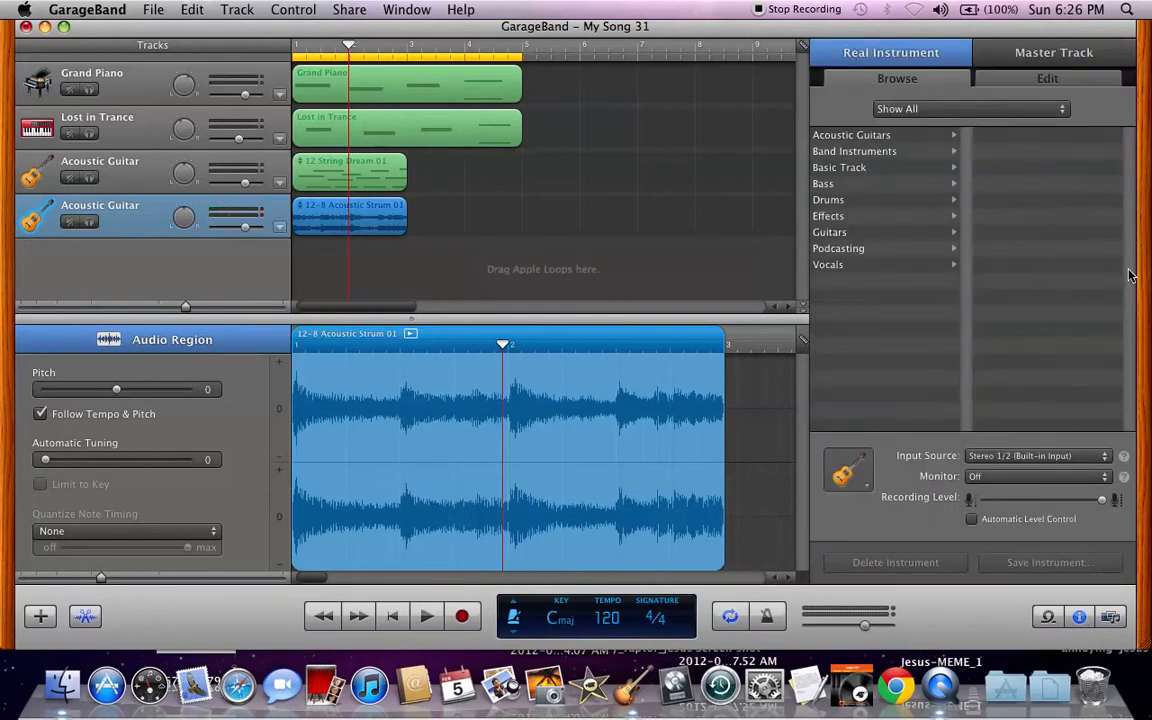
pyautogui.moveTo(1020, 324)
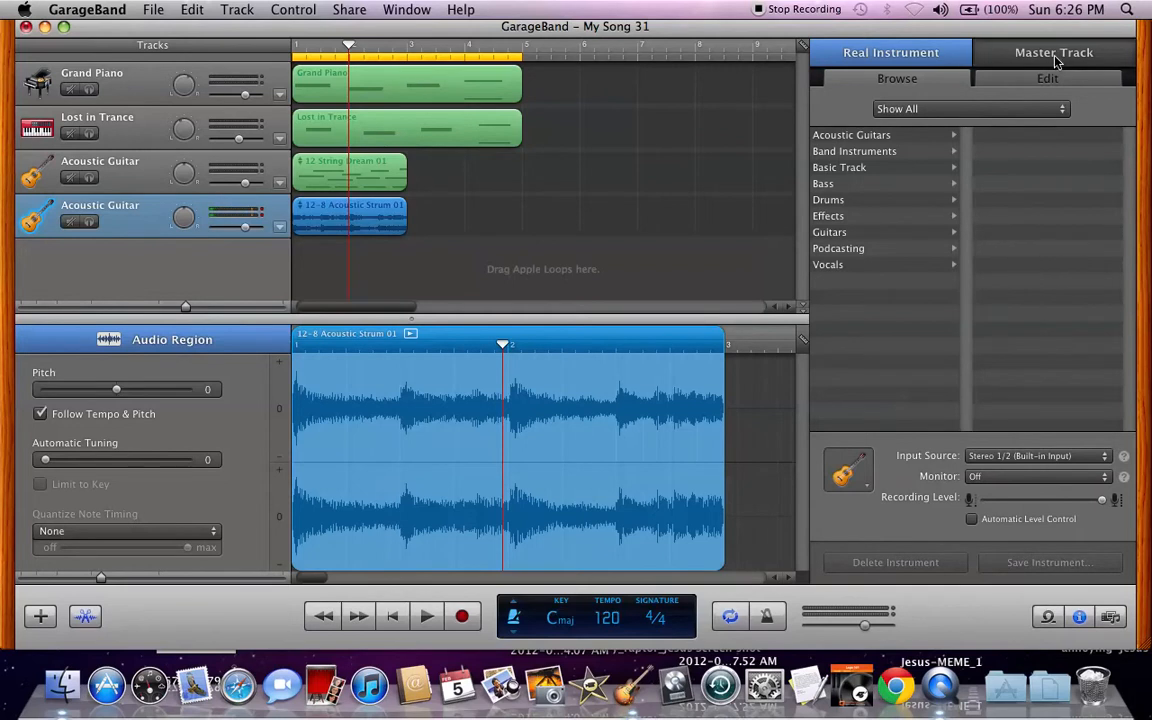
# Apply the Dance Basic master track preset and show the Grand Piano track's instrument settings
pyautogui.click(1052, 52)
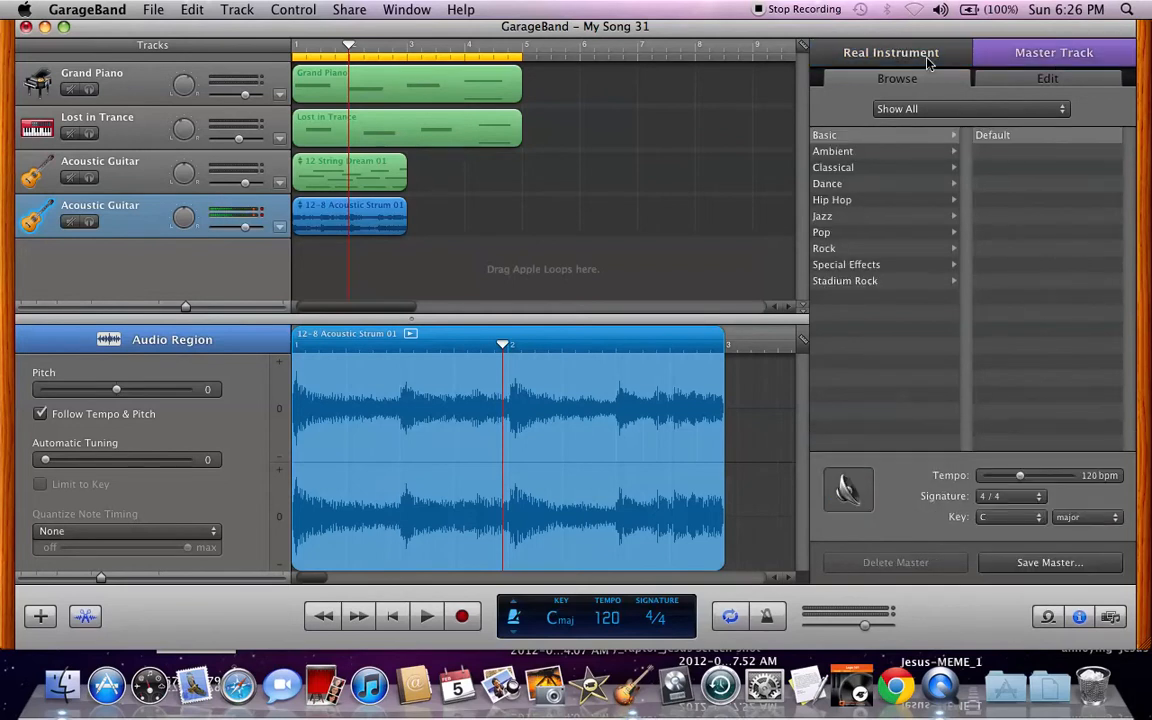
pyautogui.click(832, 152)
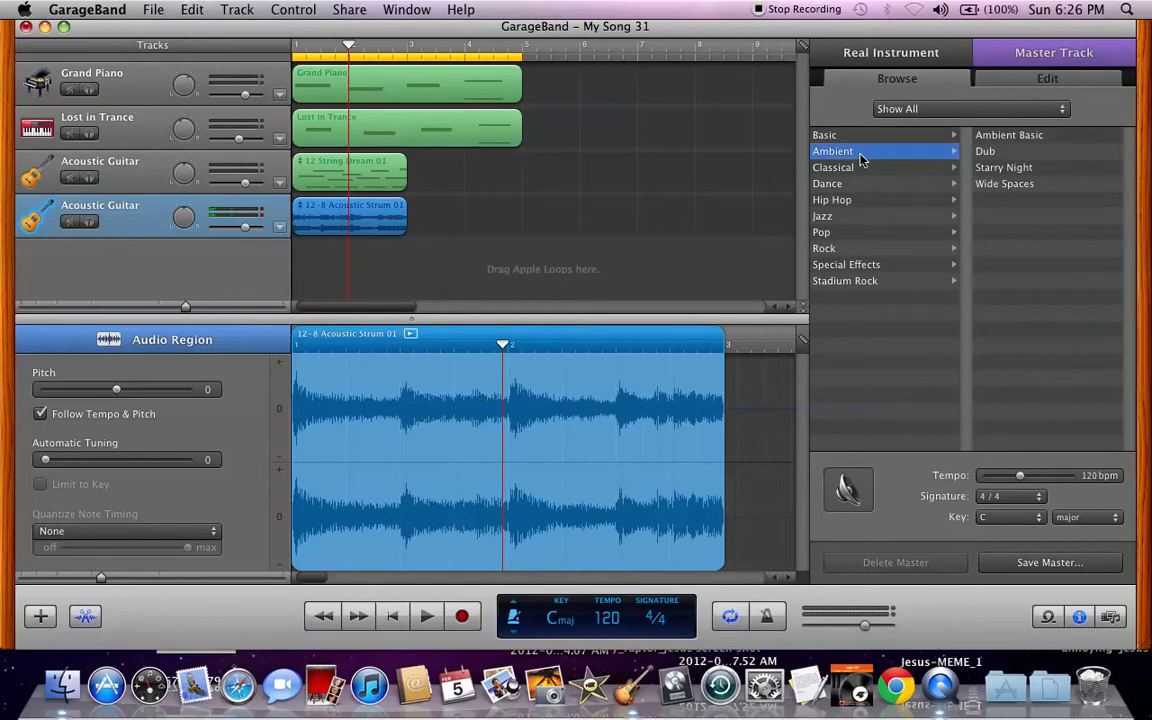
pyautogui.click(828, 184)
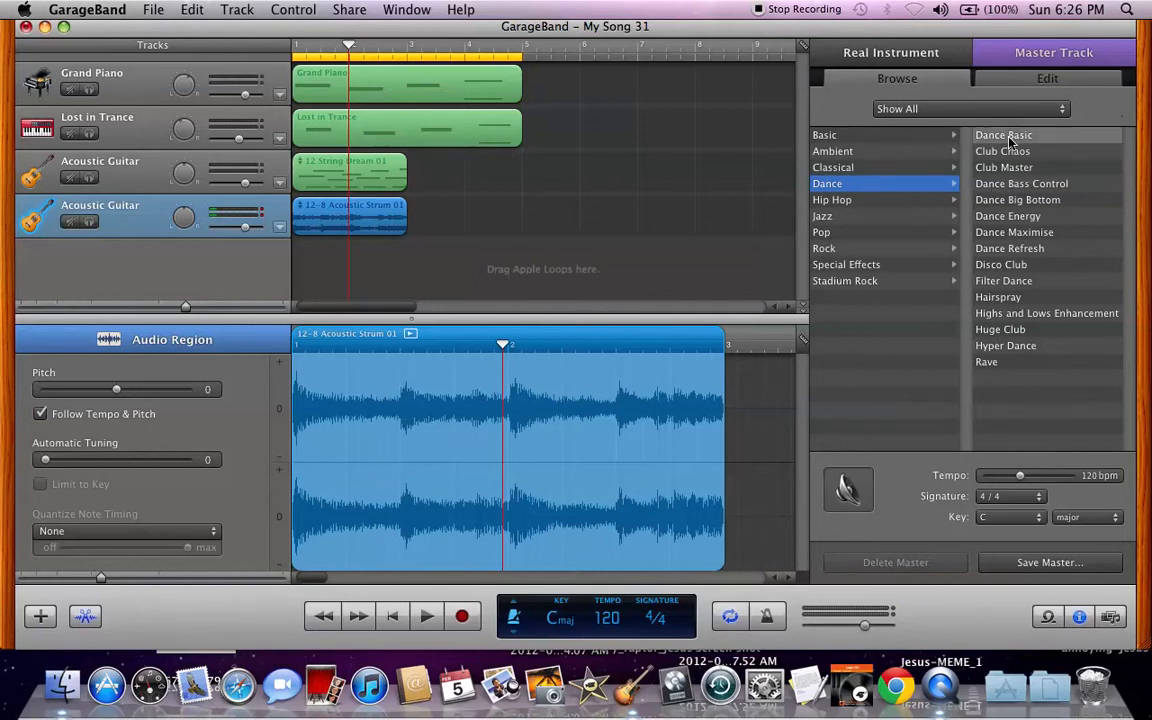
pyautogui.click(1004, 136)
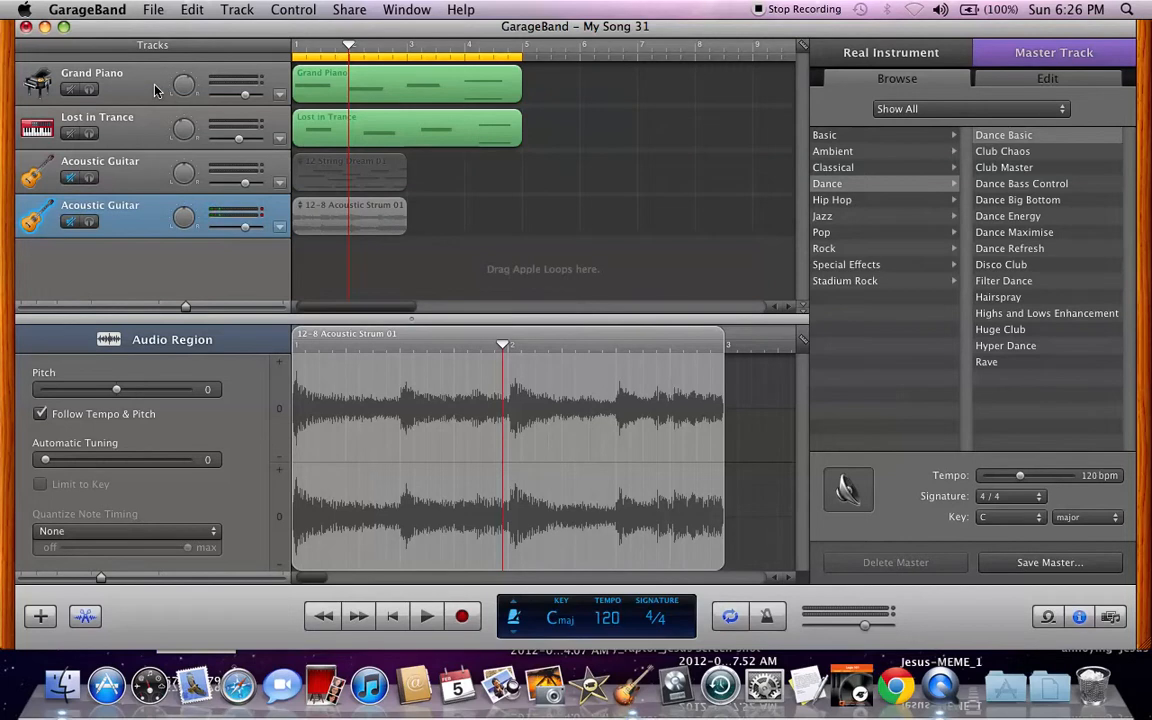
pyautogui.click(92, 82)
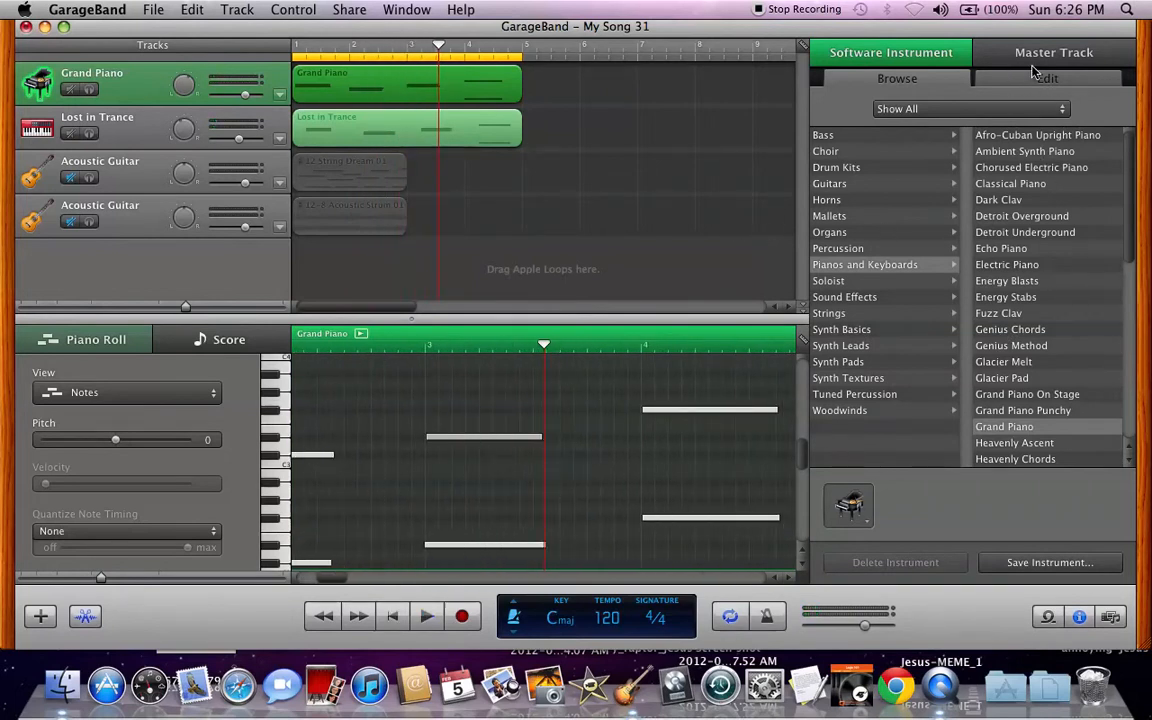
pyautogui.click(1052, 52)
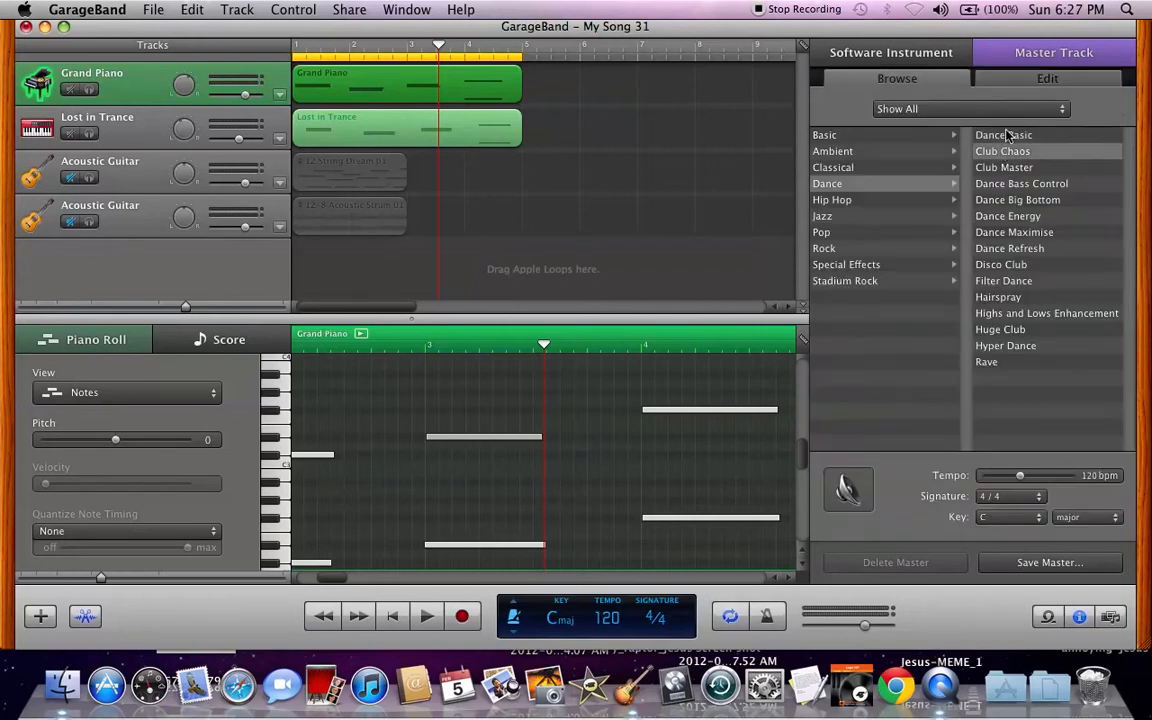
pyautogui.click(1048, 78)
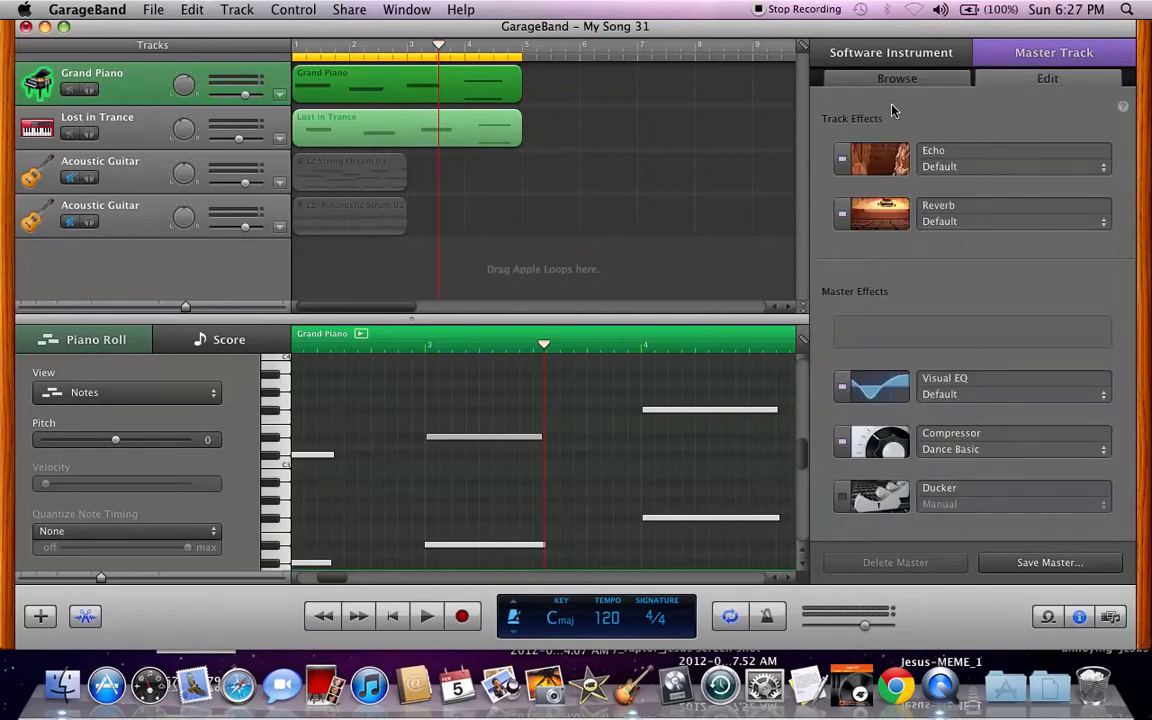
pyautogui.click(896, 78)
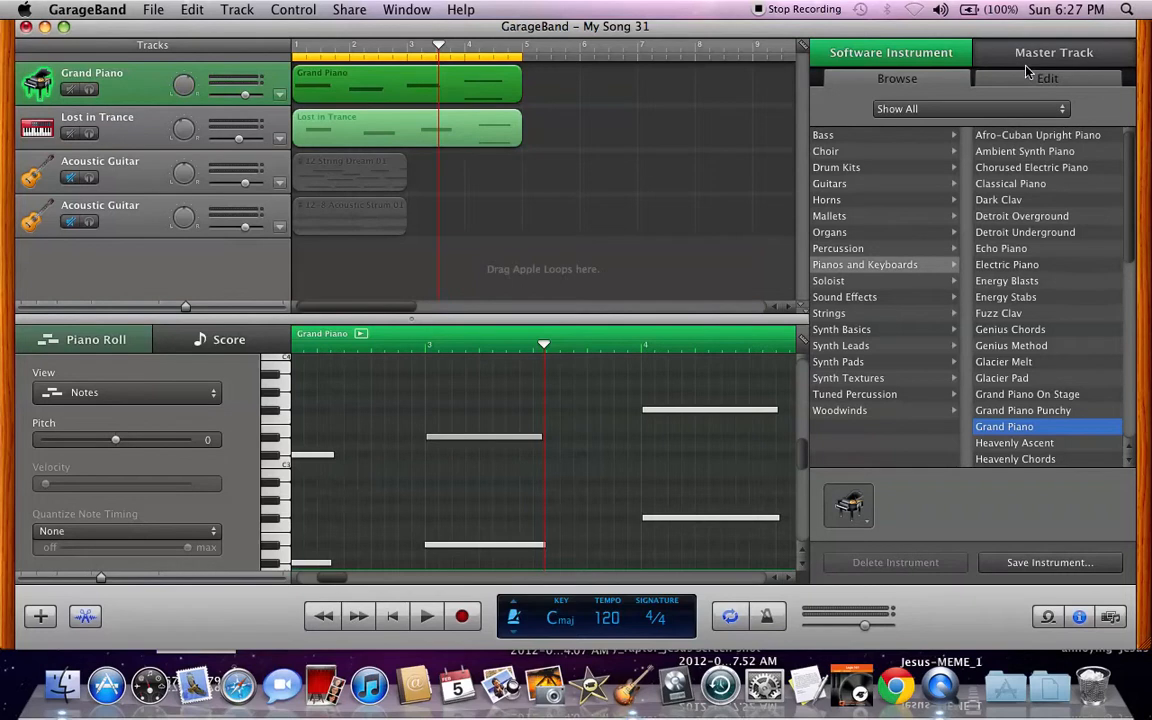
# Show the Grand Piano's Piano sound generator with Compressor and Visual EQ effects
pyautogui.click(1048, 78)
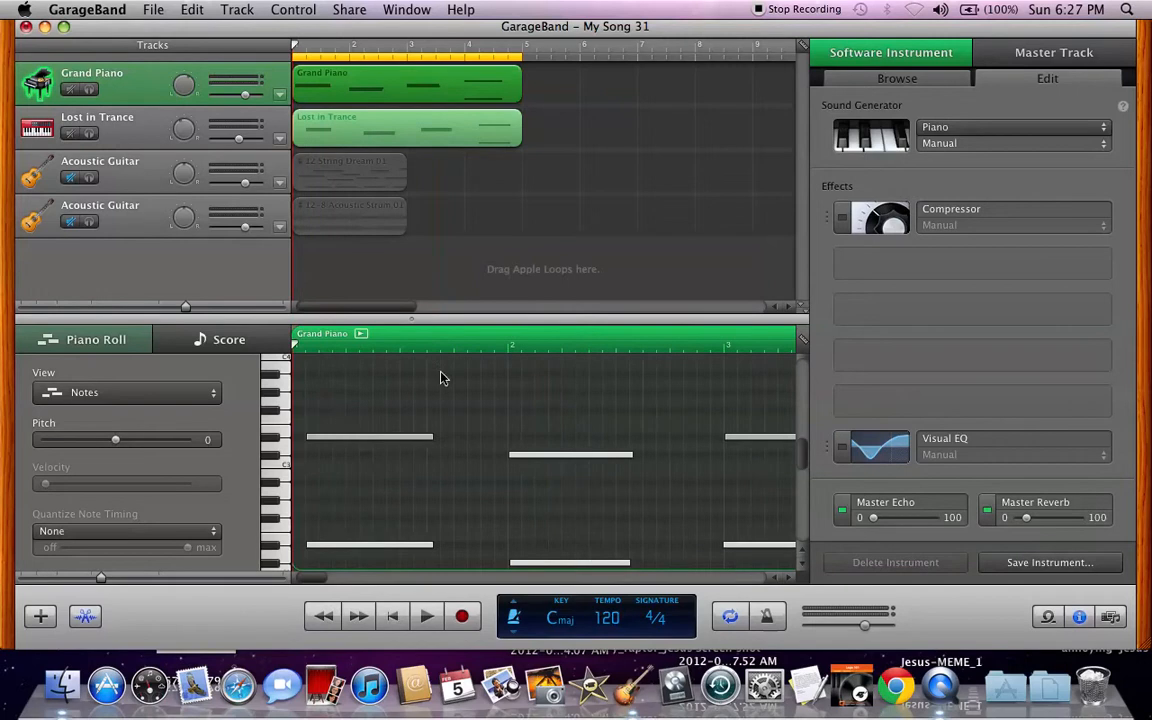
pyautogui.moveTo(480, 256)
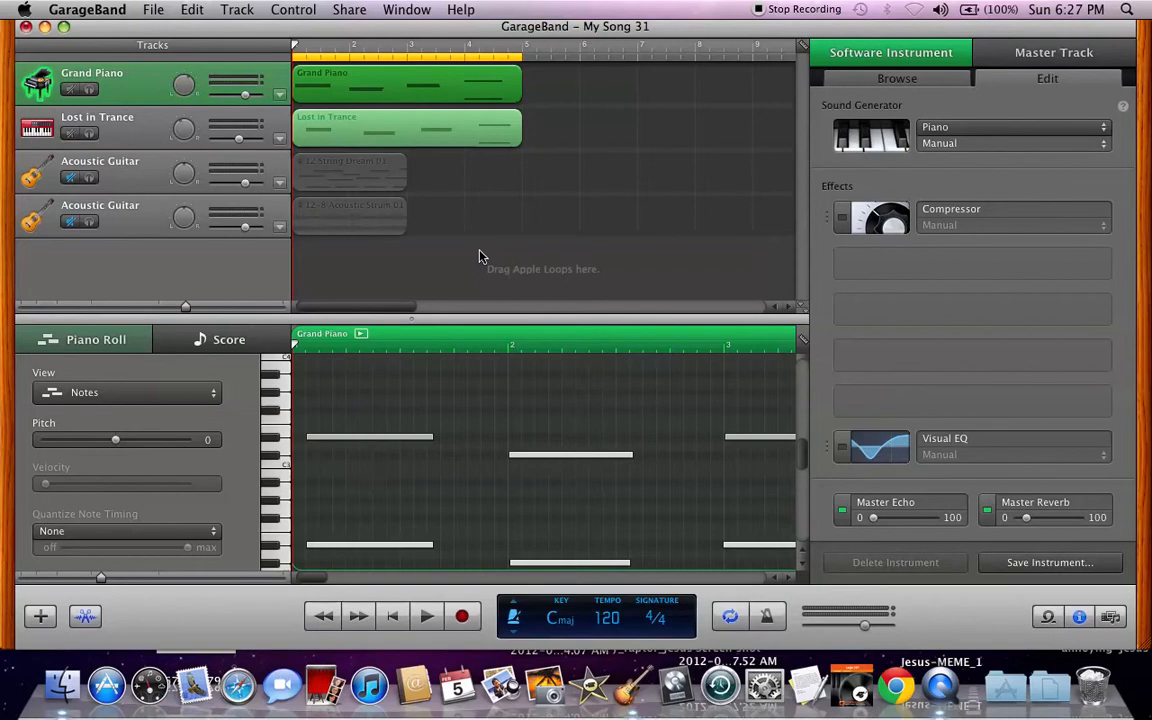
pyautogui.moveTo(472, 162)
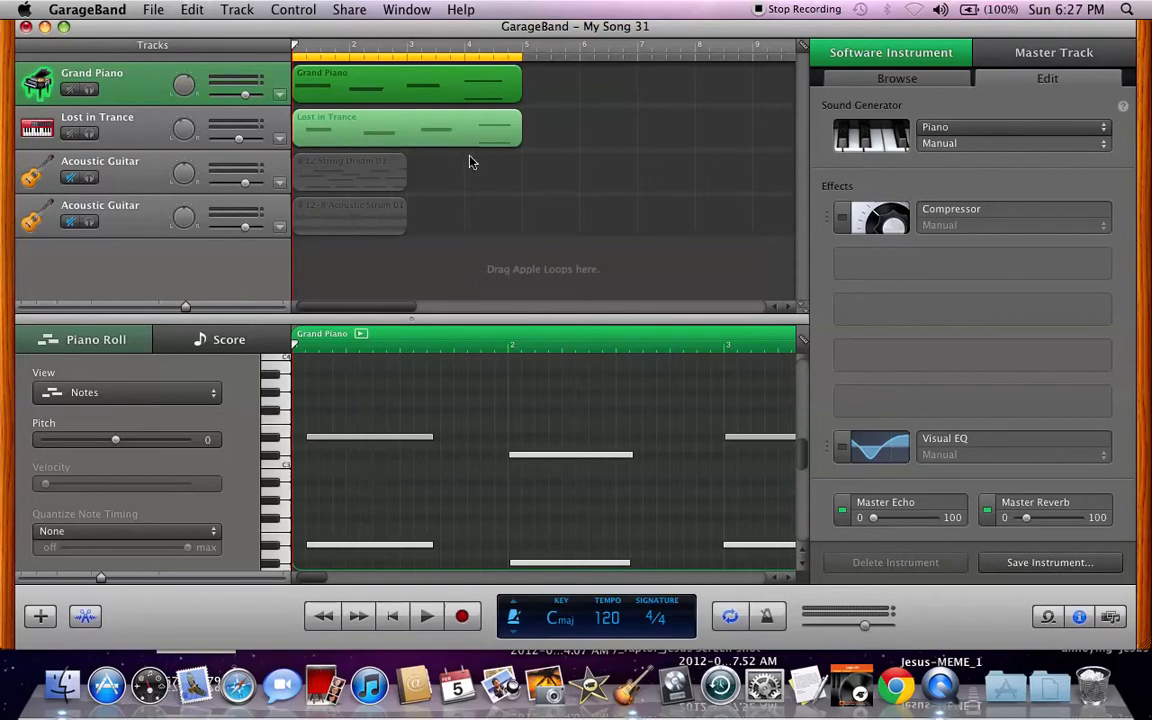